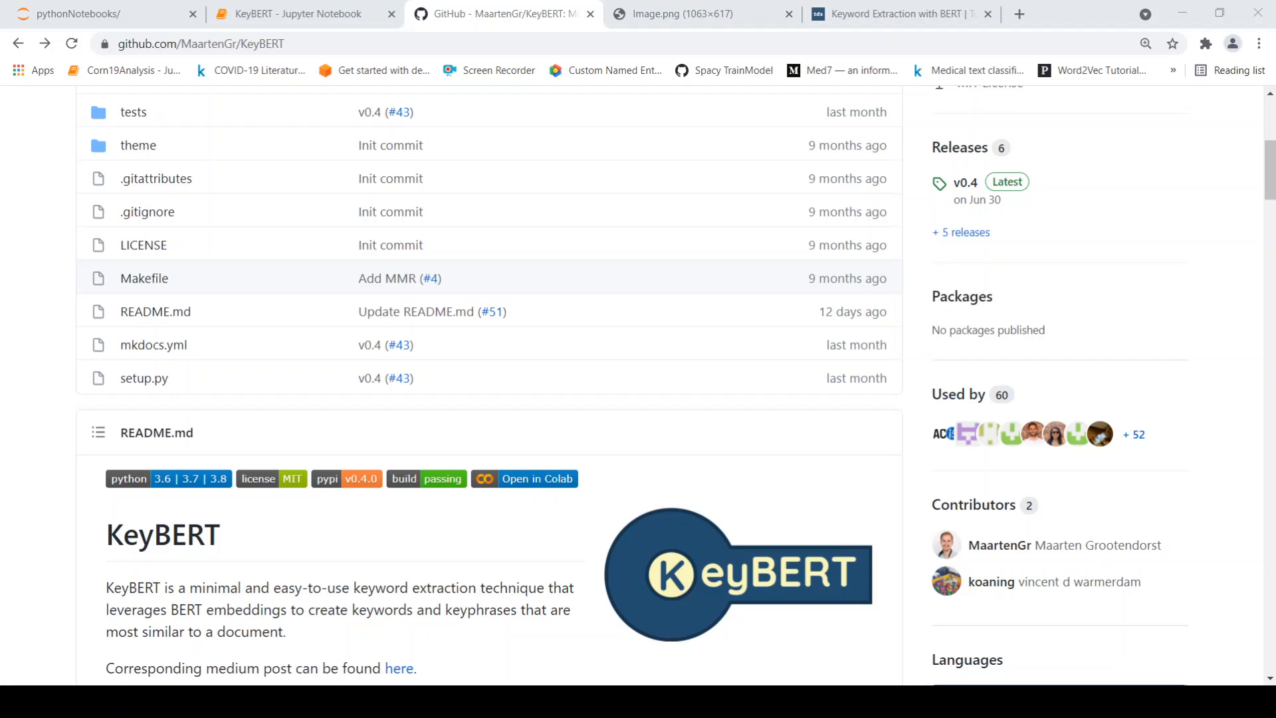
{"action": "mouse_move", "coordinate": [110, 549]}
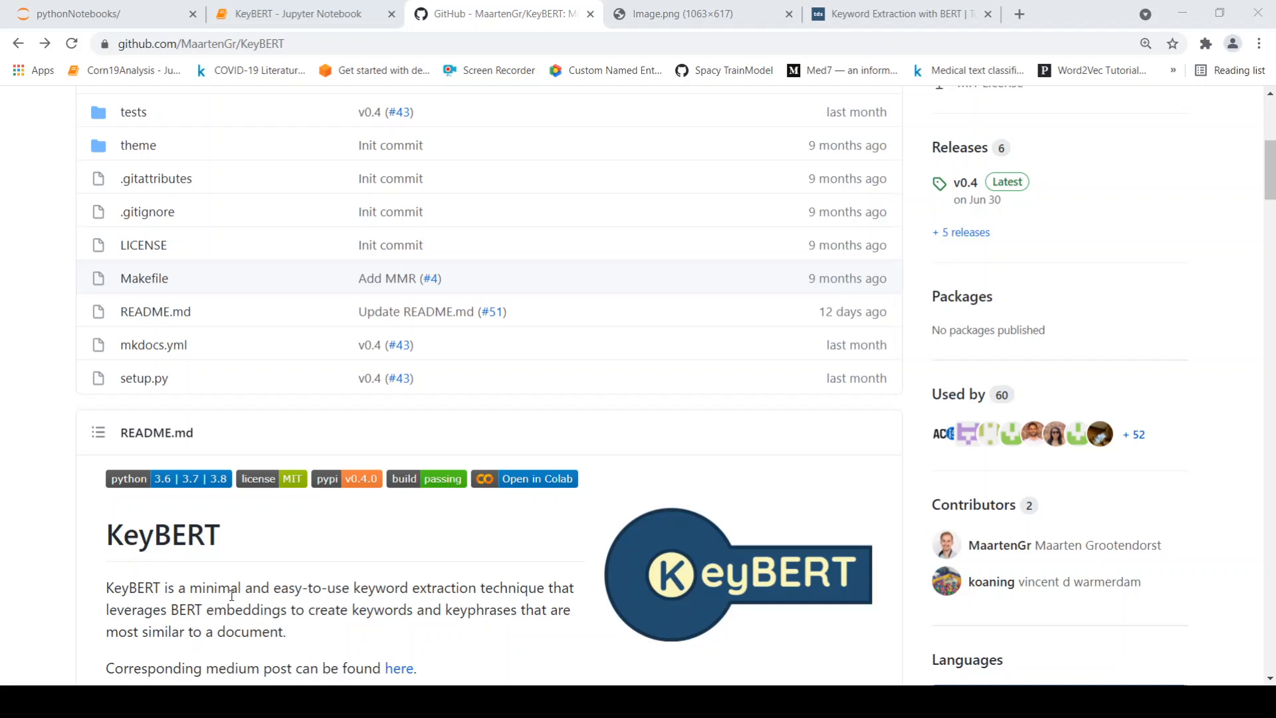
{"action": "mouse_move", "coordinate": [235, 627]}
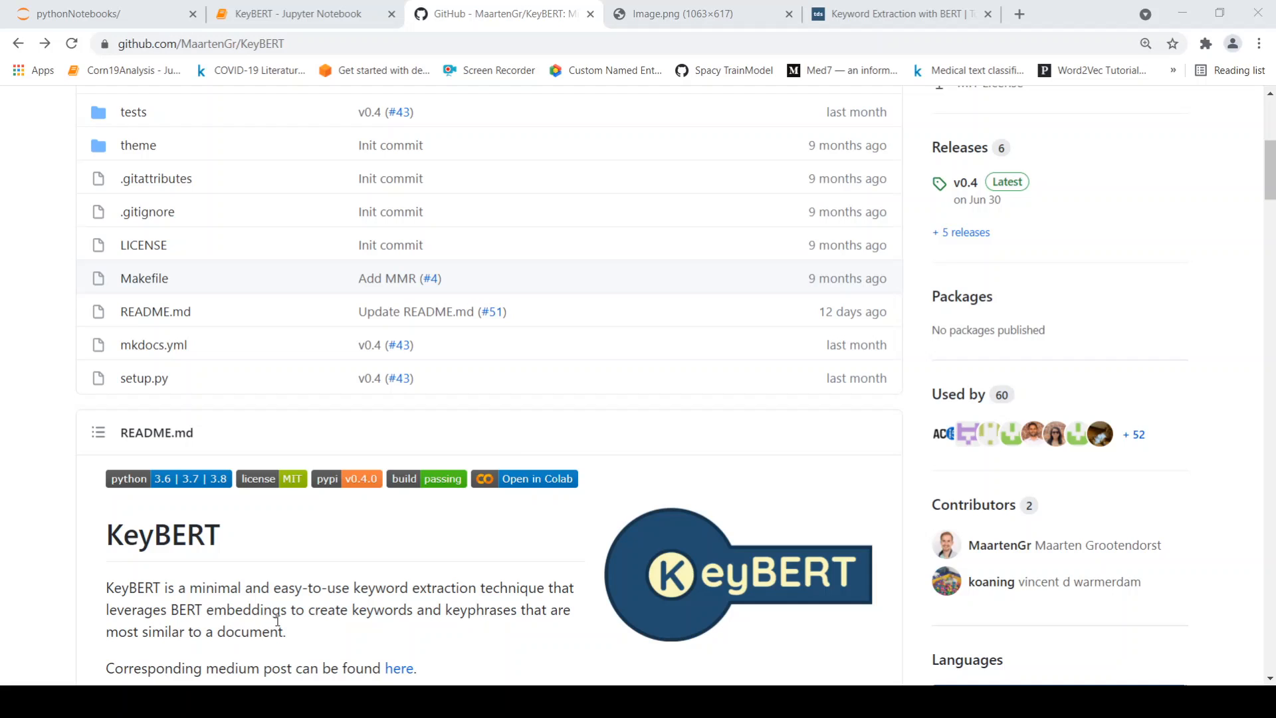
{"action": "mouse_move", "coordinate": [441, 626]}
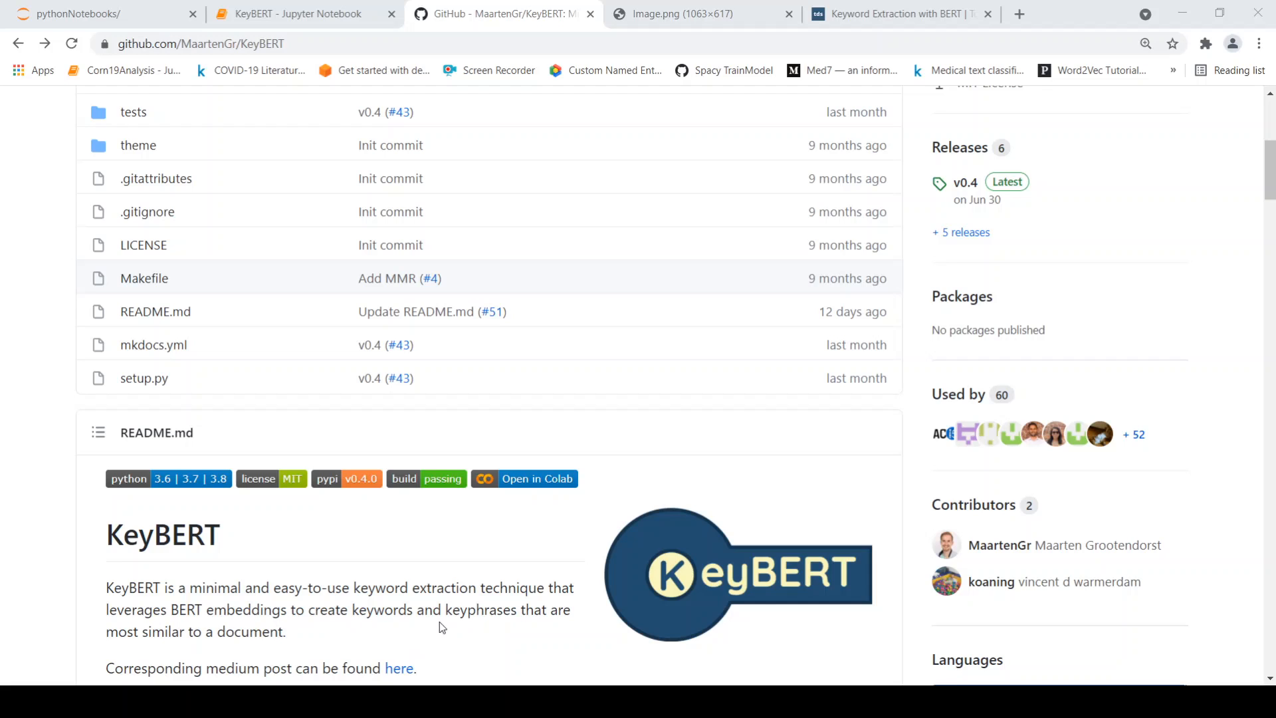
{"action": "mouse_move", "coordinate": [258, 626]}
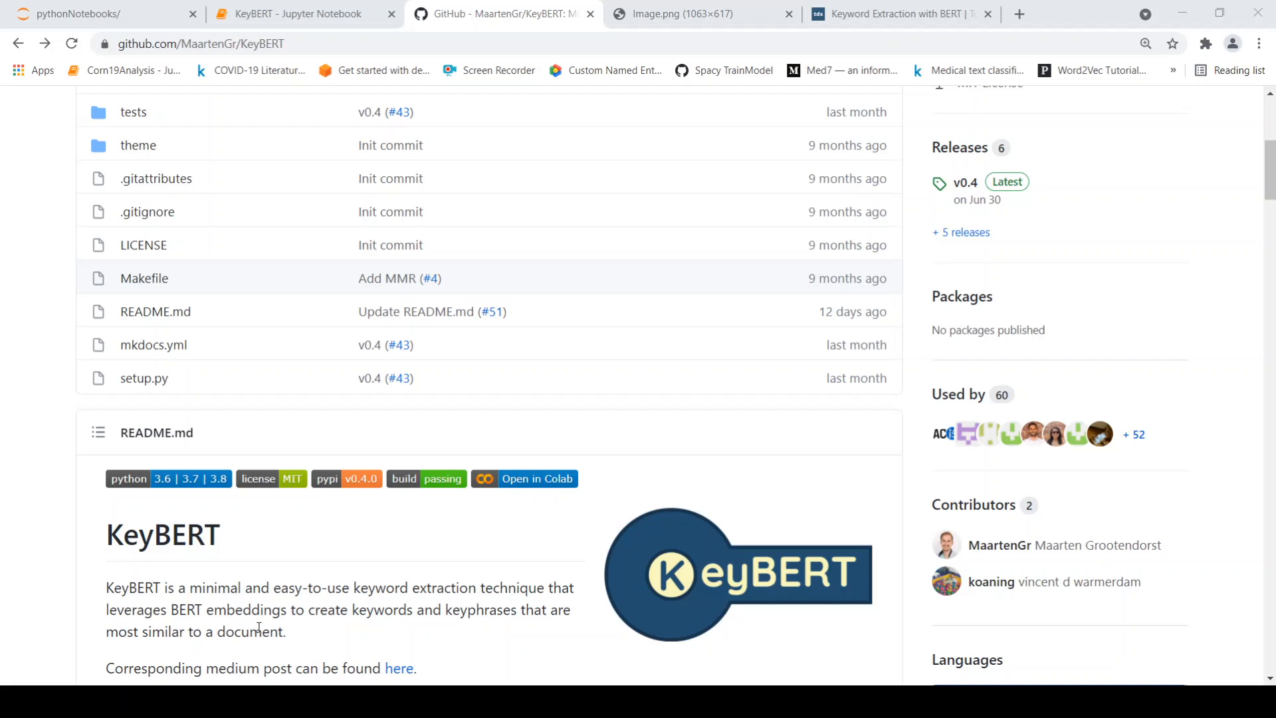
Show the KeyBERT architecture diagram image with Document, BERT Model, cosine similarity and key phrases
{"action": "scroll", "scroll_direction": "down", "scroll_amount": 3}
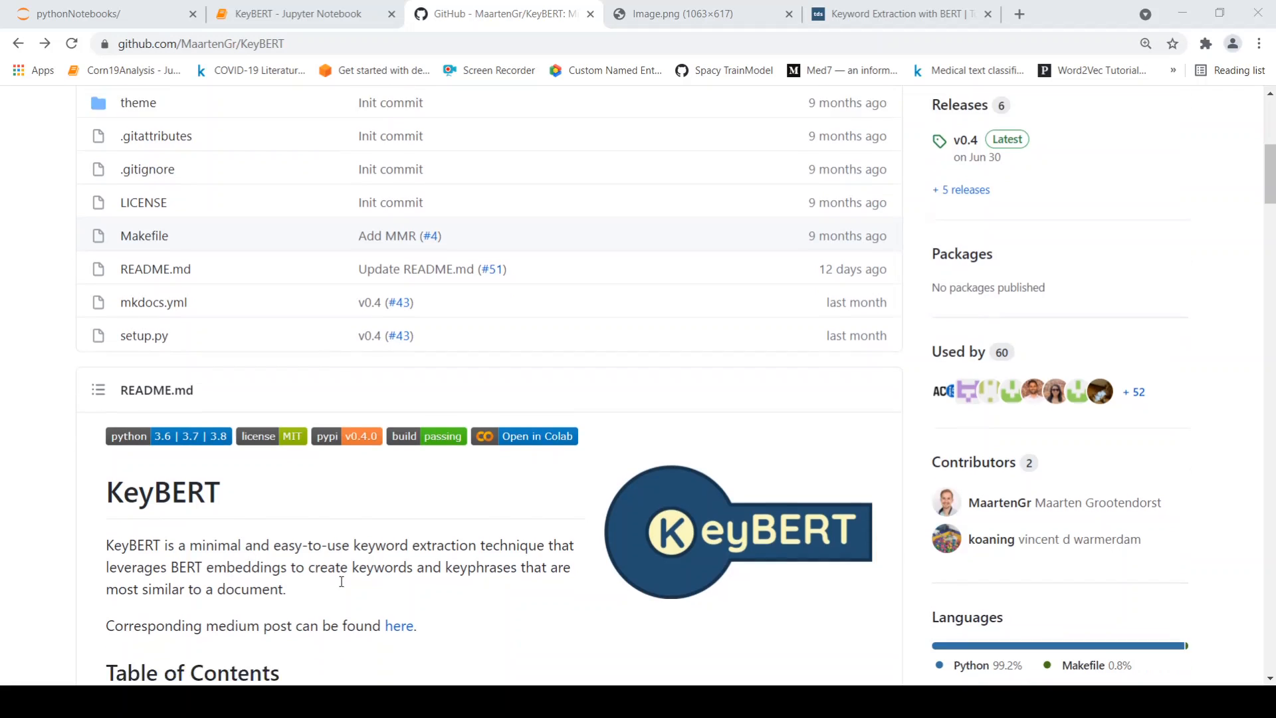
{"action": "scroll", "scroll_direction": "down", "scroll_amount": 3}
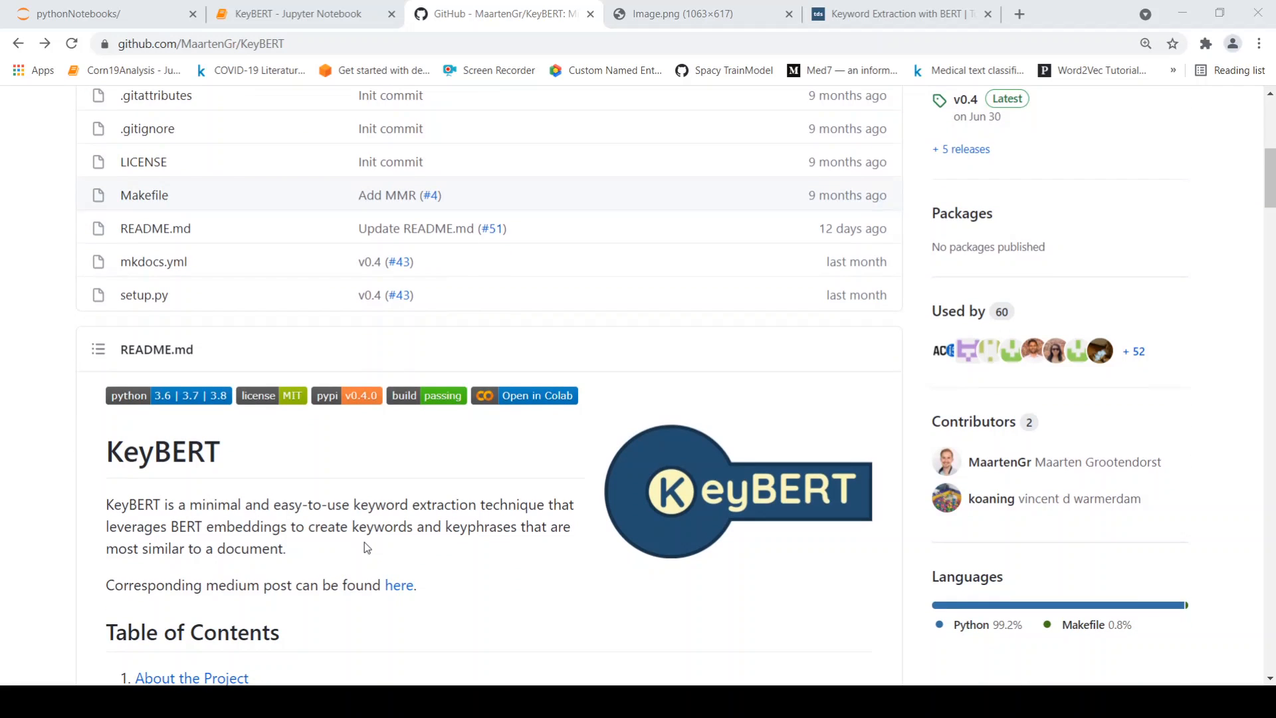
{"action": "mouse_move", "coordinate": [393, 530]}
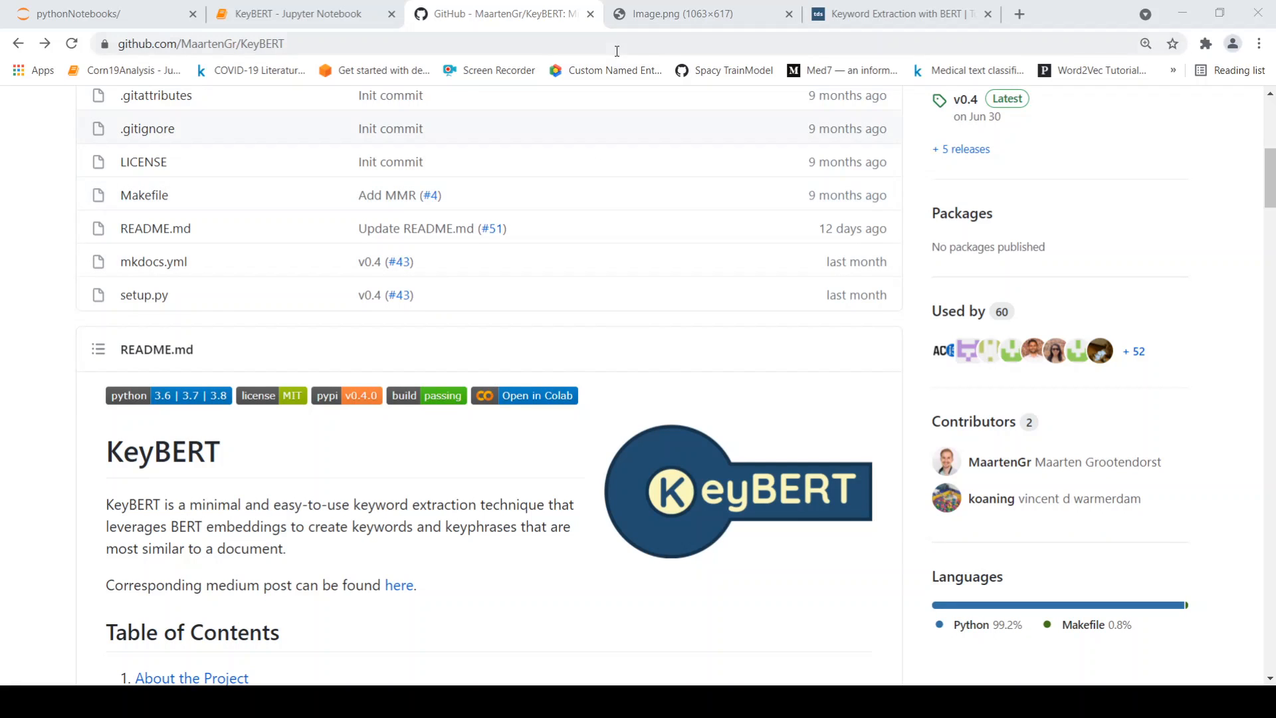
{"action": "left_click", "coordinate": [701, 13]}
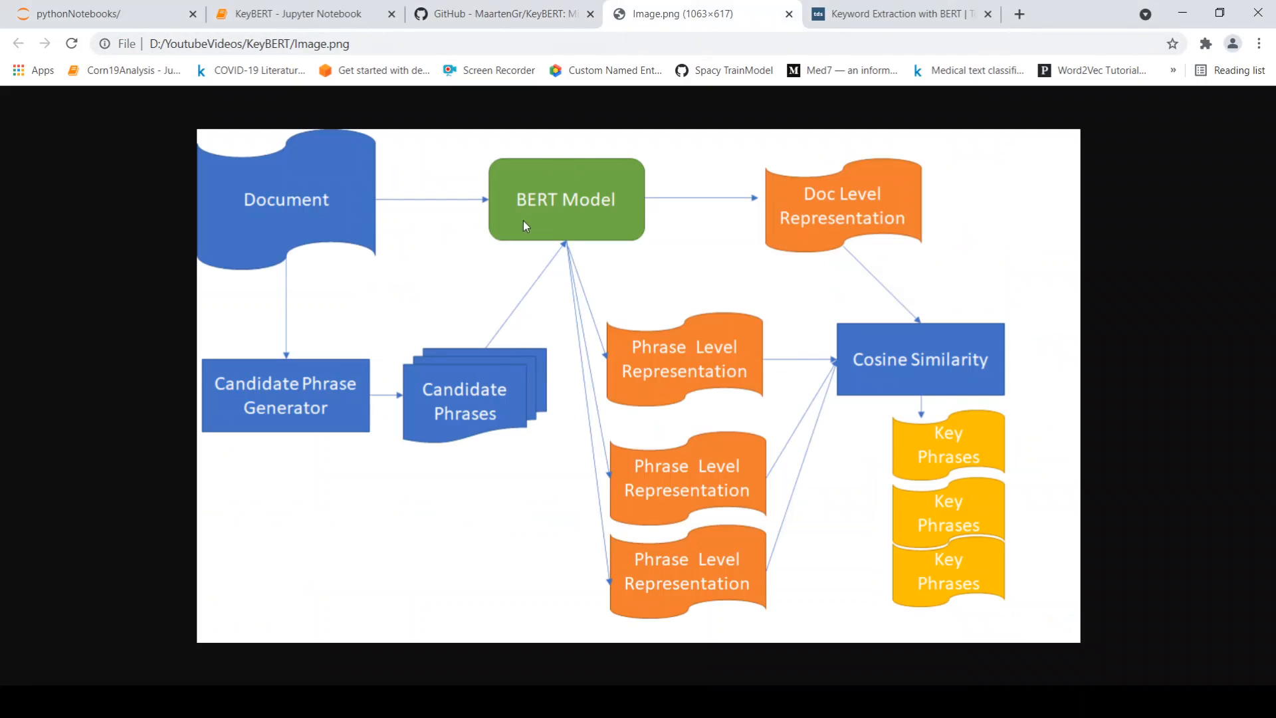
{"action": "mouse_move", "coordinate": [361, 302]}
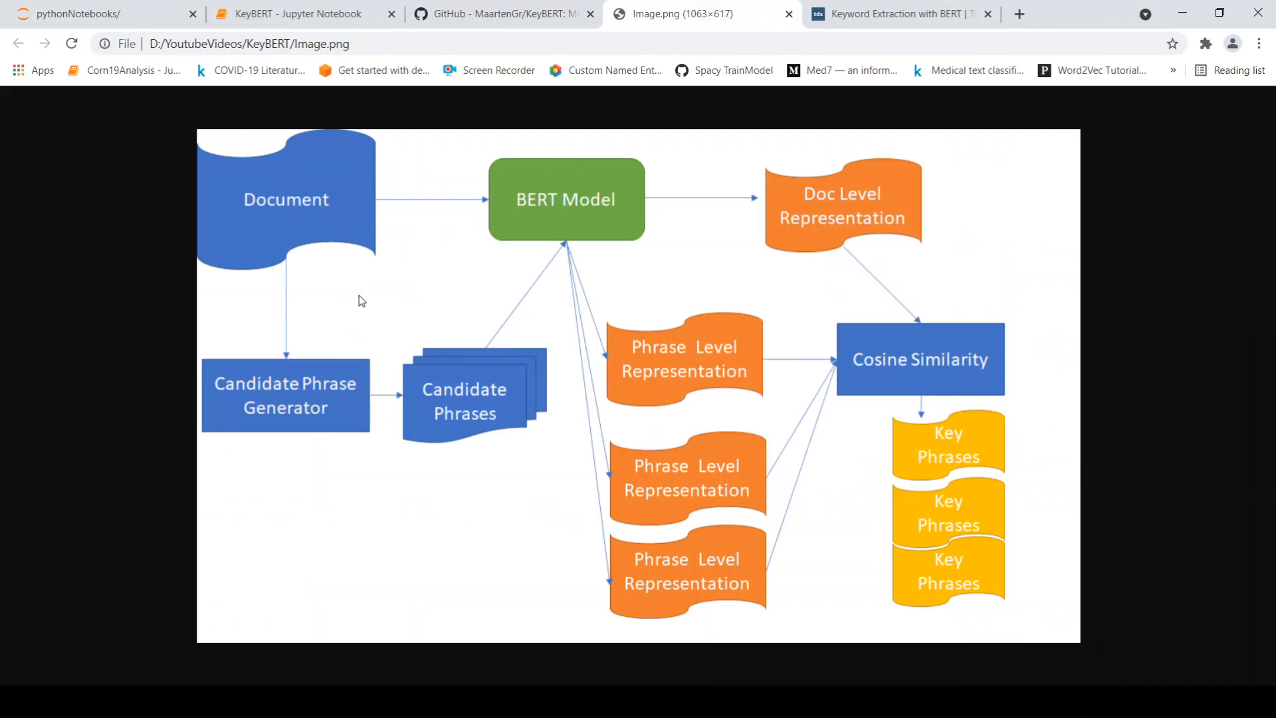
{"action": "mouse_move", "coordinate": [365, 226]}
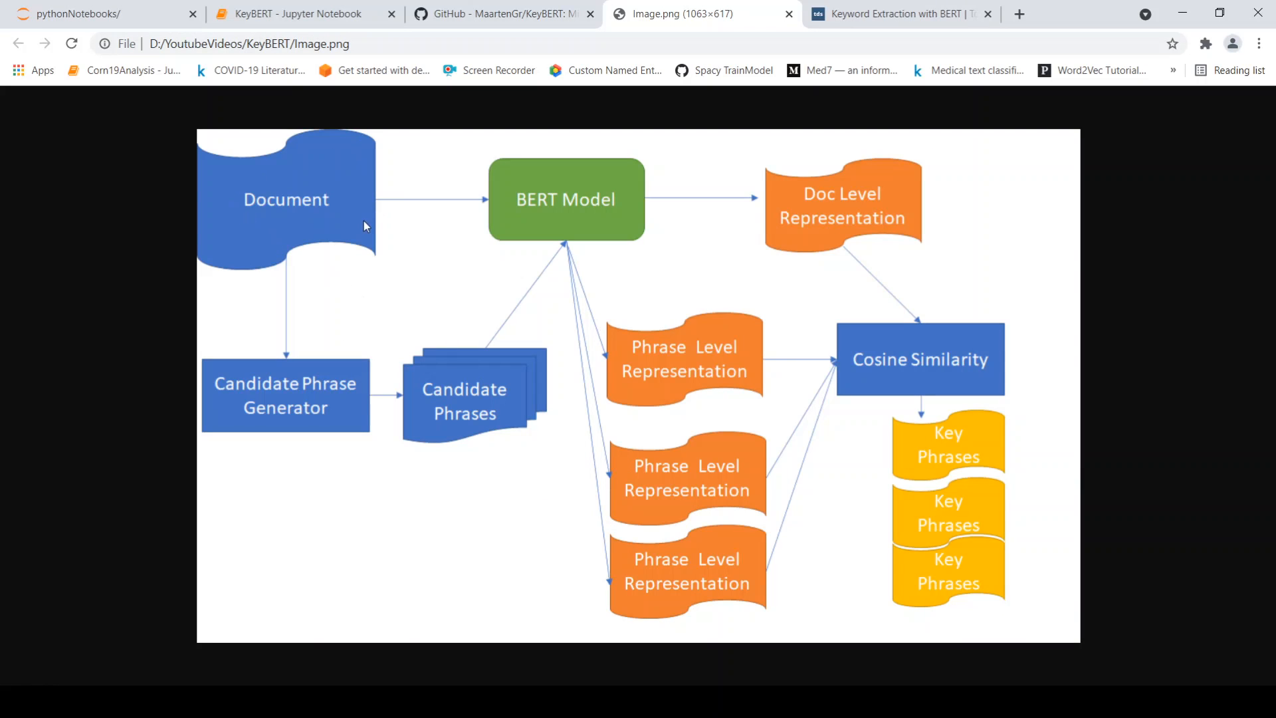
{"action": "mouse_move", "coordinate": [577, 198]}
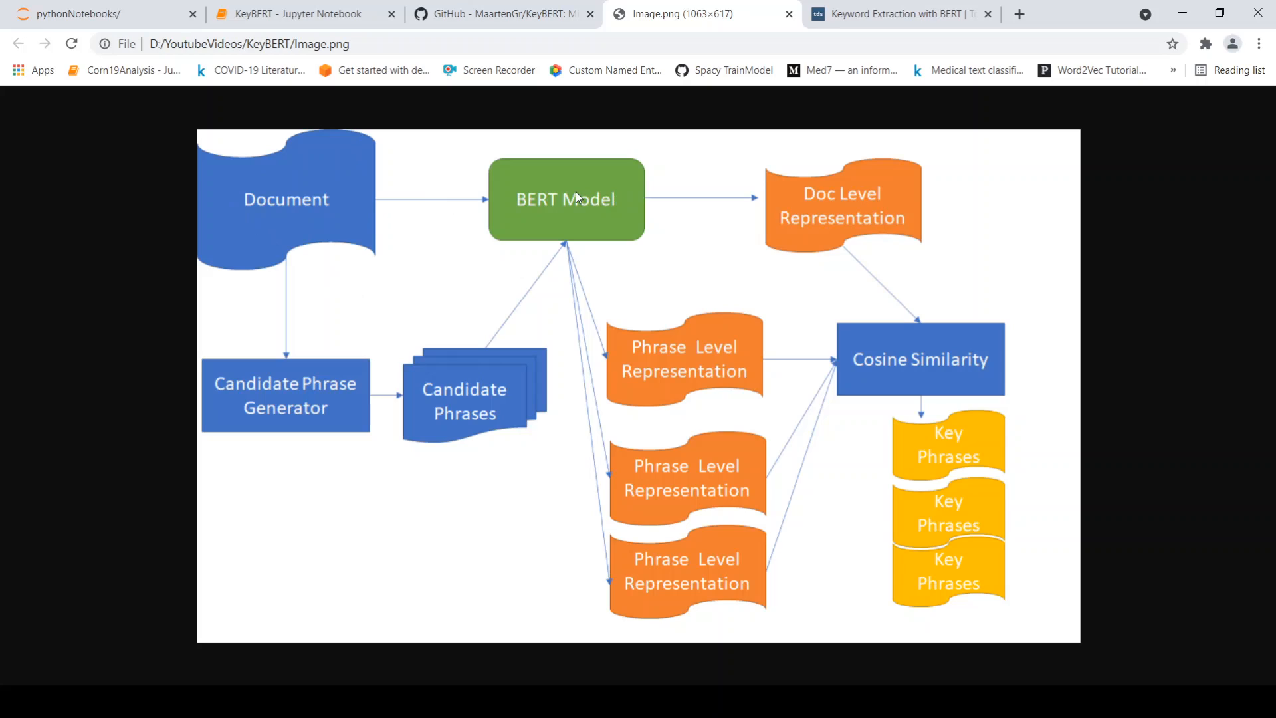
{"action": "mouse_move", "coordinate": [824, 206]}
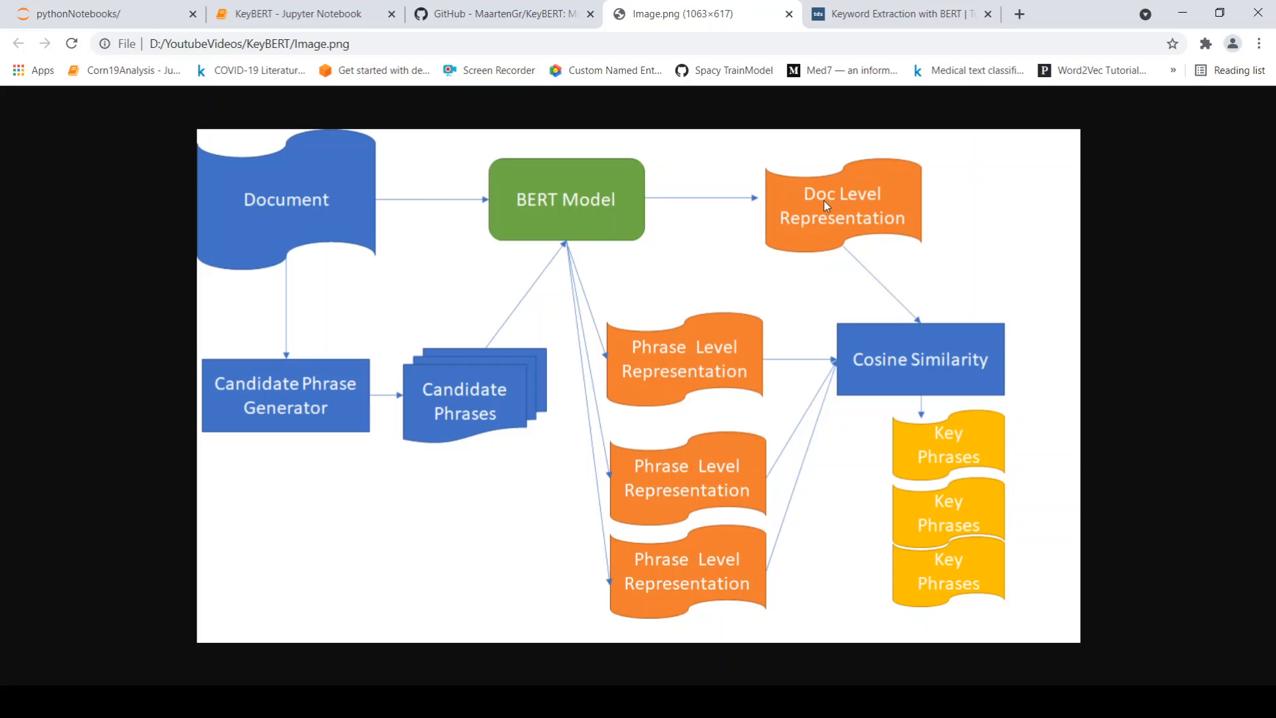
{"action": "mouse_move", "coordinate": [257, 376]}
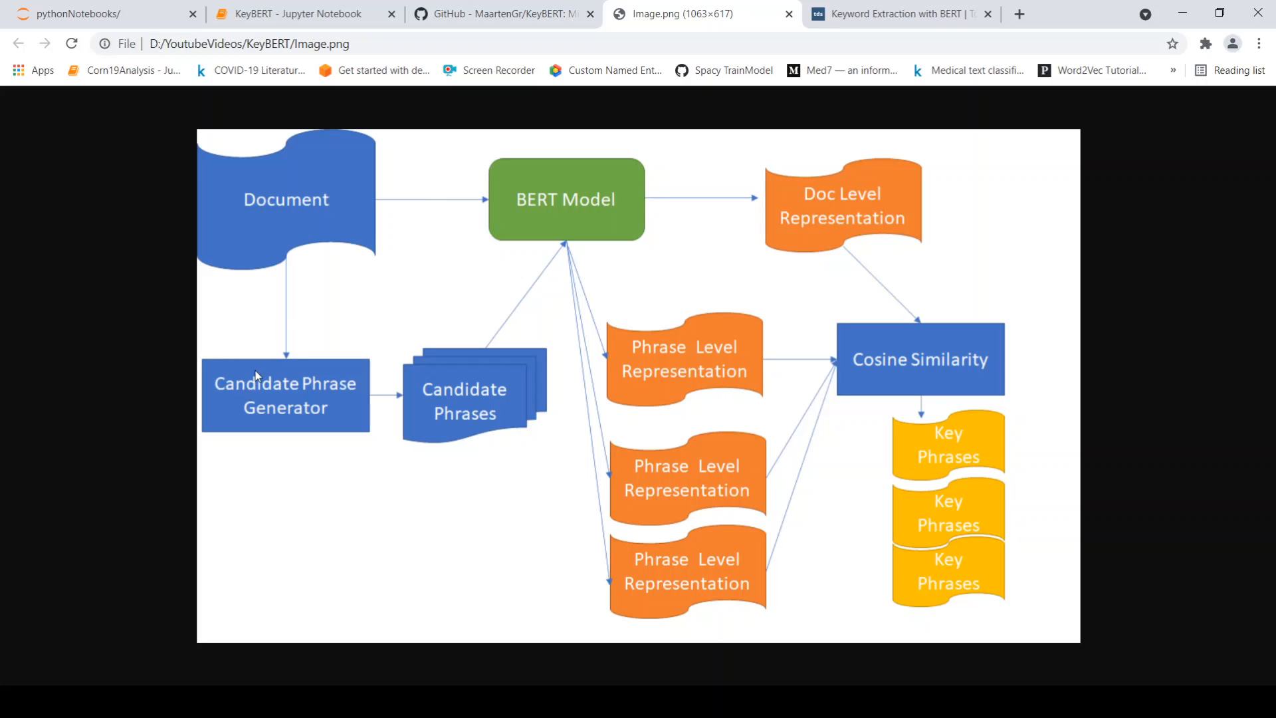
{"action": "mouse_move", "coordinate": [306, 413]}
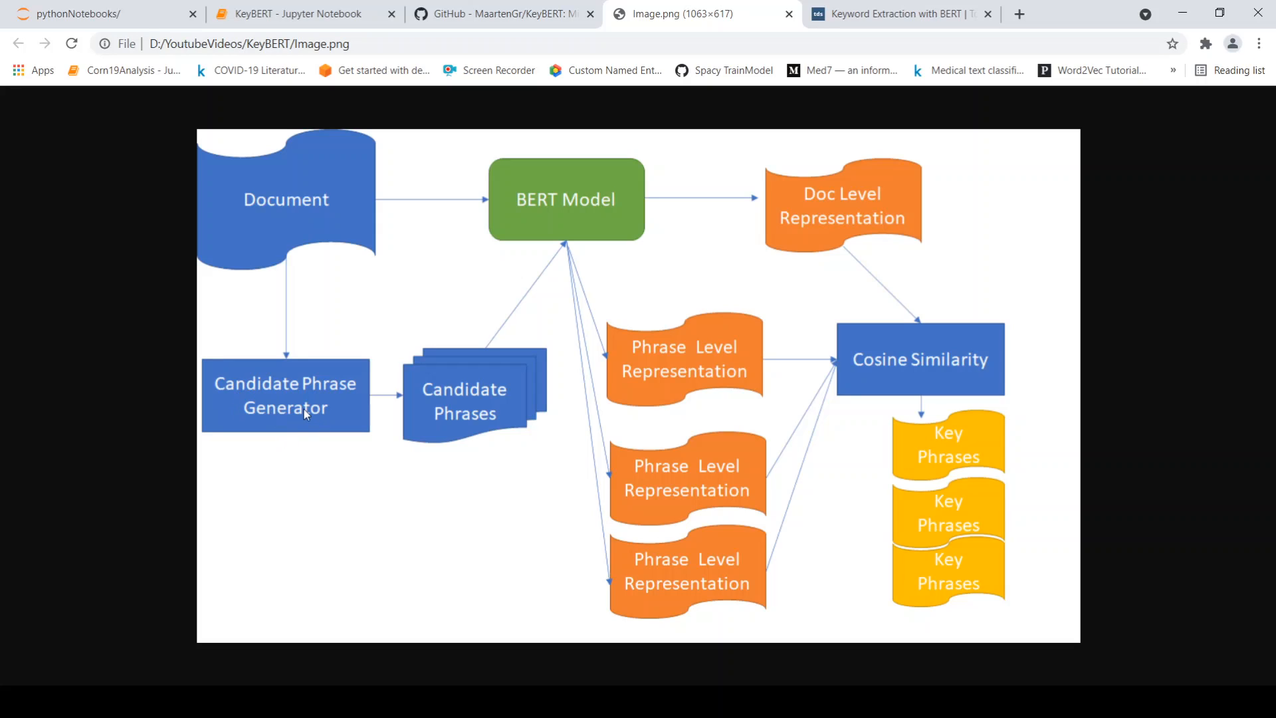
{"action": "mouse_move", "coordinate": [304, 257]}
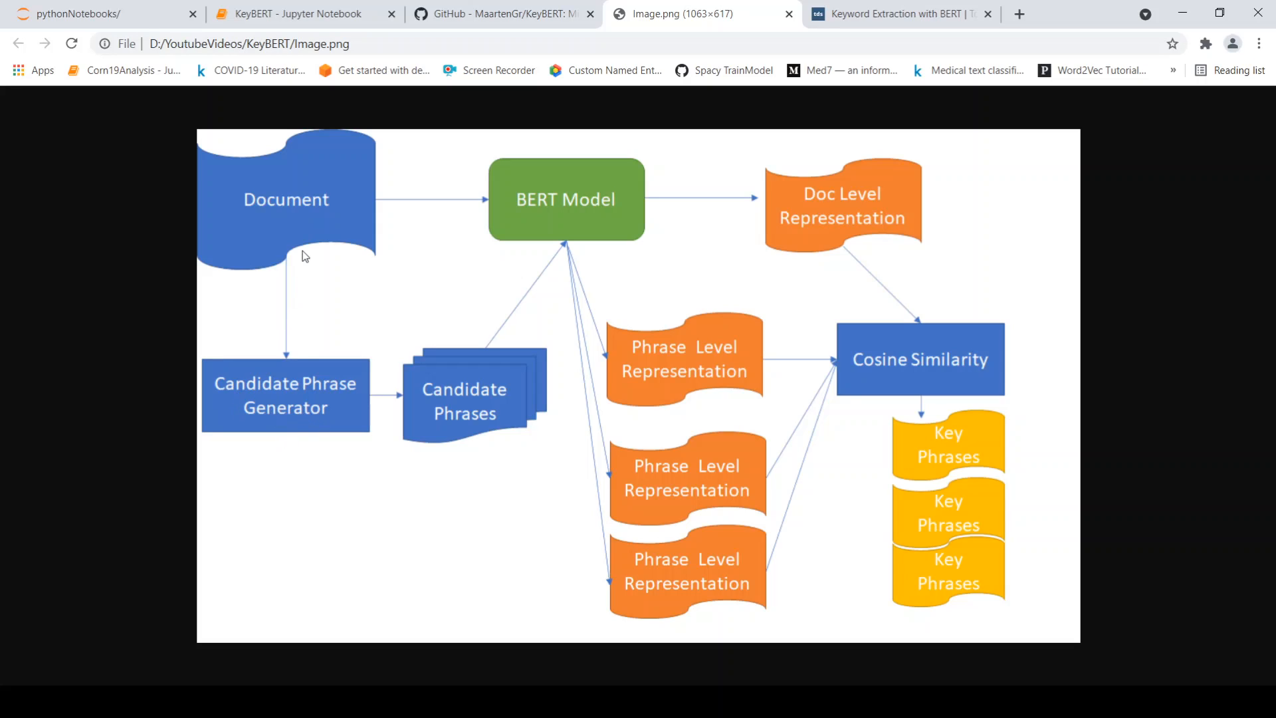
{"action": "mouse_move", "coordinate": [445, 396]}
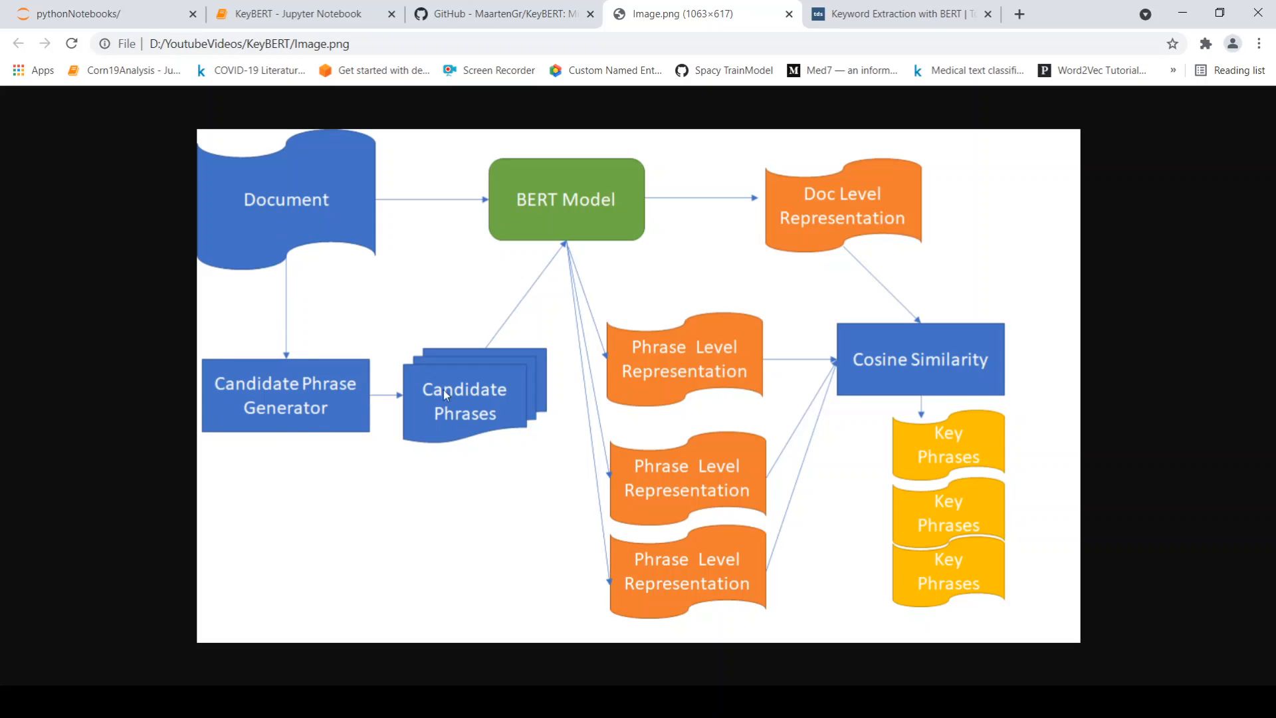
{"action": "mouse_move", "coordinate": [499, 346]}
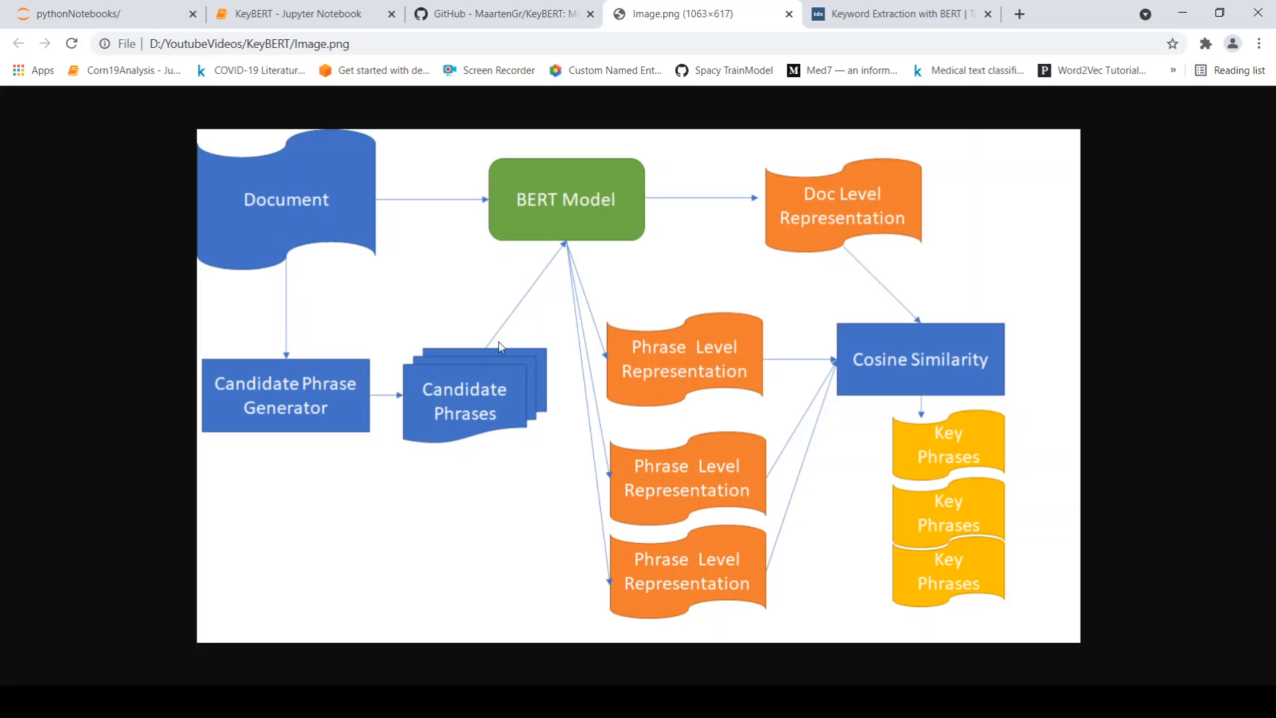
{"action": "mouse_move", "coordinate": [568, 206]}
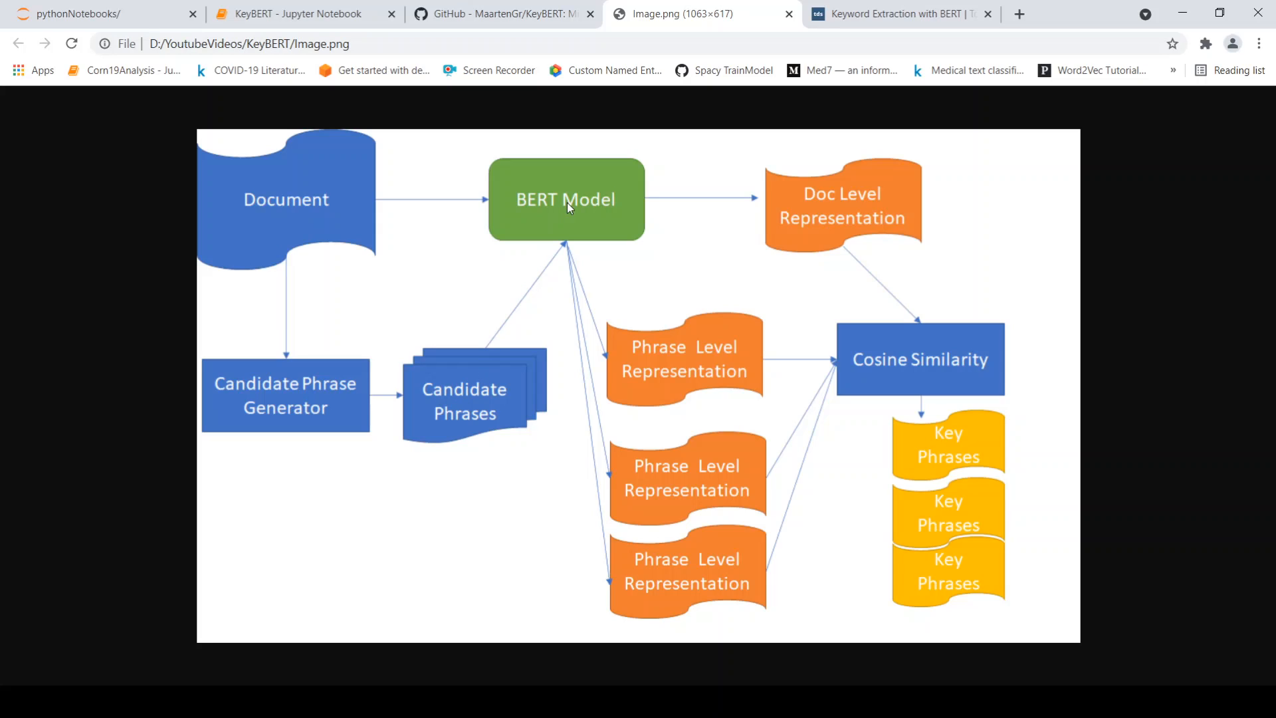
{"action": "mouse_move", "coordinate": [710, 372]}
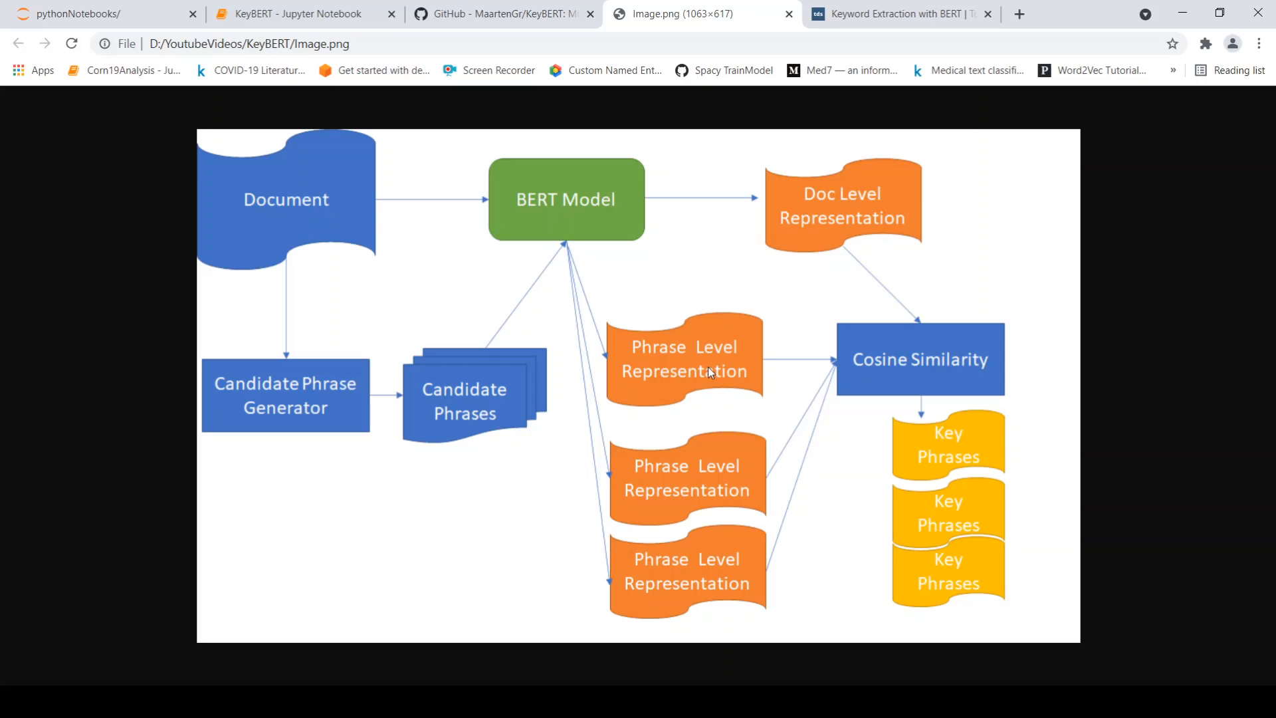
{"action": "mouse_move", "coordinate": [698, 383]}
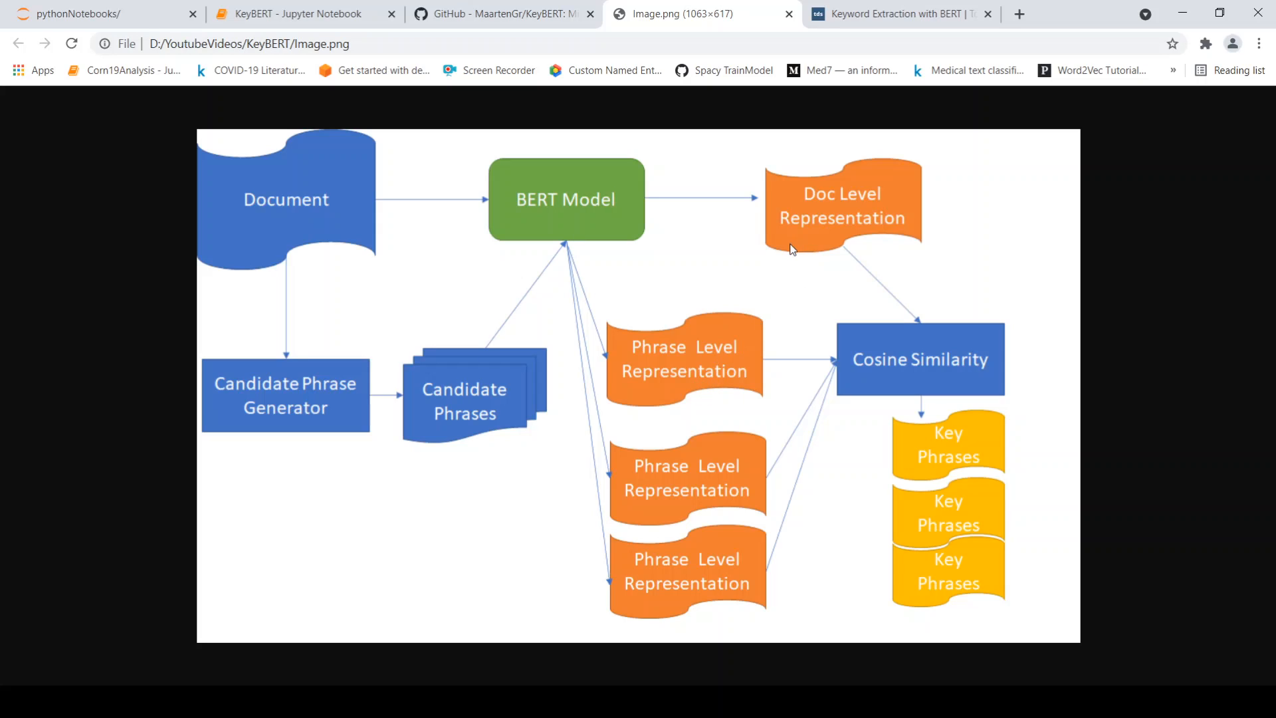
{"action": "mouse_move", "coordinate": [668, 367]}
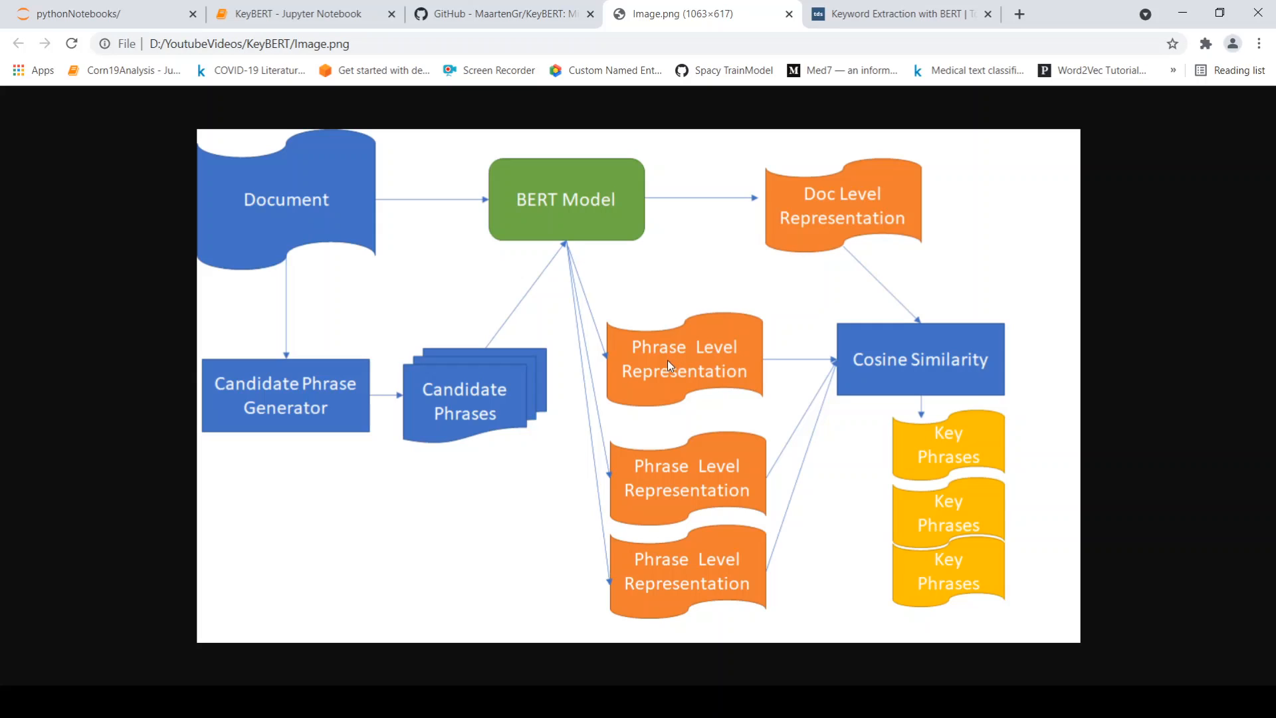
{"action": "mouse_move", "coordinate": [359, 387]}
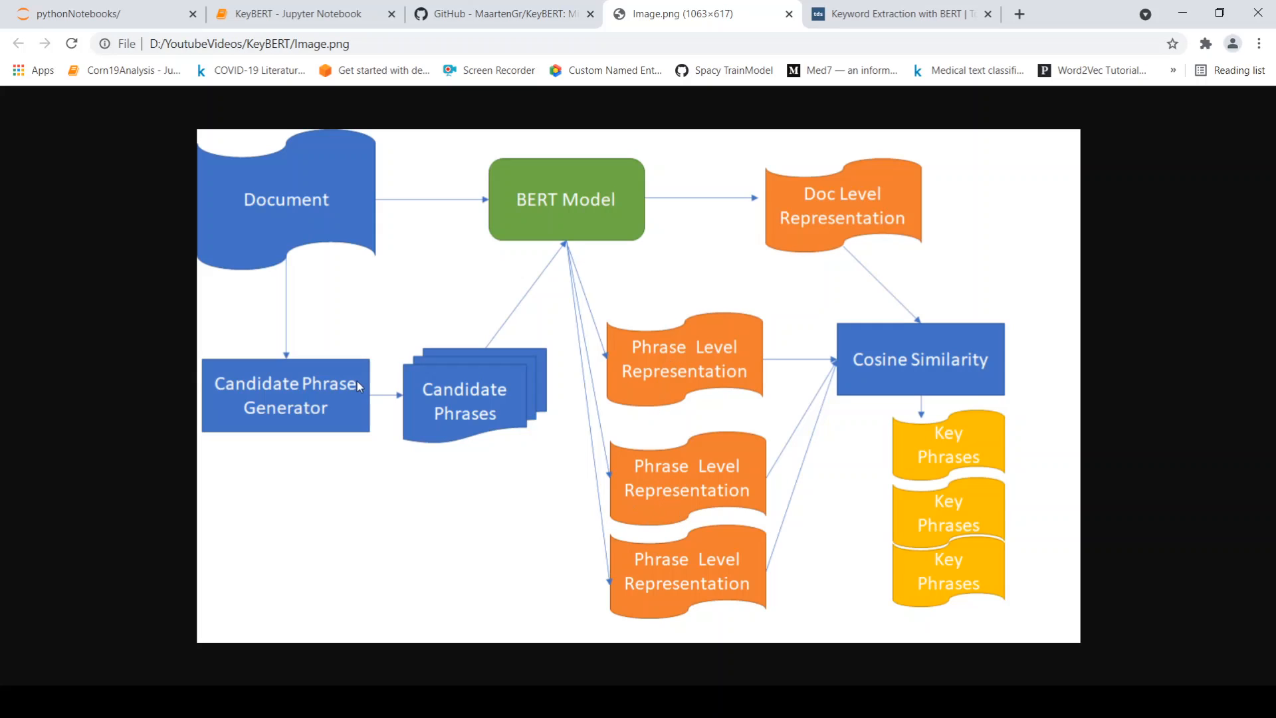
{"action": "mouse_move", "coordinate": [837, 354]}
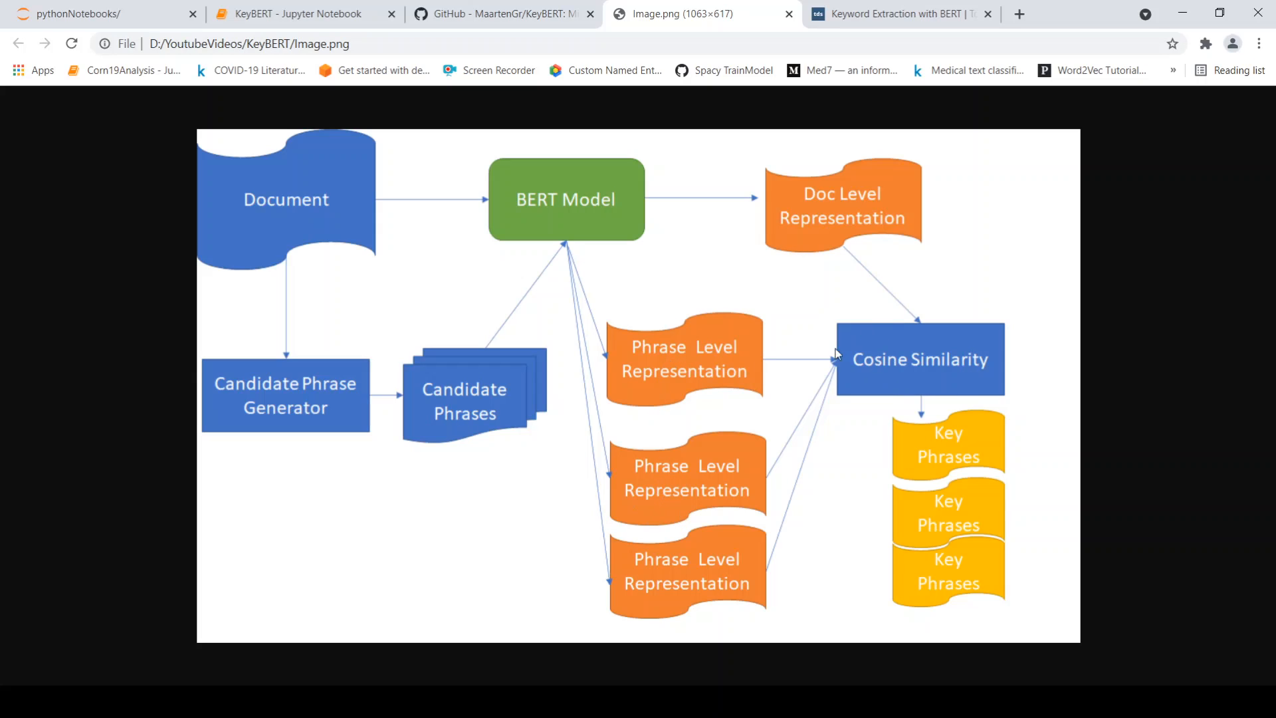
{"action": "mouse_move", "coordinate": [833, 229]}
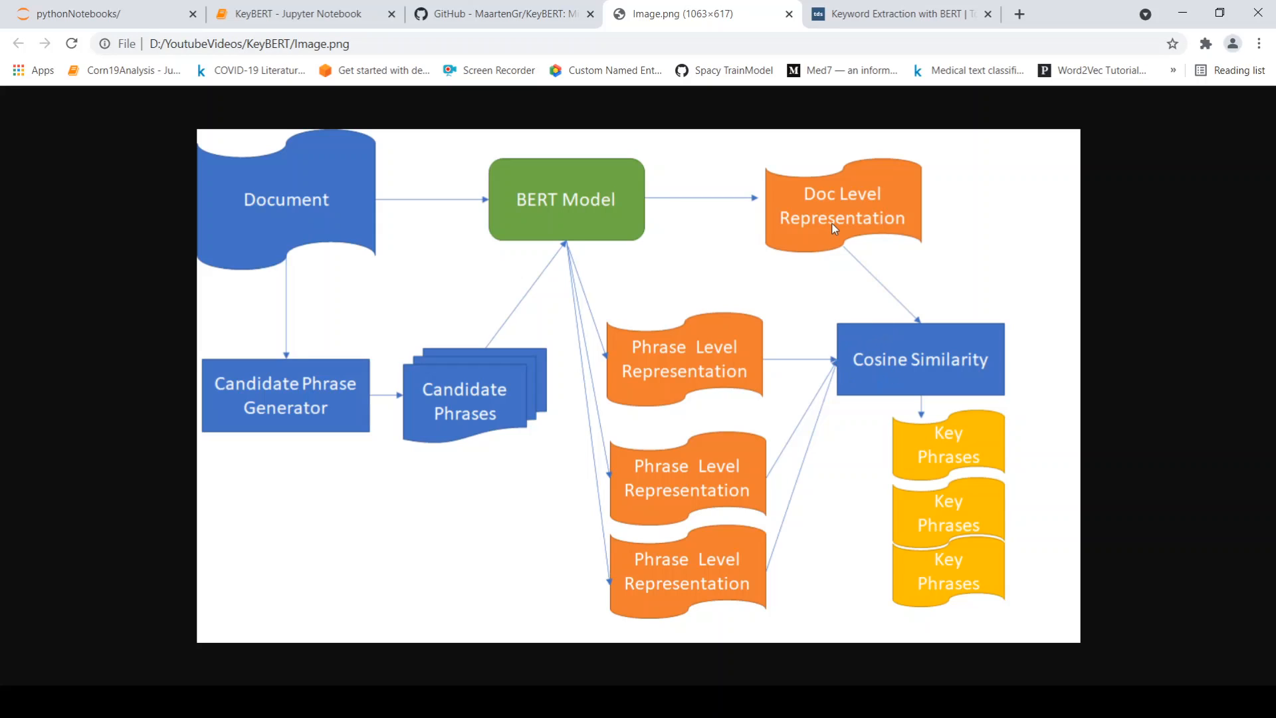
{"action": "mouse_move", "coordinate": [681, 383]}
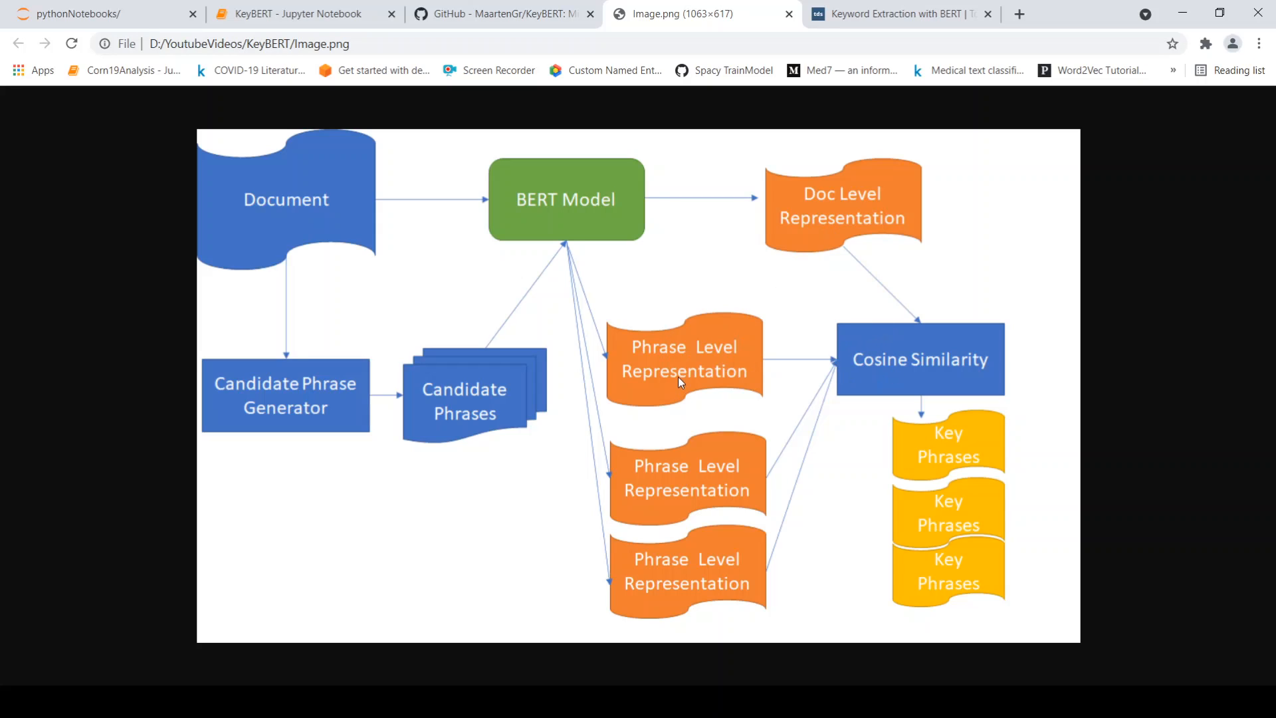
{"action": "mouse_move", "coordinate": [936, 362]}
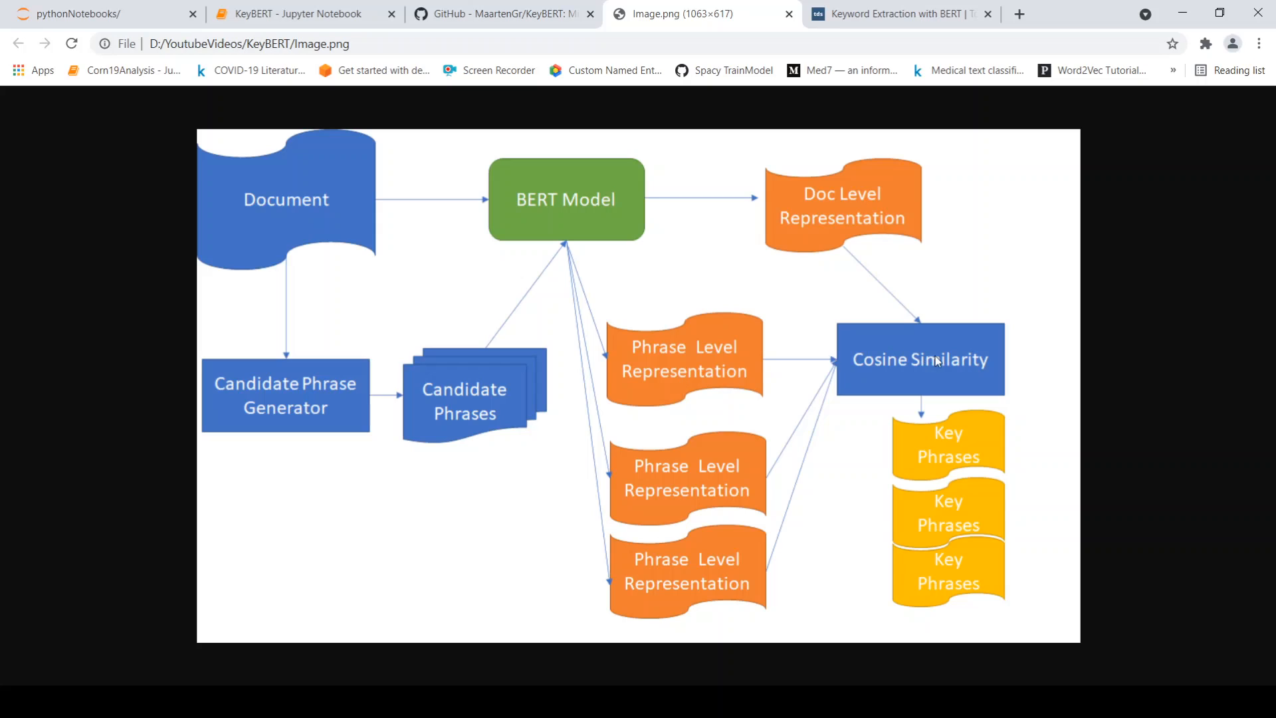
{"action": "mouse_move", "coordinate": [716, 362]}
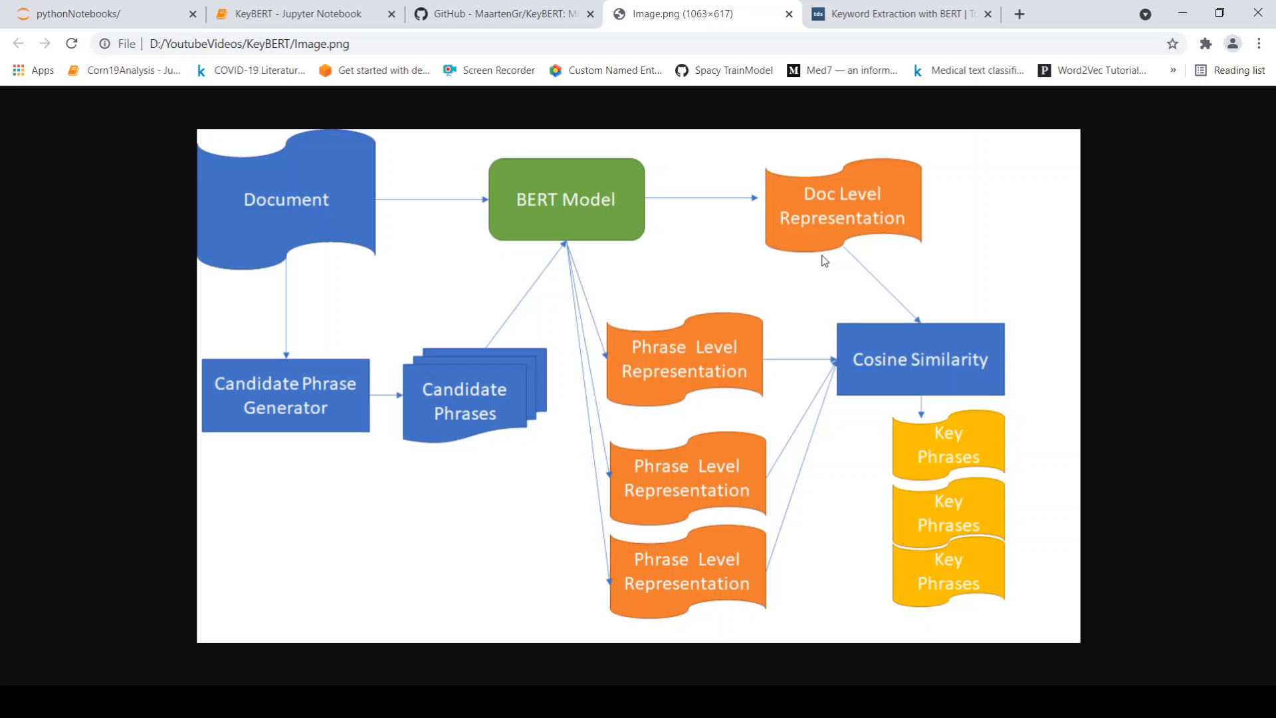
{"action": "mouse_move", "coordinate": [997, 512]}
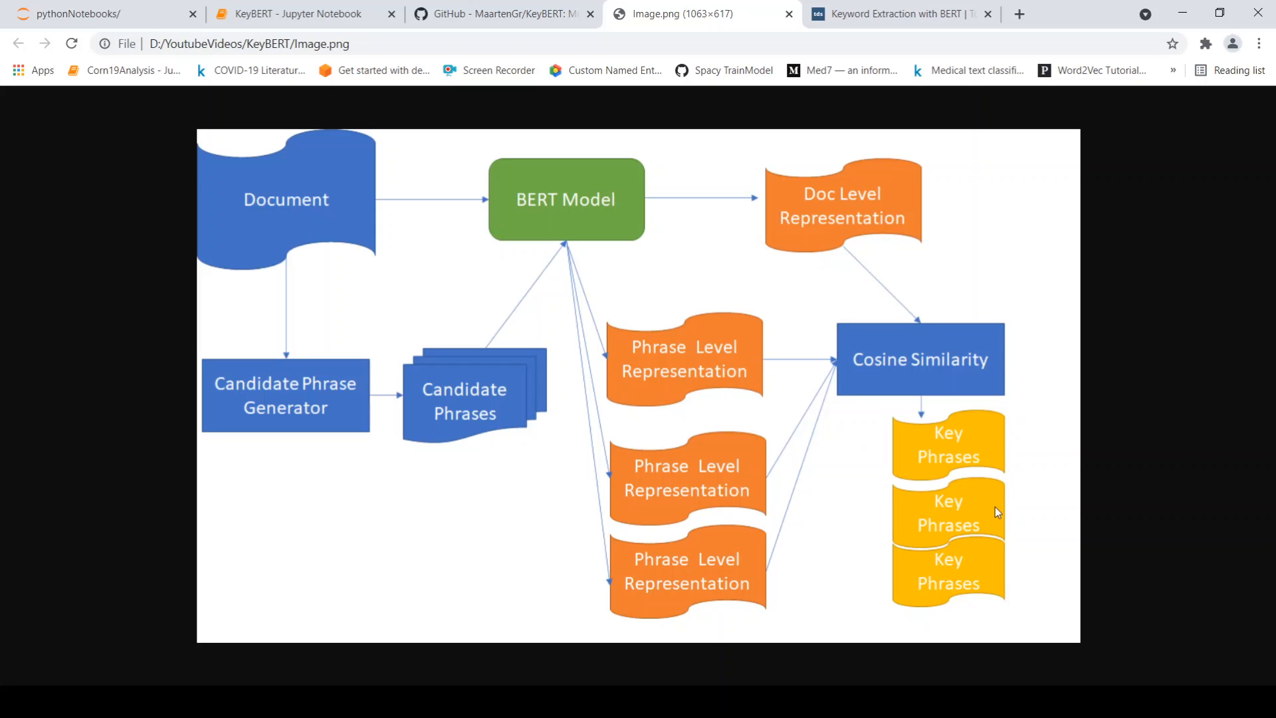
{"action": "mouse_move", "coordinate": [909, 463]}
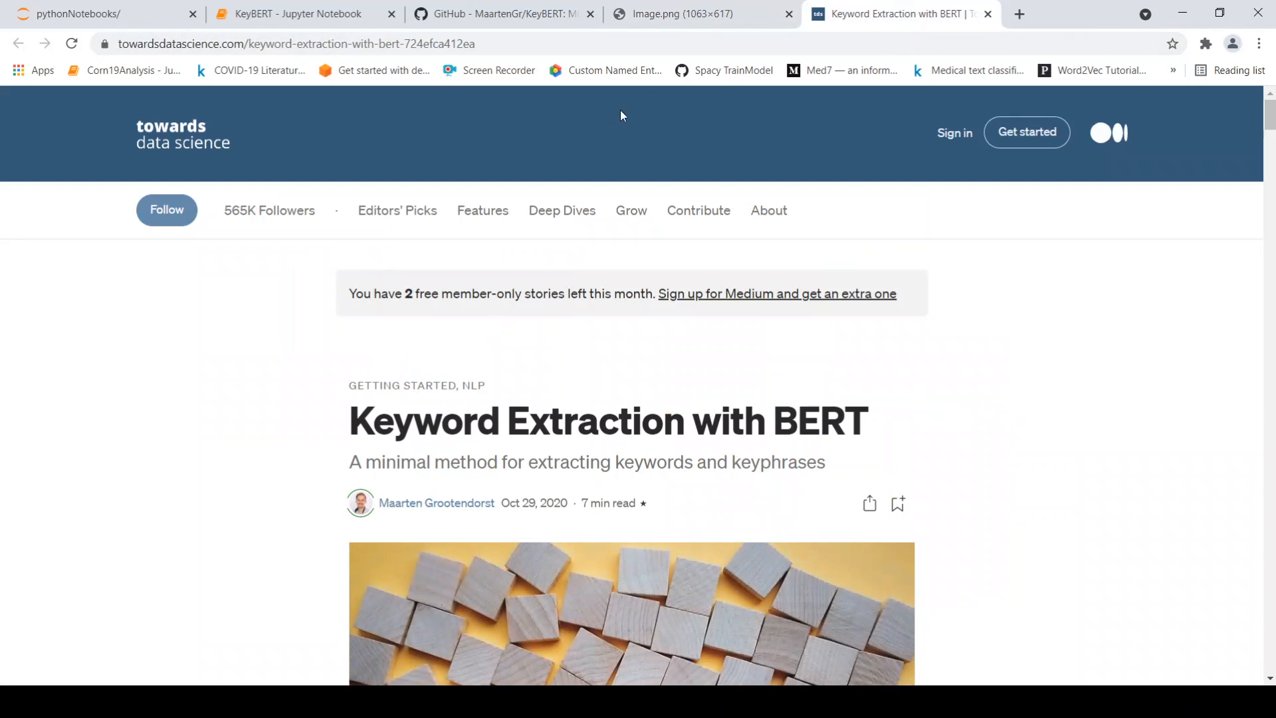
{"action": "scroll", "scroll_direction": "down", "scroll_amount": 3}
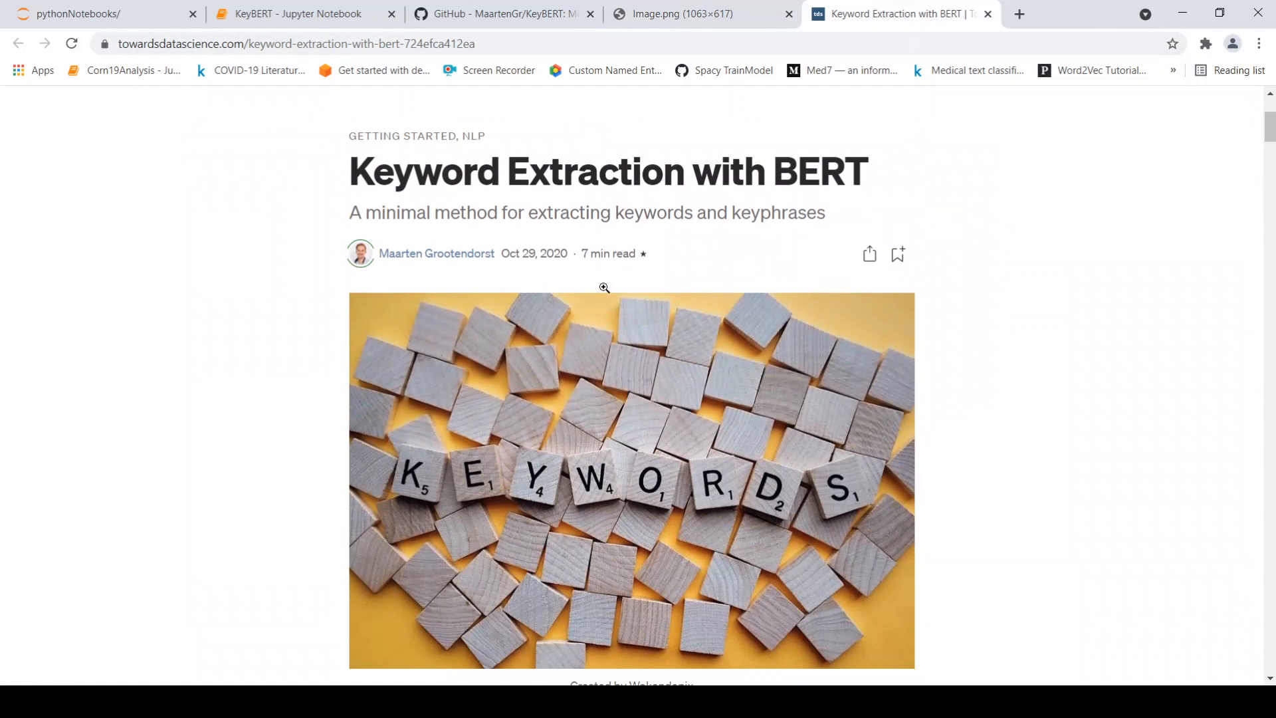
{"action": "scroll", "scroll_direction": "down", "scroll_amount": 3}
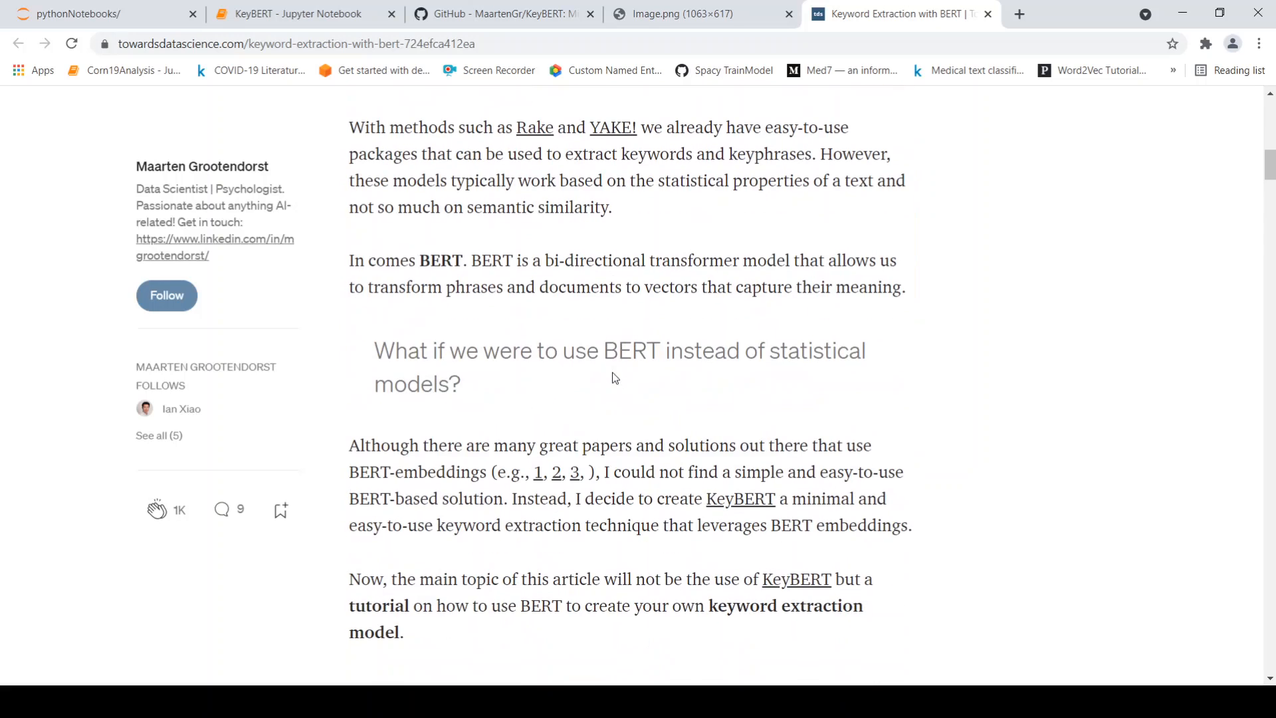
{"action": "scroll", "scroll_direction": "down", "scroll_amount": 3}
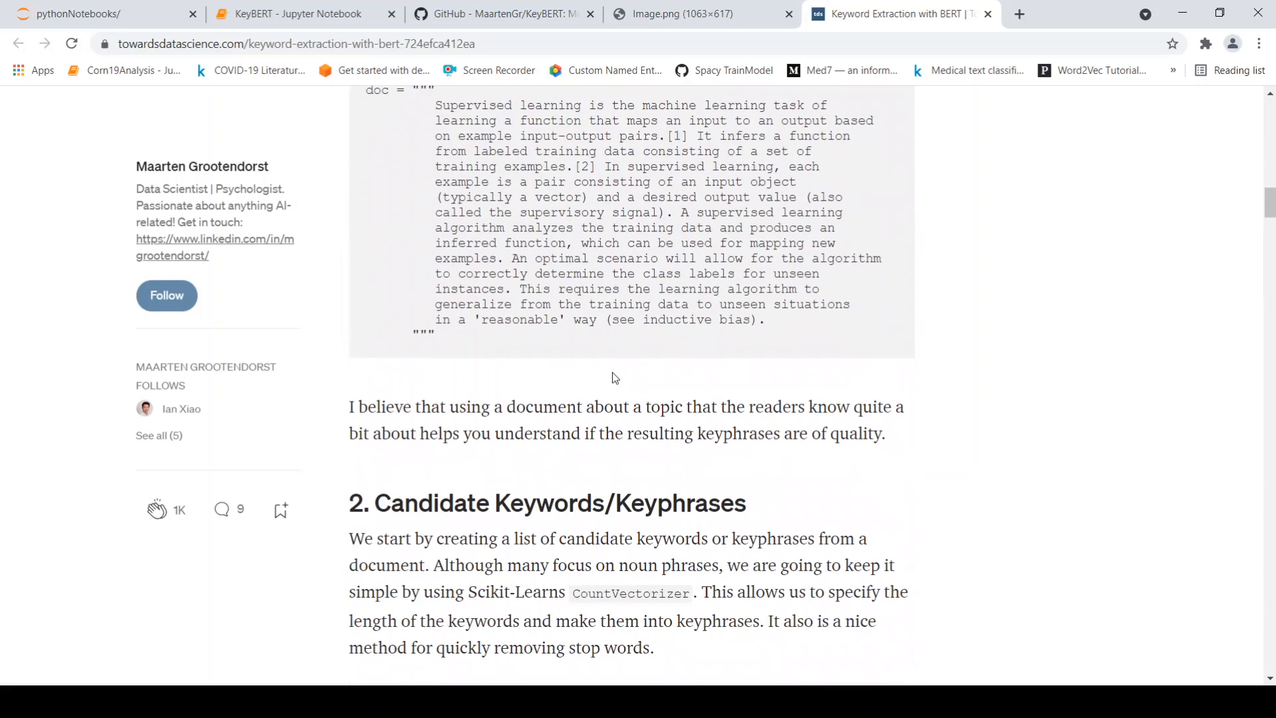
{"action": "scroll", "scroll_direction": "down", "scroll_amount": 3}
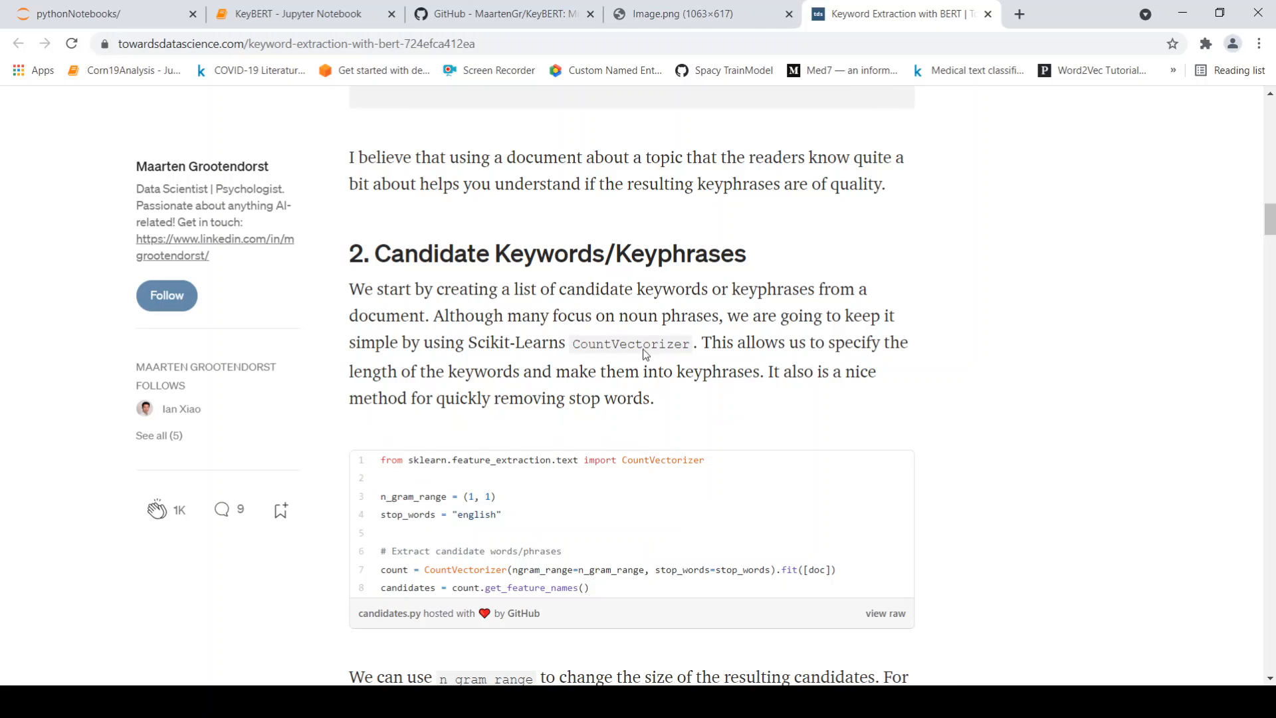
{"action": "scroll", "scroll_direction": "down", "scroll_amount": 3}
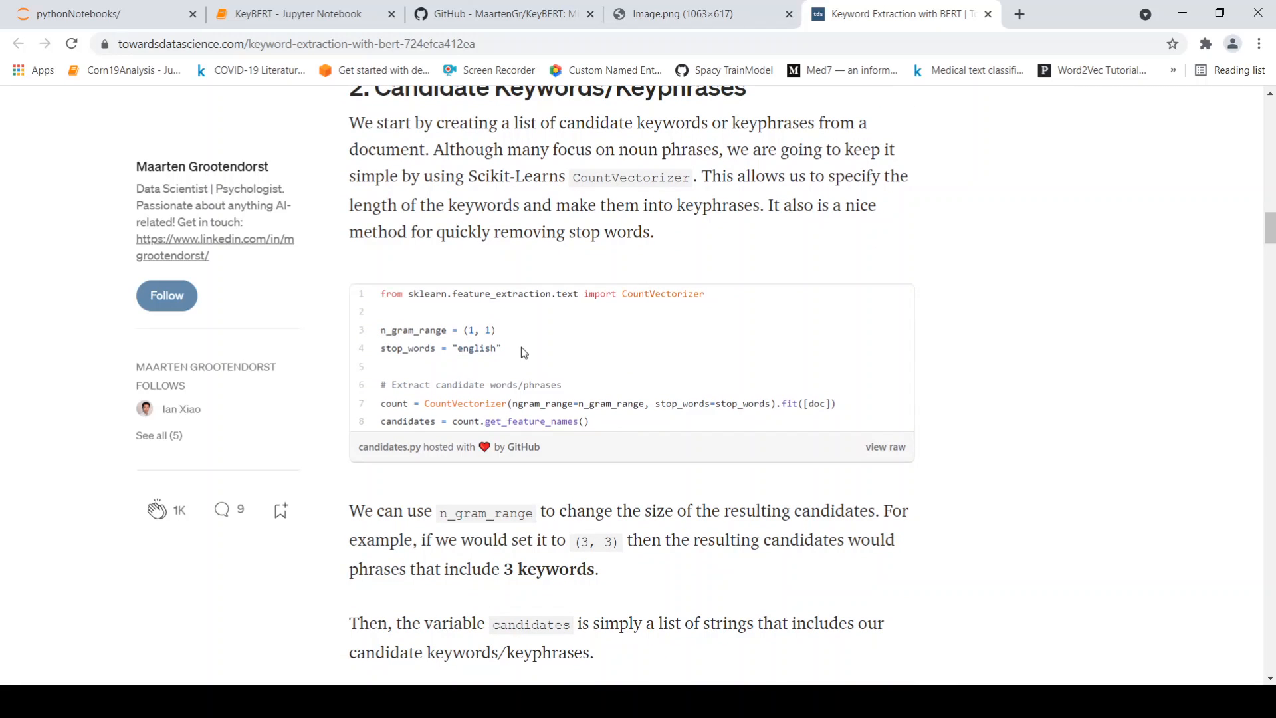
{"action": "mouse_move", "coordinate": [464, 330]}
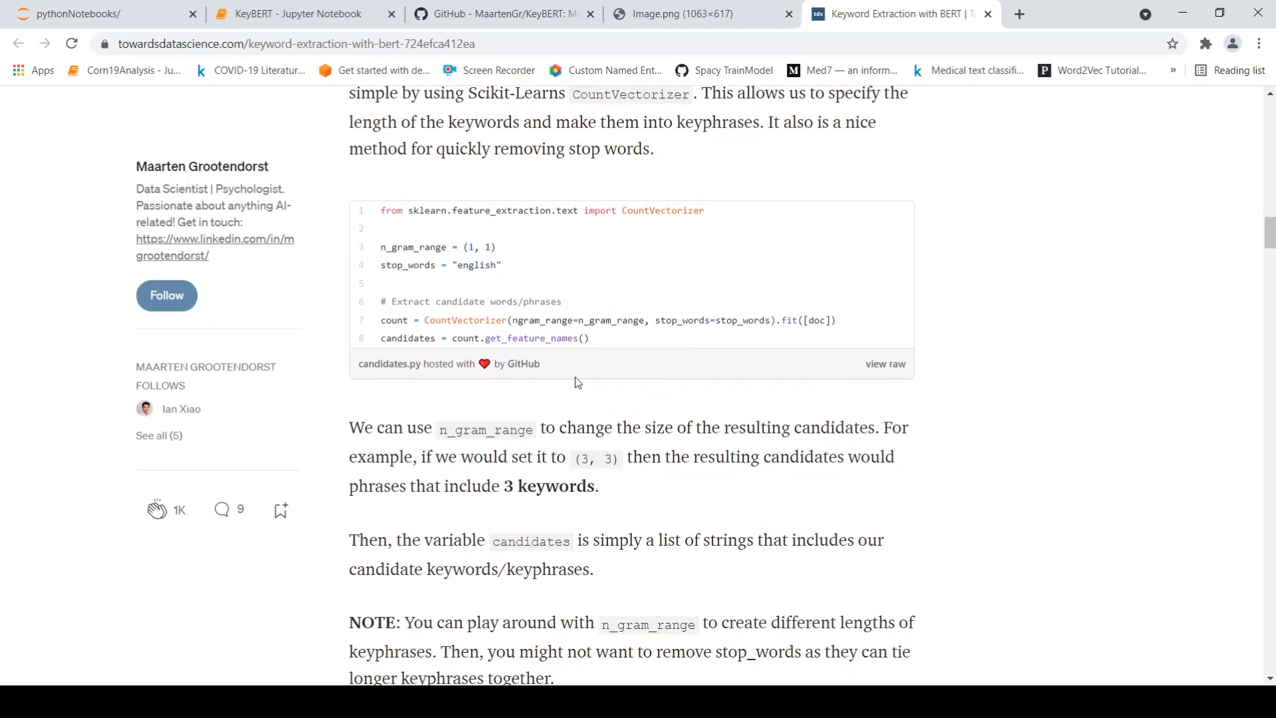
{"action": "scroll", "scroll_direction": "down", "scroll_amount": 3}
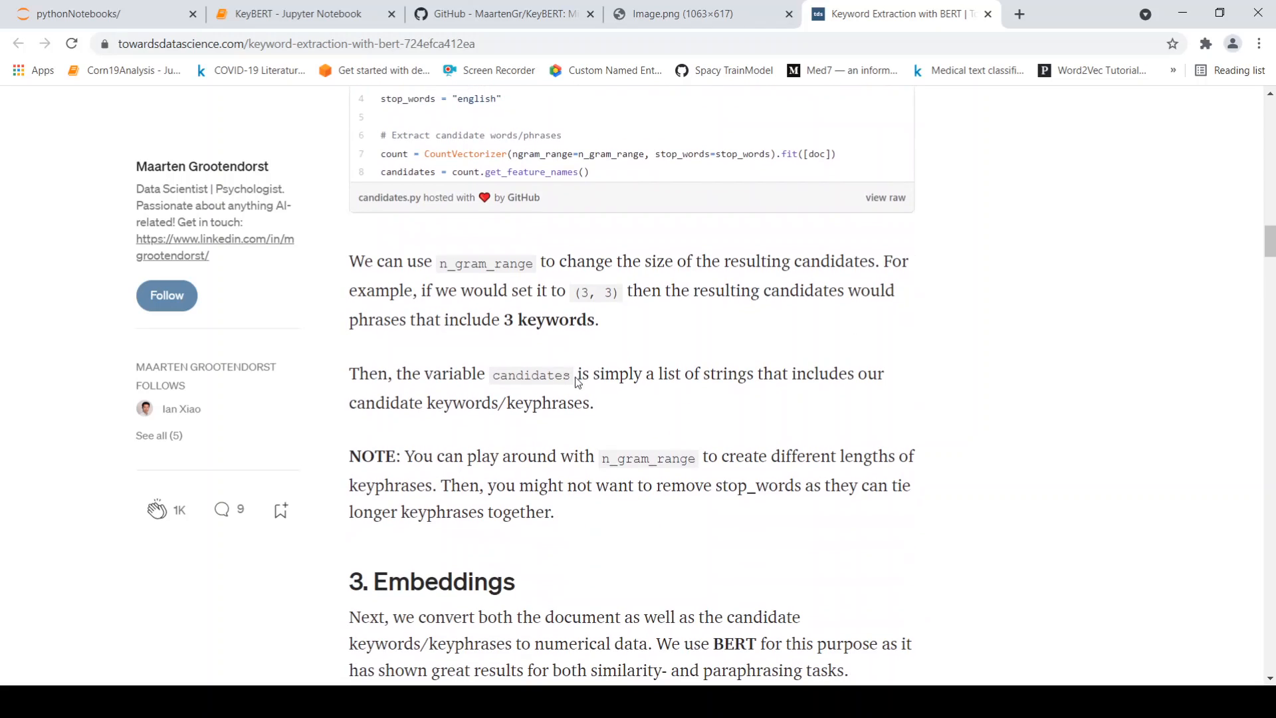
{"action": "mouse_move", "coordinate": [530, 408]}
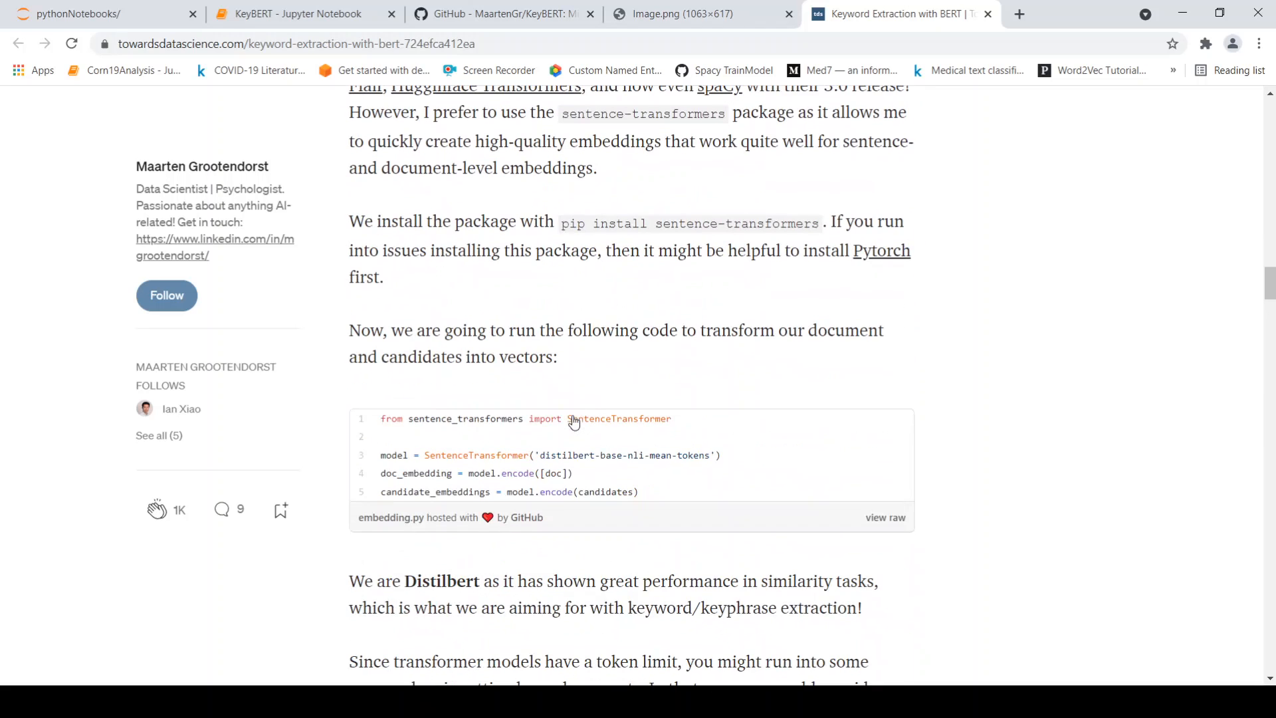
{"action": "scroll", "scroll_direction": "down", "scroll_amount": 3}
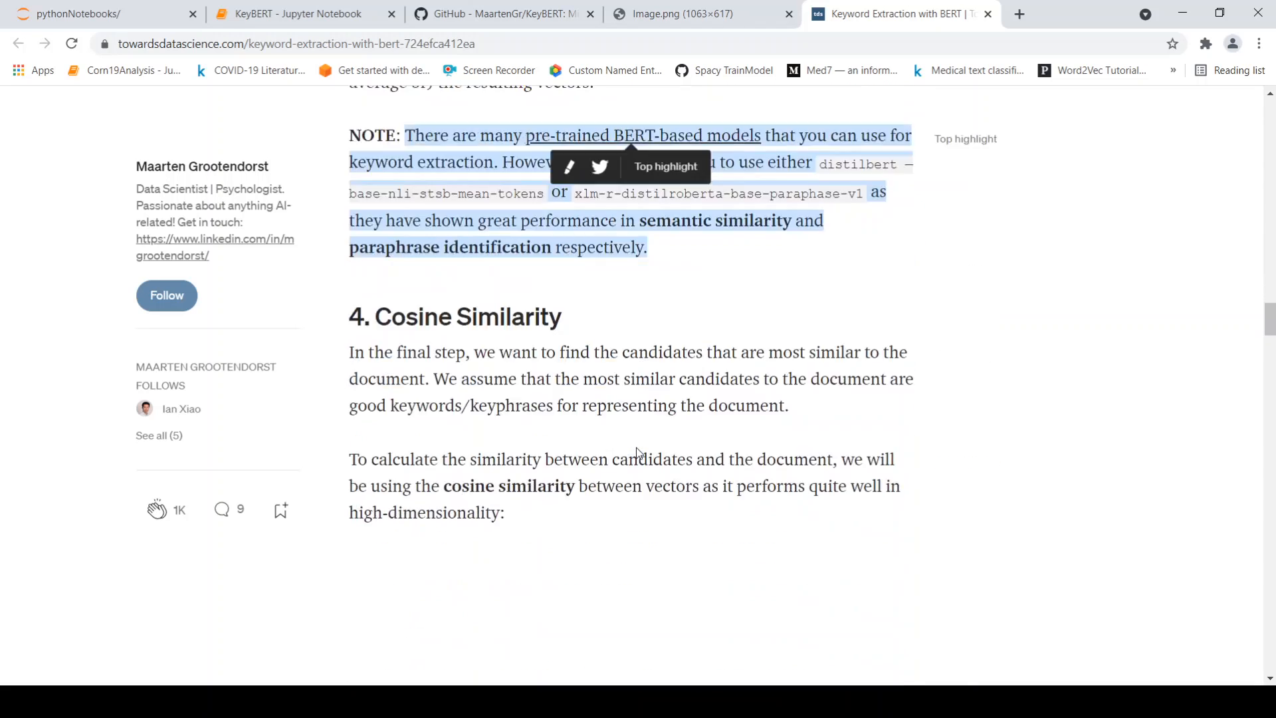
{"action": "scroll", "scroll_direction": "down", "scroll_amount": 3}
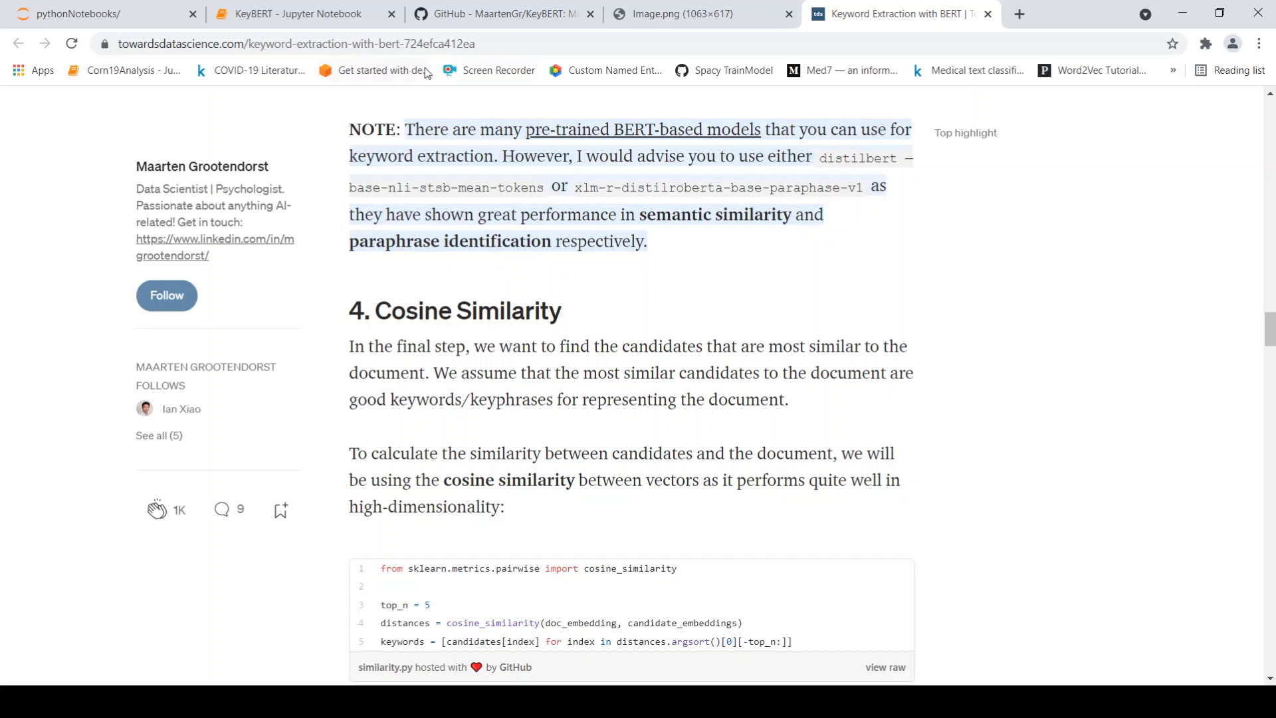
{"action": "left_click_drag", "start_coordinate": [404, 129], "coordinate": [646, 241]}
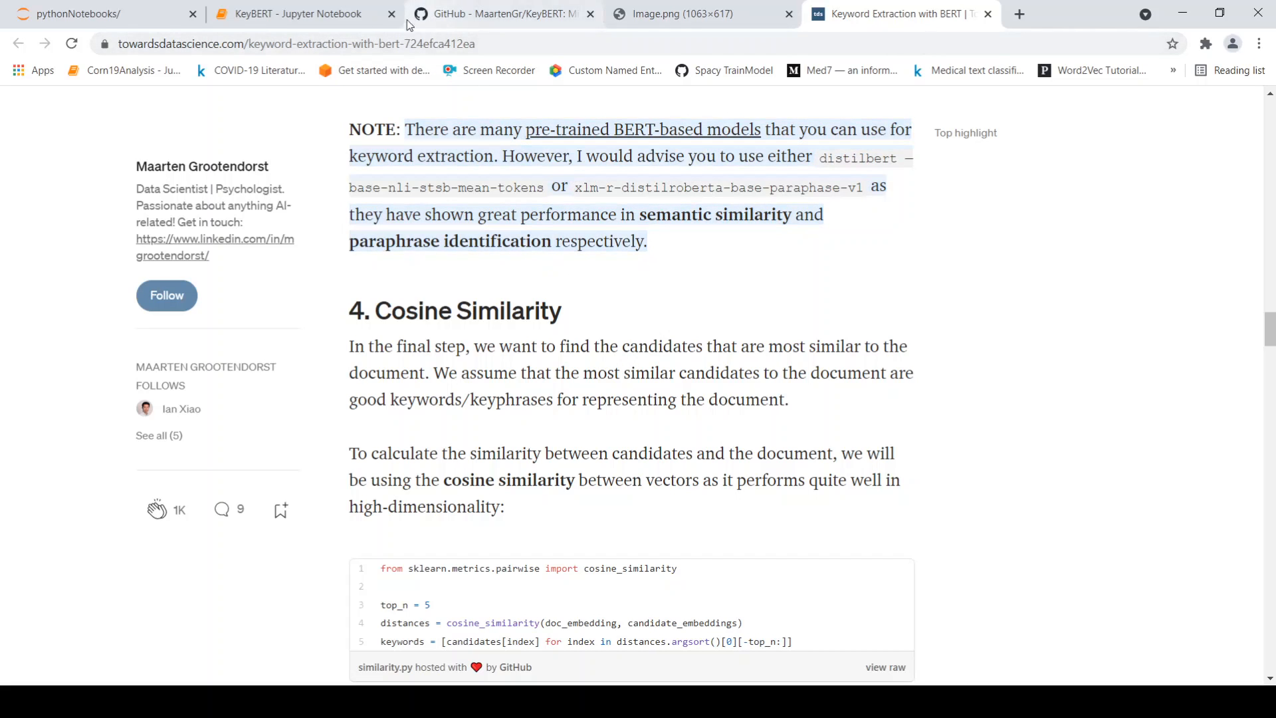
Return to the KeyBERT GitHub README and review its installation and extract_keywords examples
{"action": "left_click", "coordinate": [496, 13]}
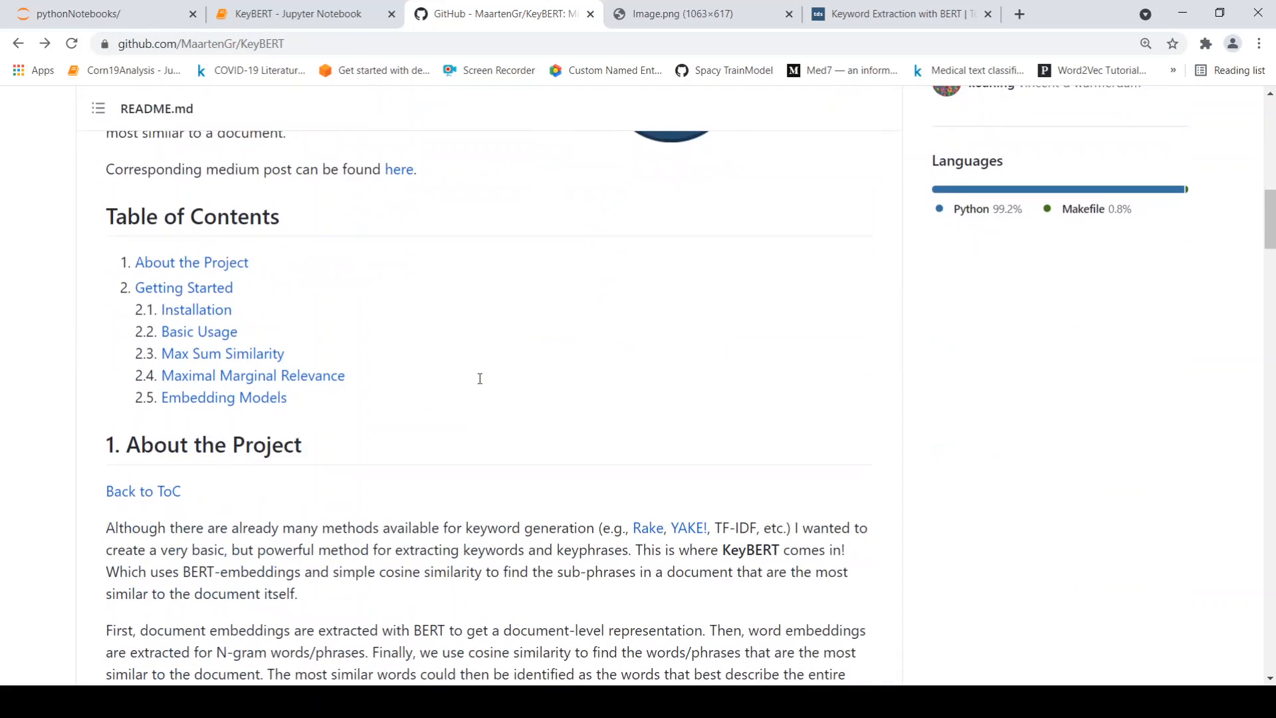
{"action": "scroll", "scroll_direction": "down", "scroll_amount": 3}
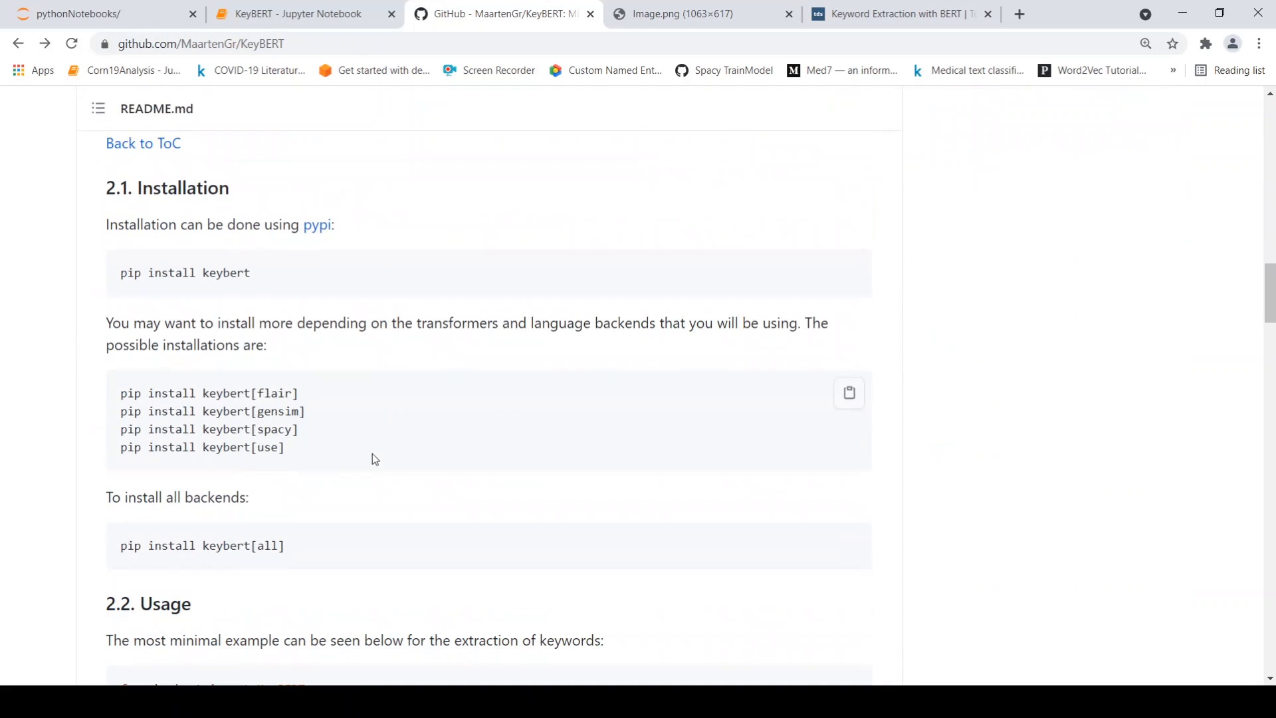
{"action": "scroll", "scroll_direction": "down", "scroll_amount": 3}
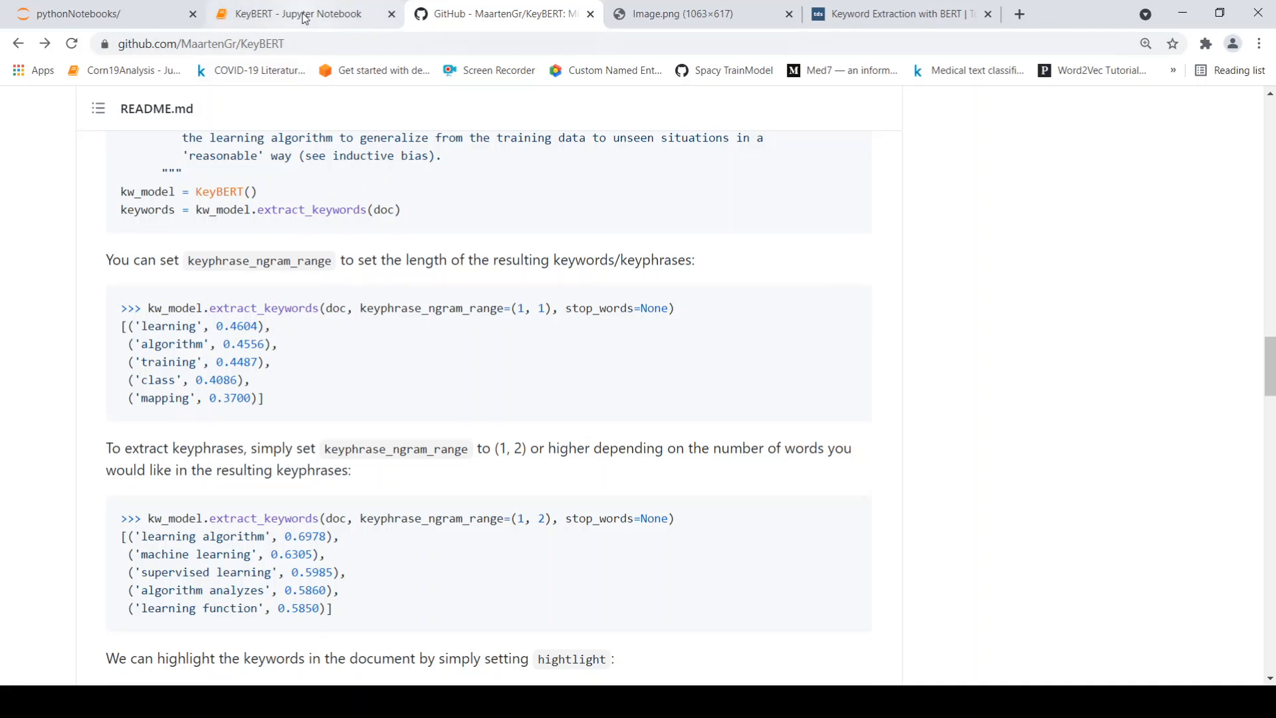
Bring up the KeyBERT notebook, briefly checking the repository README, and view the import cell
{"action": "left_click", "coordinate": [292, 14]}
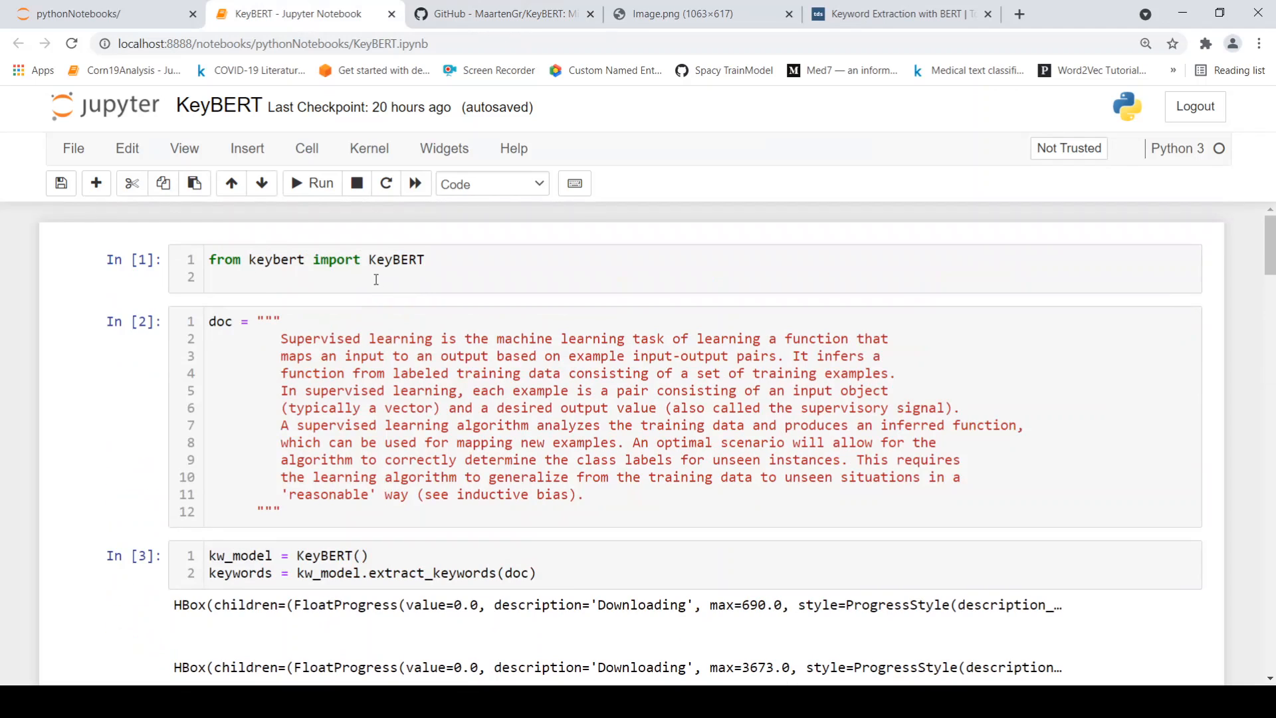
{"action": "left_click", "coordinate": [496, 13]}
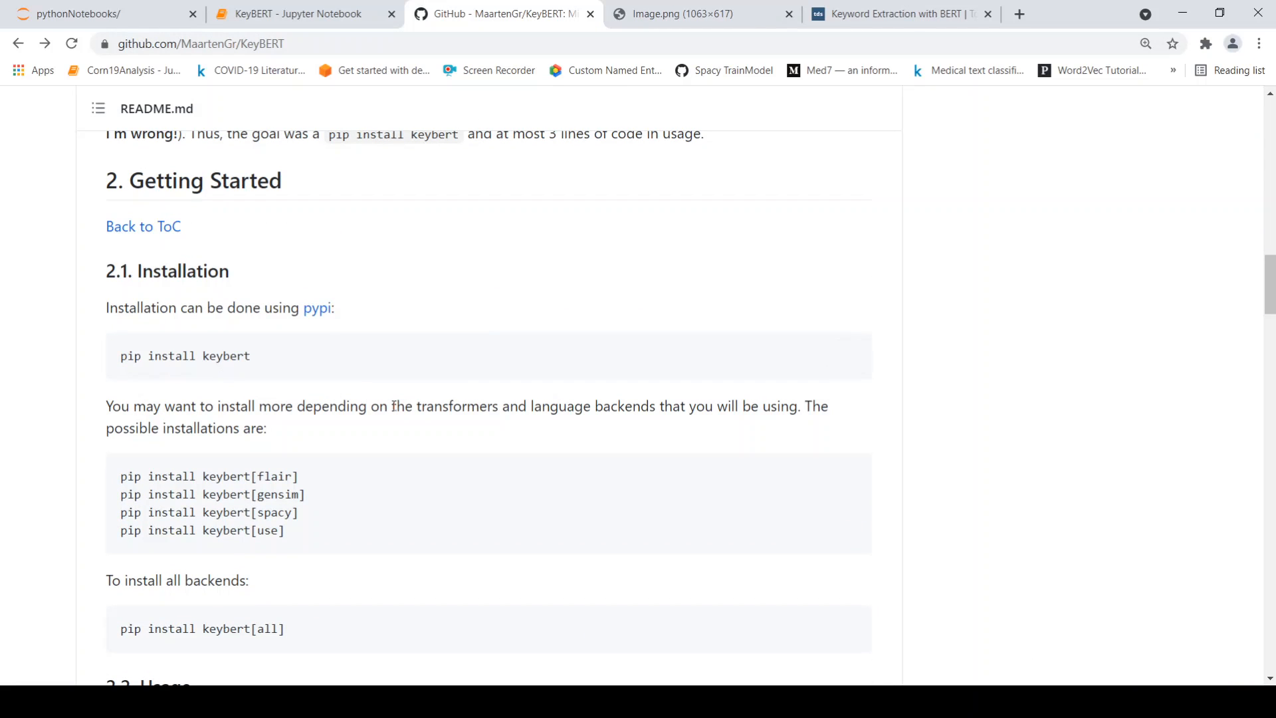
{"action": "left_click", "coordinate": [292, 14]}
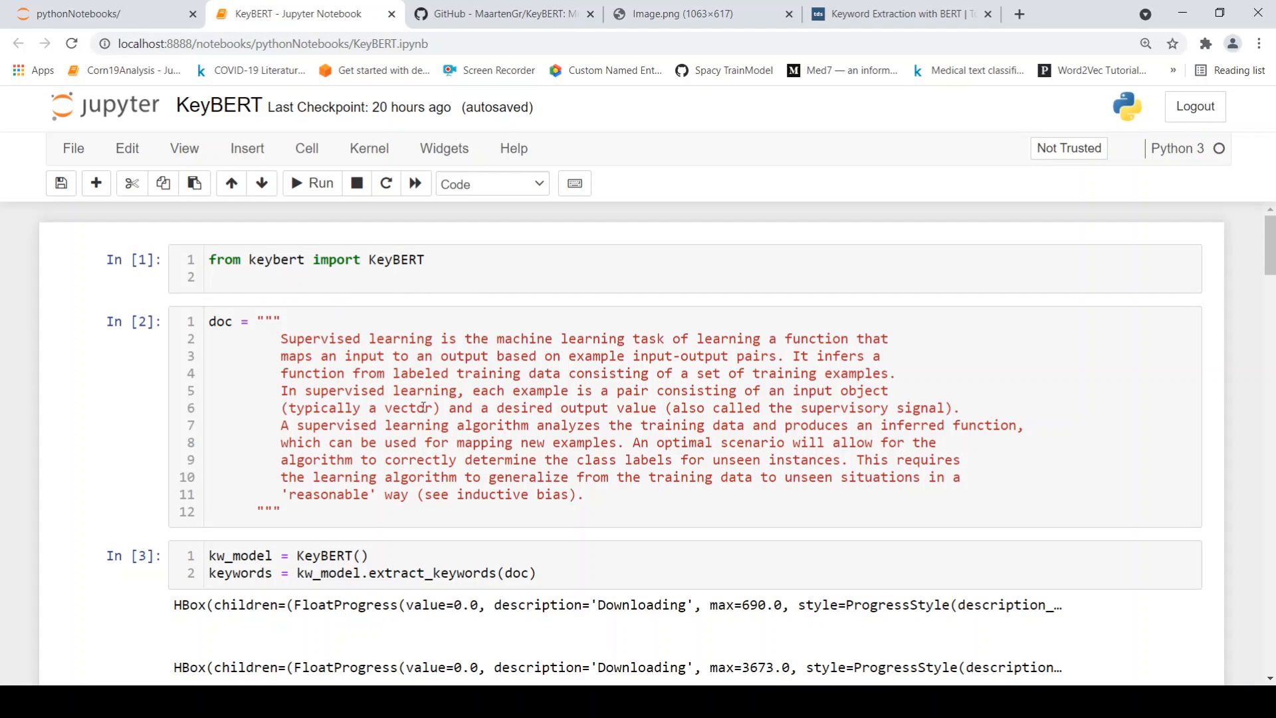
{"action": "scroll", "scroll_direction": "down", "scroll_amount": 3}
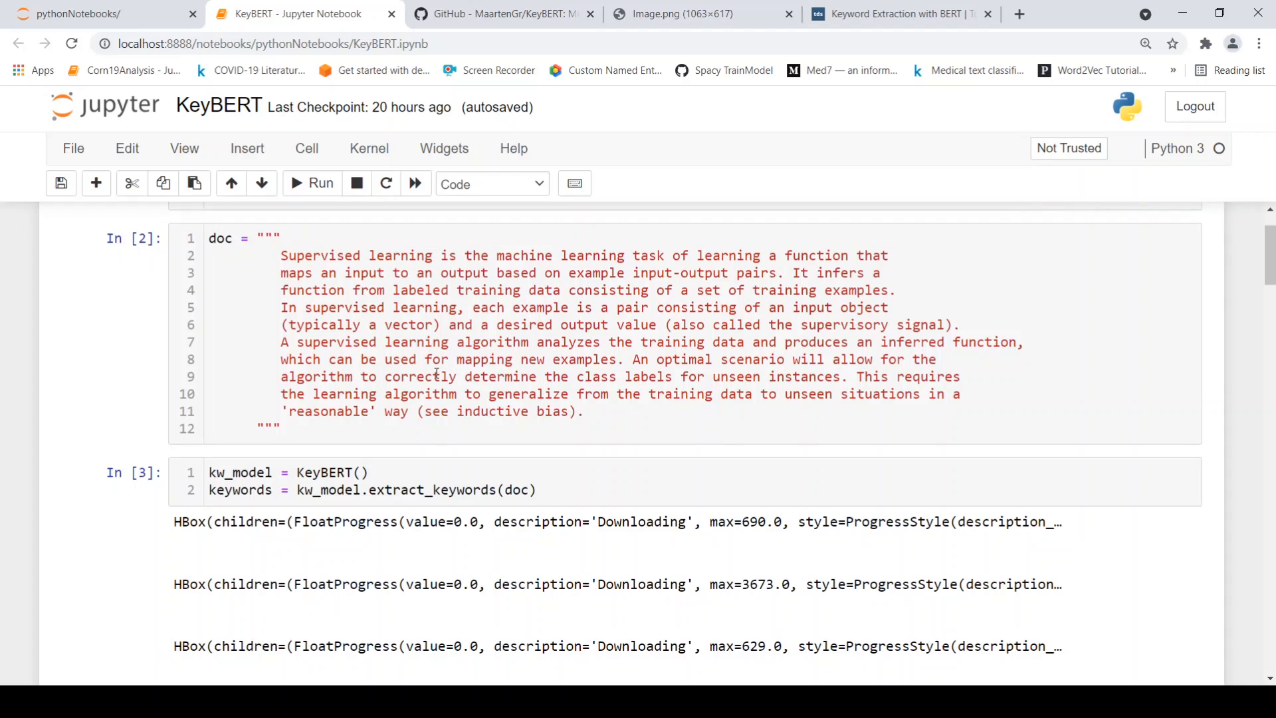
{"action": "mouse_move", "coordinate": [422, 230]}
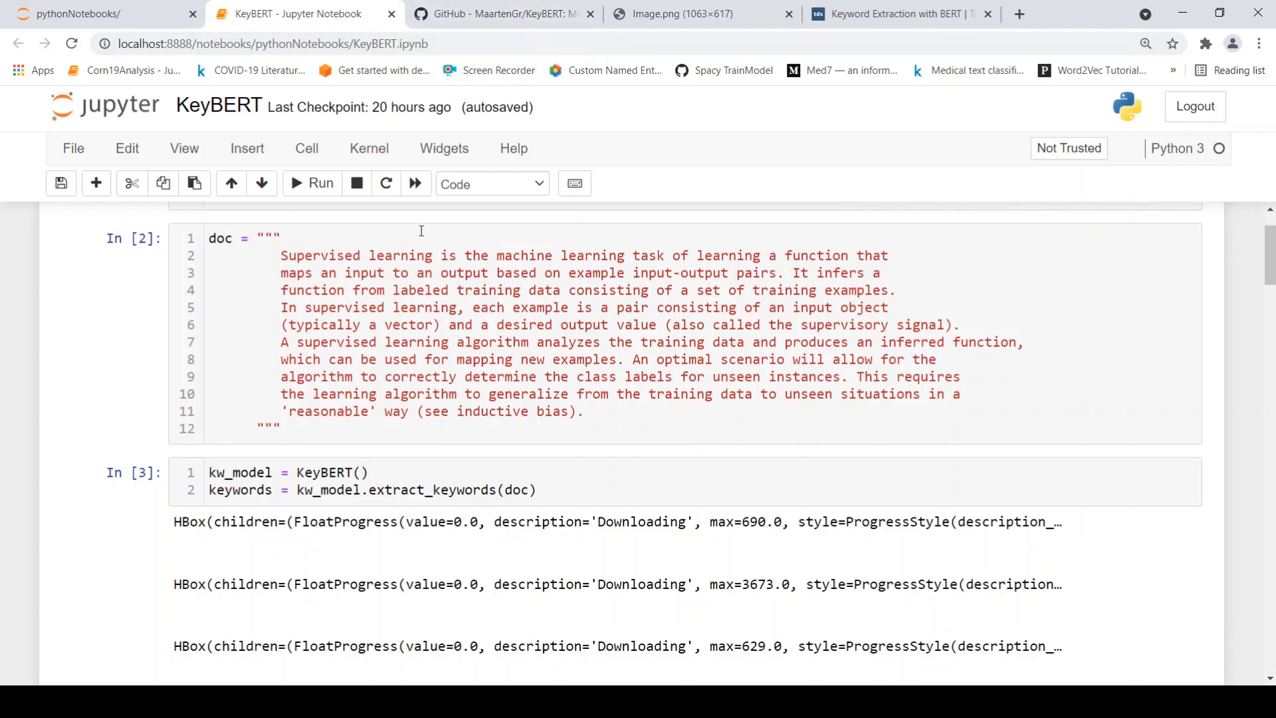
{"action": "mouse_move", "coordinate": [528, 363]}
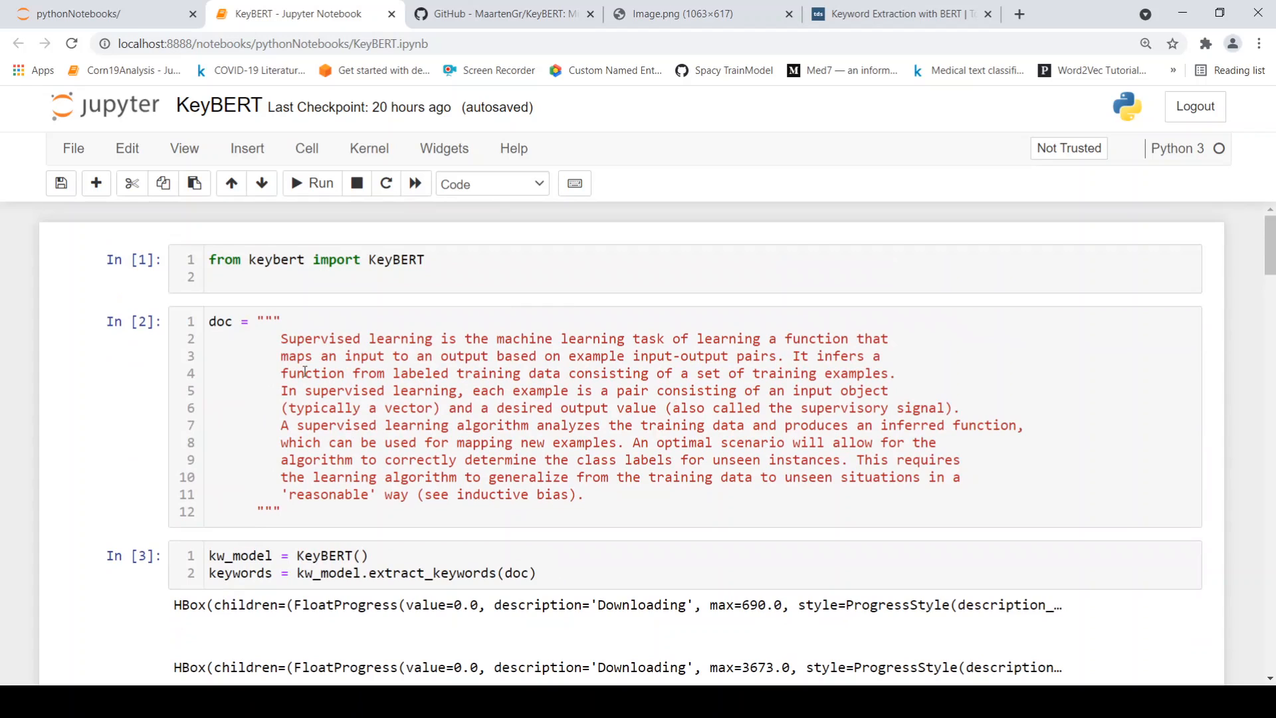
Review the supervised-learning text, model creation and HBox download outputs down to the n-gram results
{"action": "scroll", "scroll_direction": "down", "scroll_amount": 3}
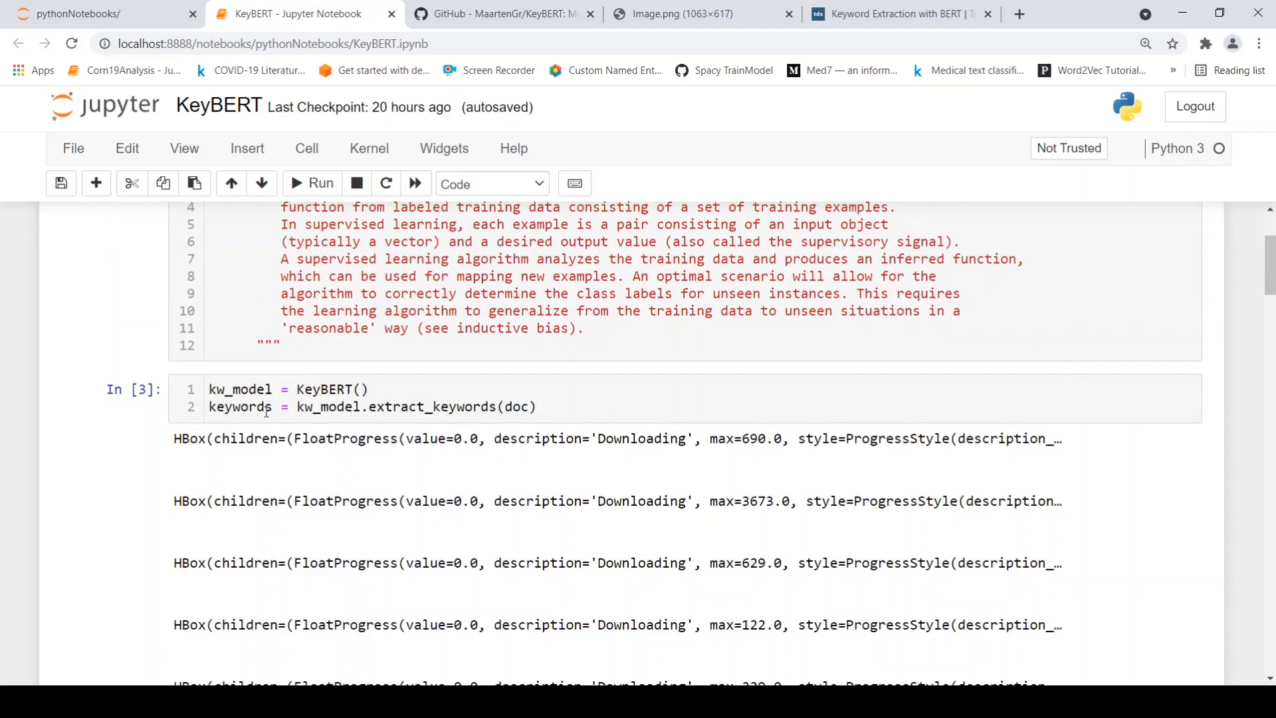
{"action": "scroll", "scroll_direction": "down", "scroll_amount": 3}
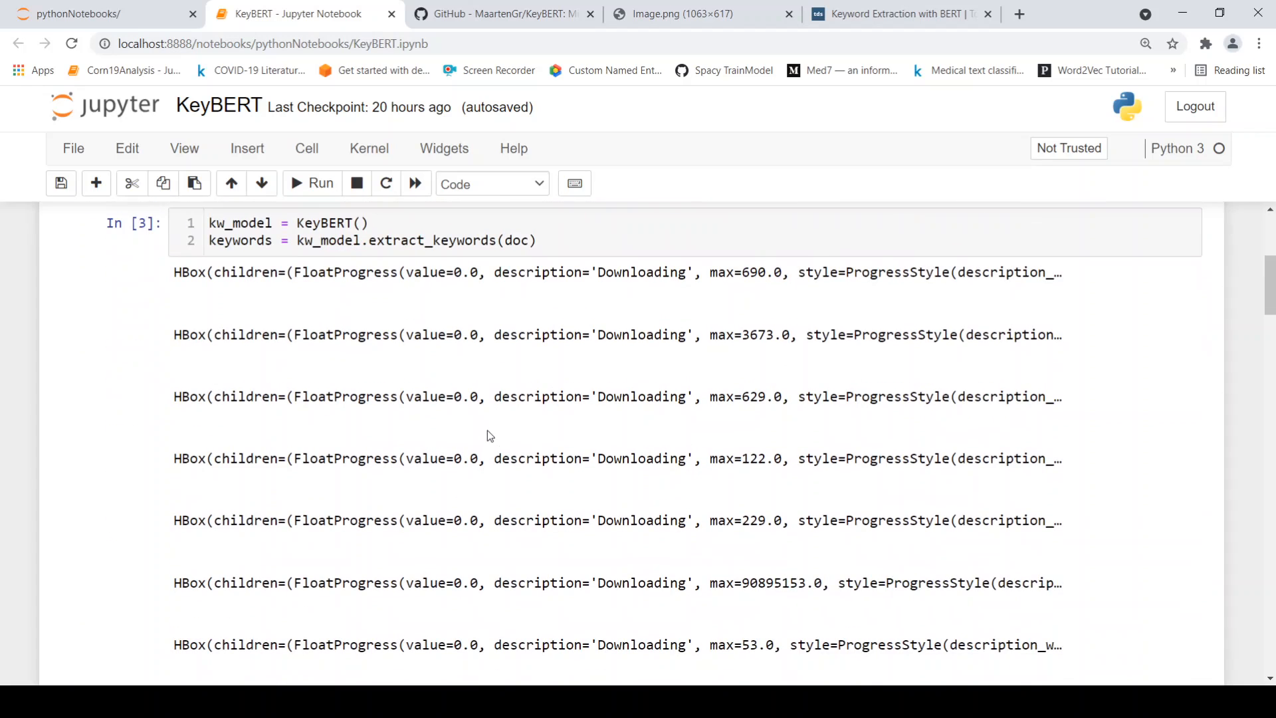
{"action": "scroll", "scroll_direction": "down", "scroll_amount": 3}
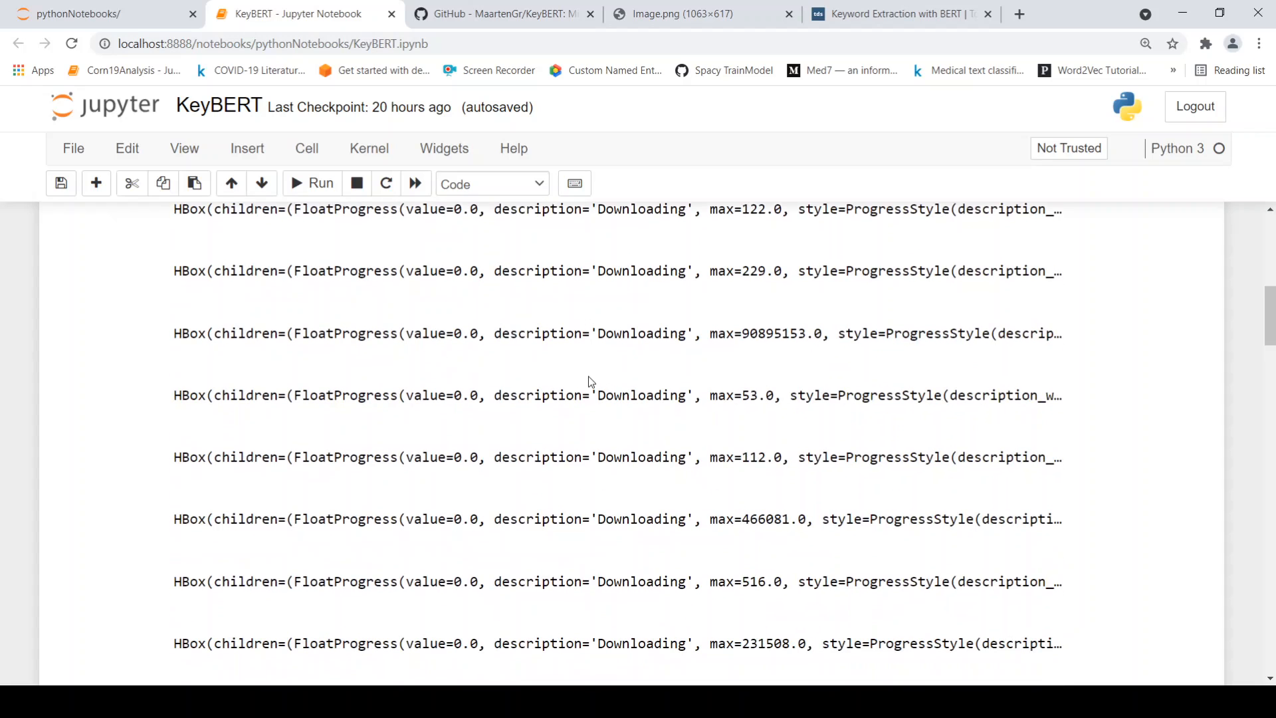
{"action": "scroll", "scroll_direction": "down", "scroll_amount": 3}
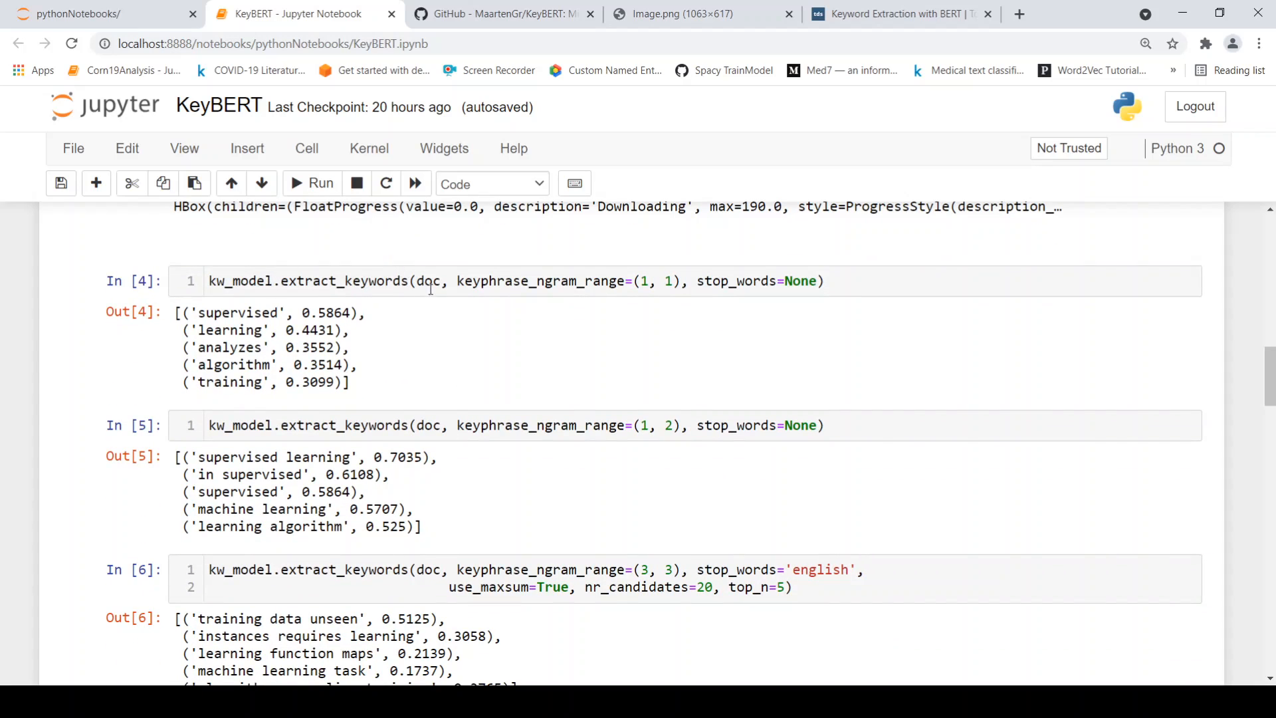
{"action": "mouse_move", "coordinate": [602, 281]}
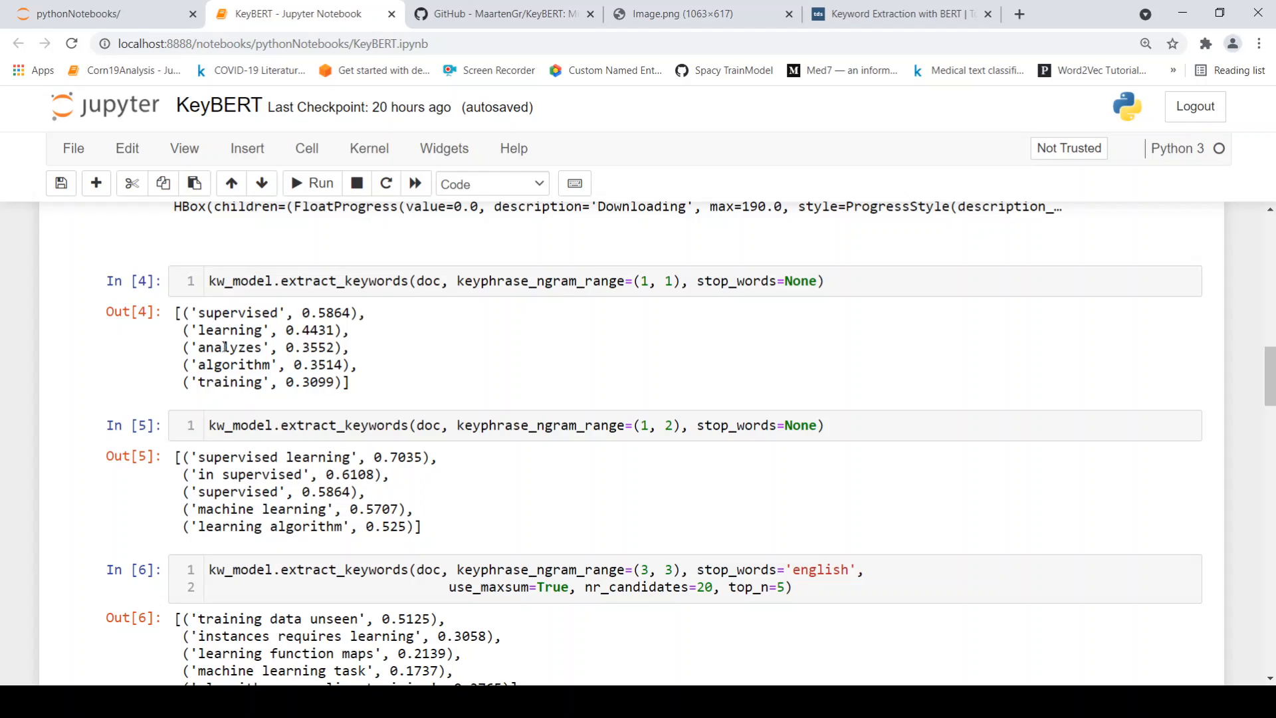
{"action": "mouse_move", "coordinate": [715, 367]}
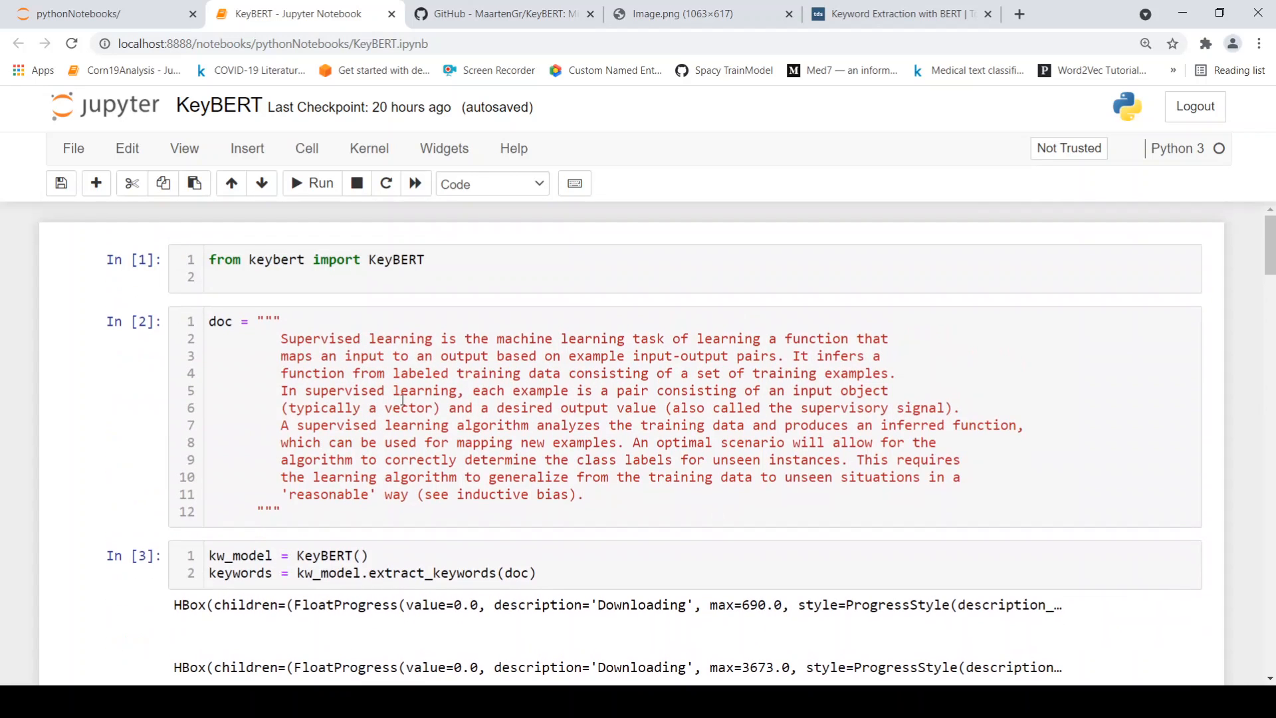
{"action": "scroll", "scroll_direction": "down", "scroll_amount": 3}
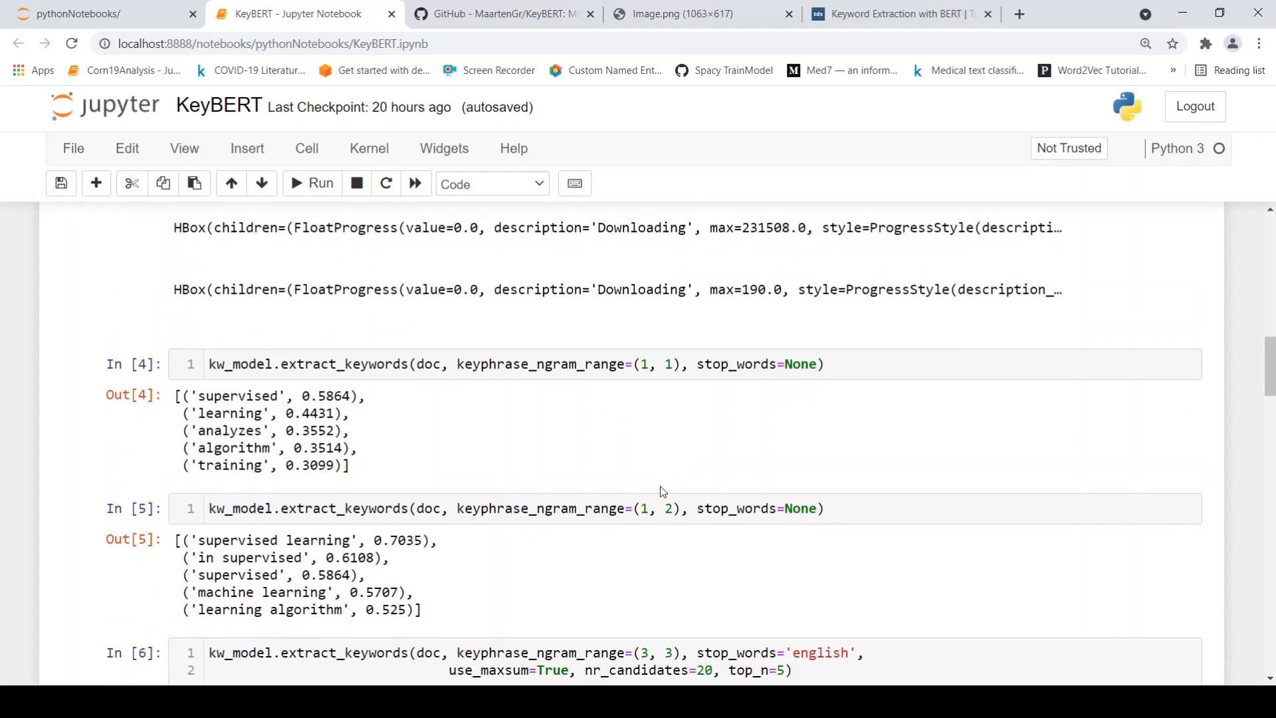
{"action": "scroll", "scroll_direction": "down", "scroll_amount": 3}
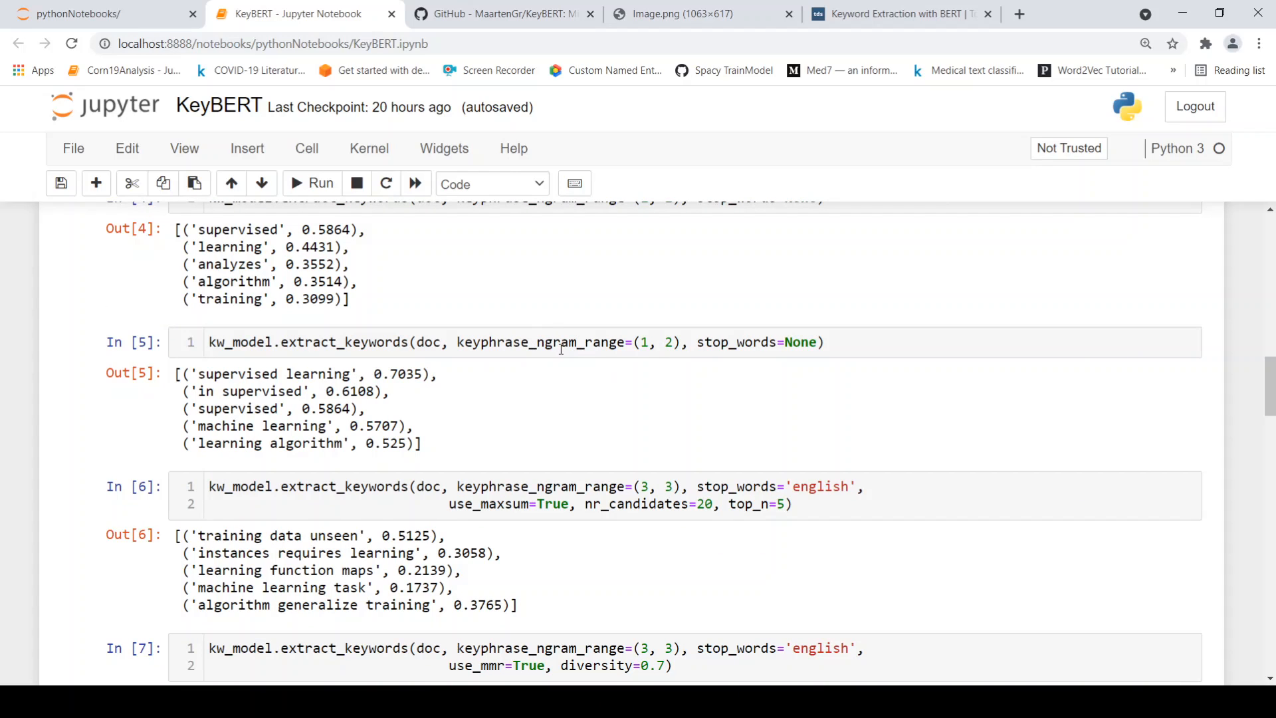
{"action": "mouse_move", "coordinate": [226, 369]}
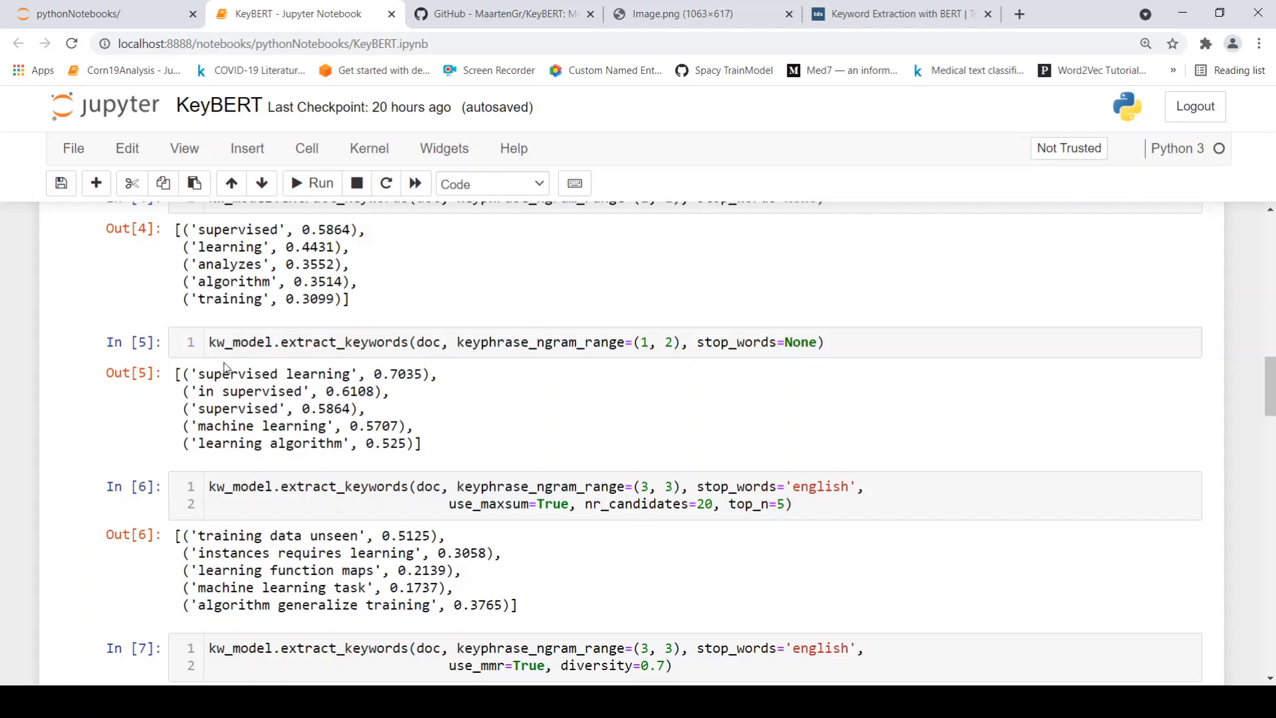
{"action": "mouse_move", "coordinate": [236, 396]}
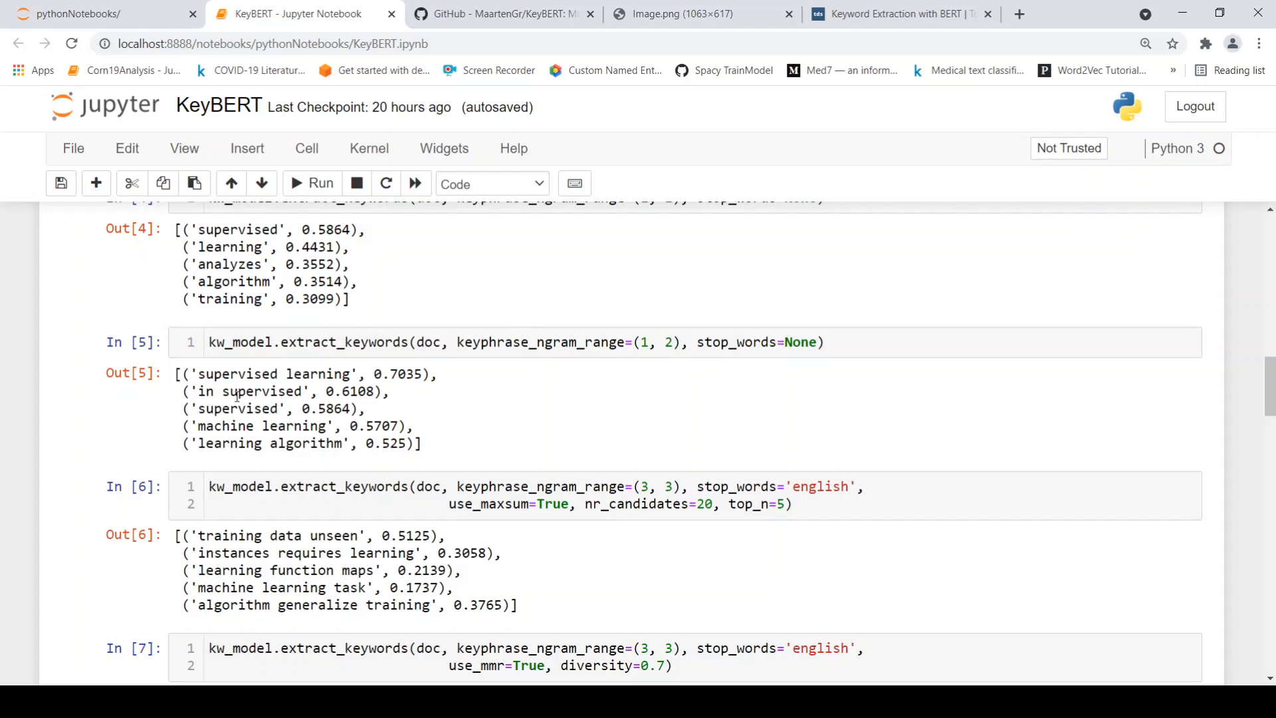
{"action": "mouse_move", "coordinate": [291, 450]}
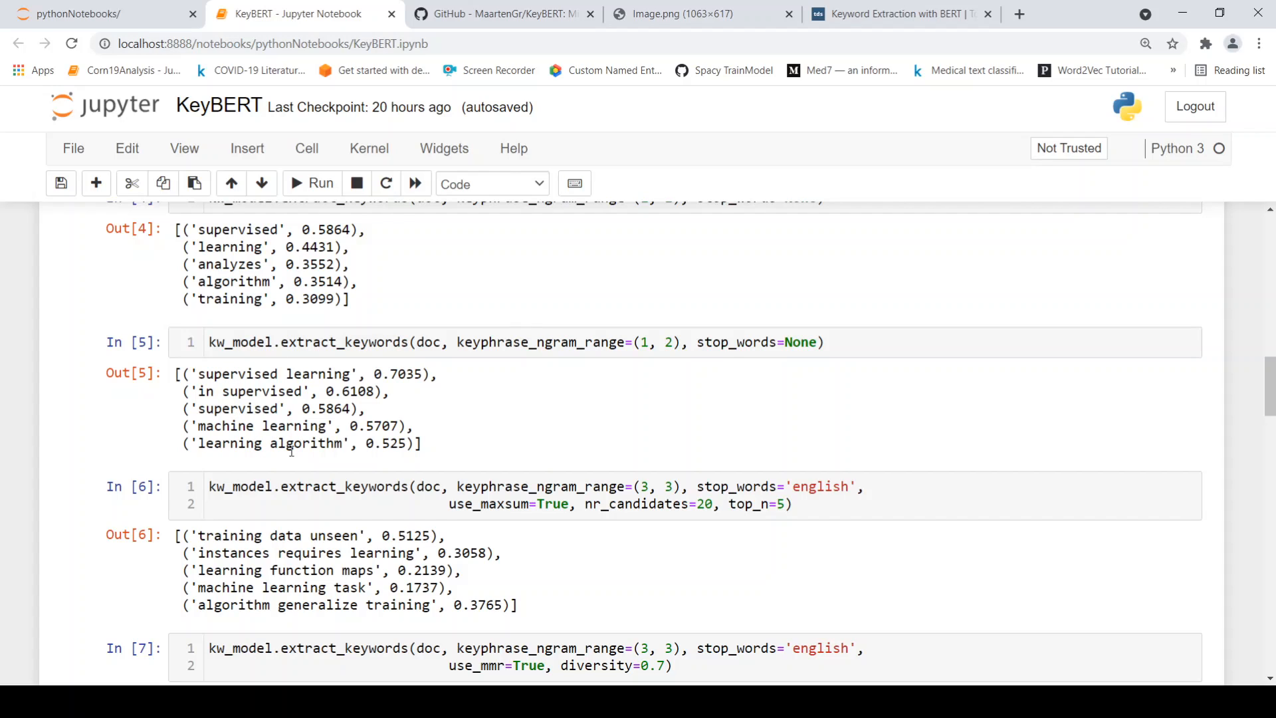
{"action": "scroll", "scroll_direction": "down", "scroll_amount": 3}
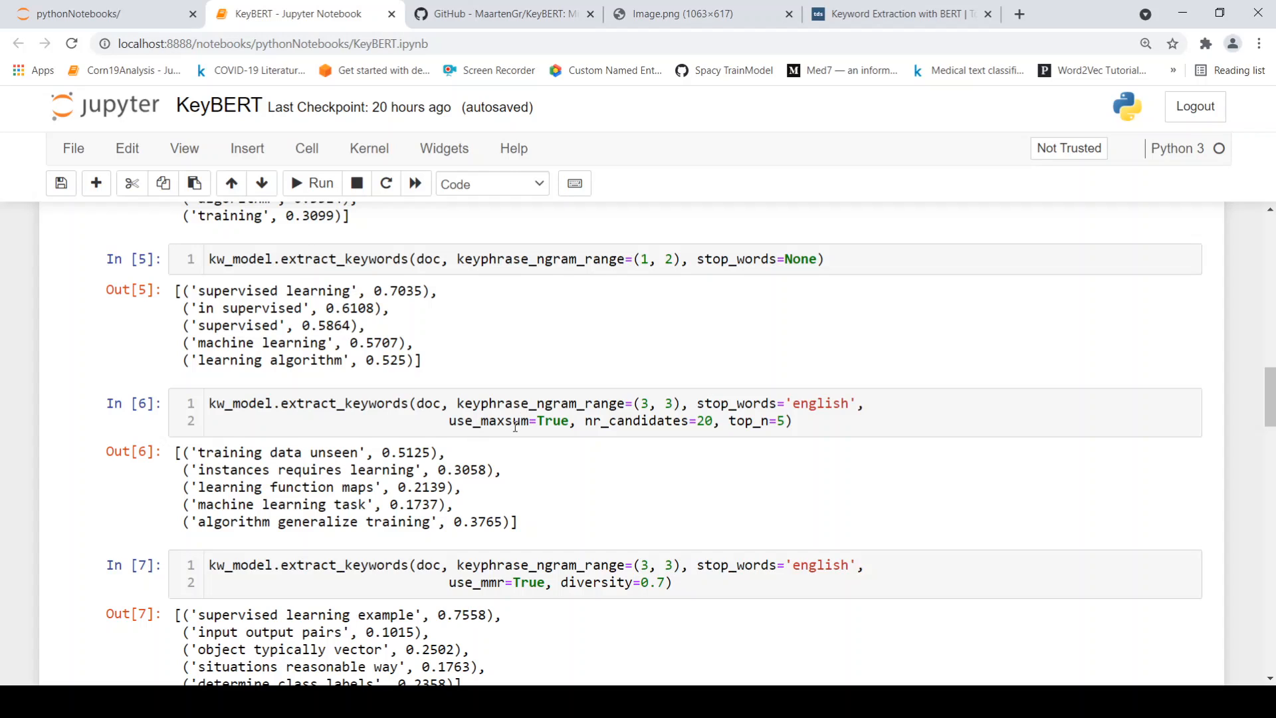
{"action": "scroll", "scroll_direction": "down", "scroll_amount": 3}
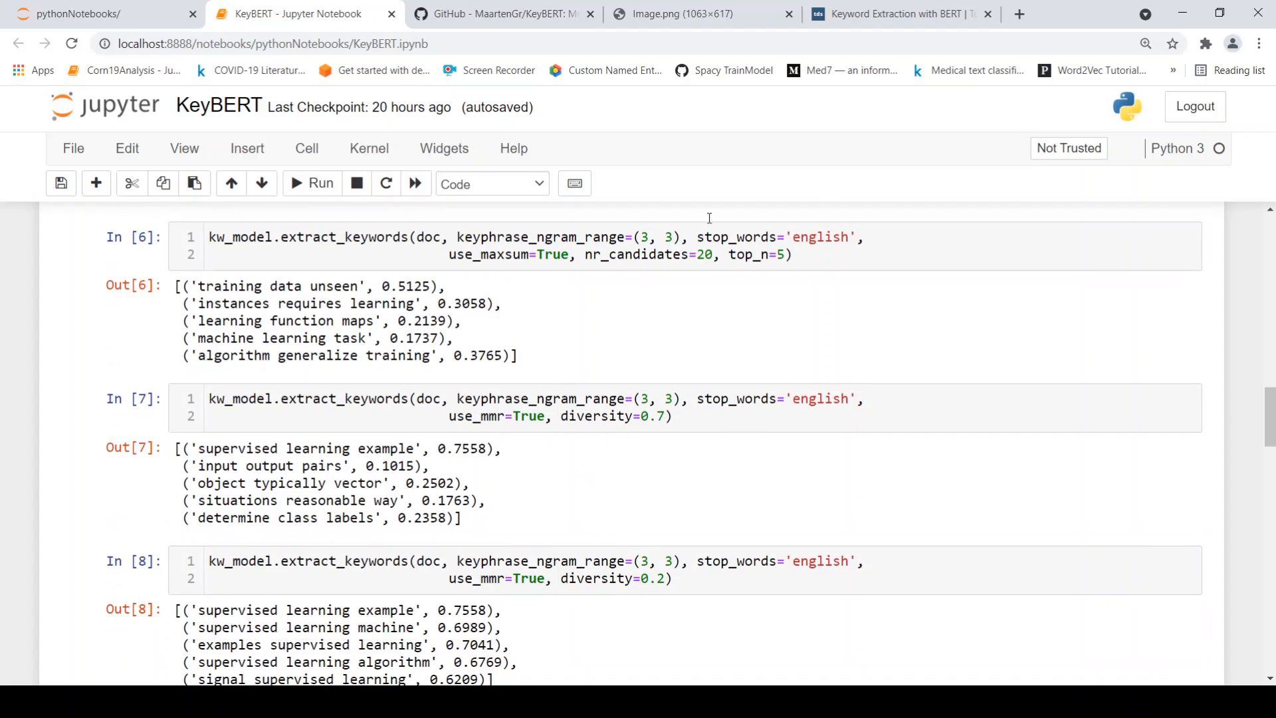
{"action": "left_click", "coordinate": [894, 13]}
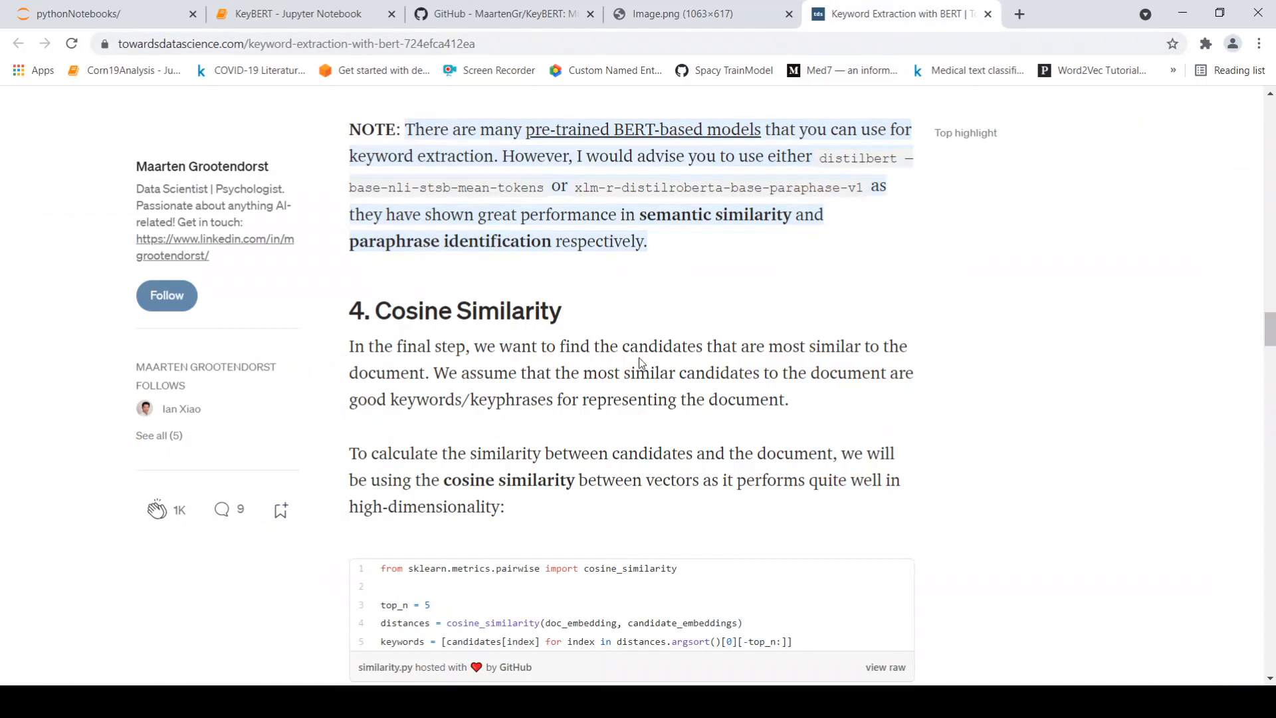
{"action": "scroll", "scroll_direction": "down", "scroll_amount": 3}
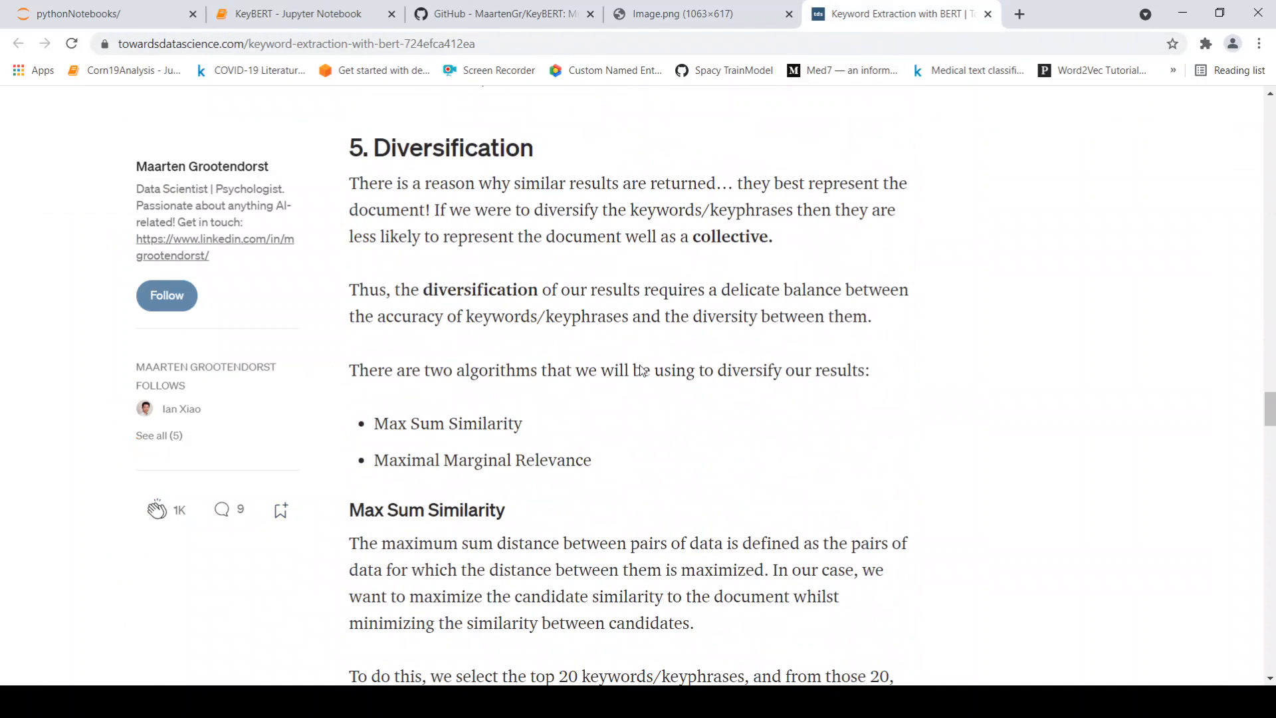
{"action": "scroll", "scroll_direction": "down", "scroll_amount": 3}
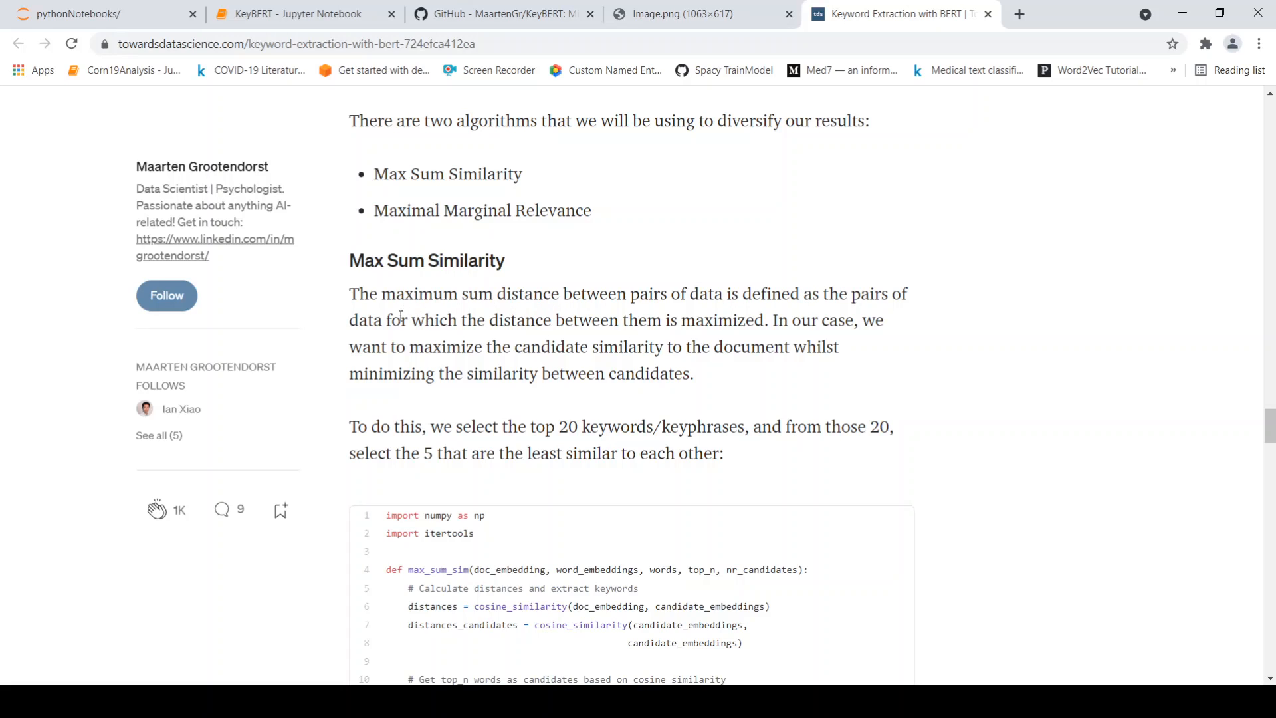
{"action": "mouse_move", "coordinate": [775, 337]}
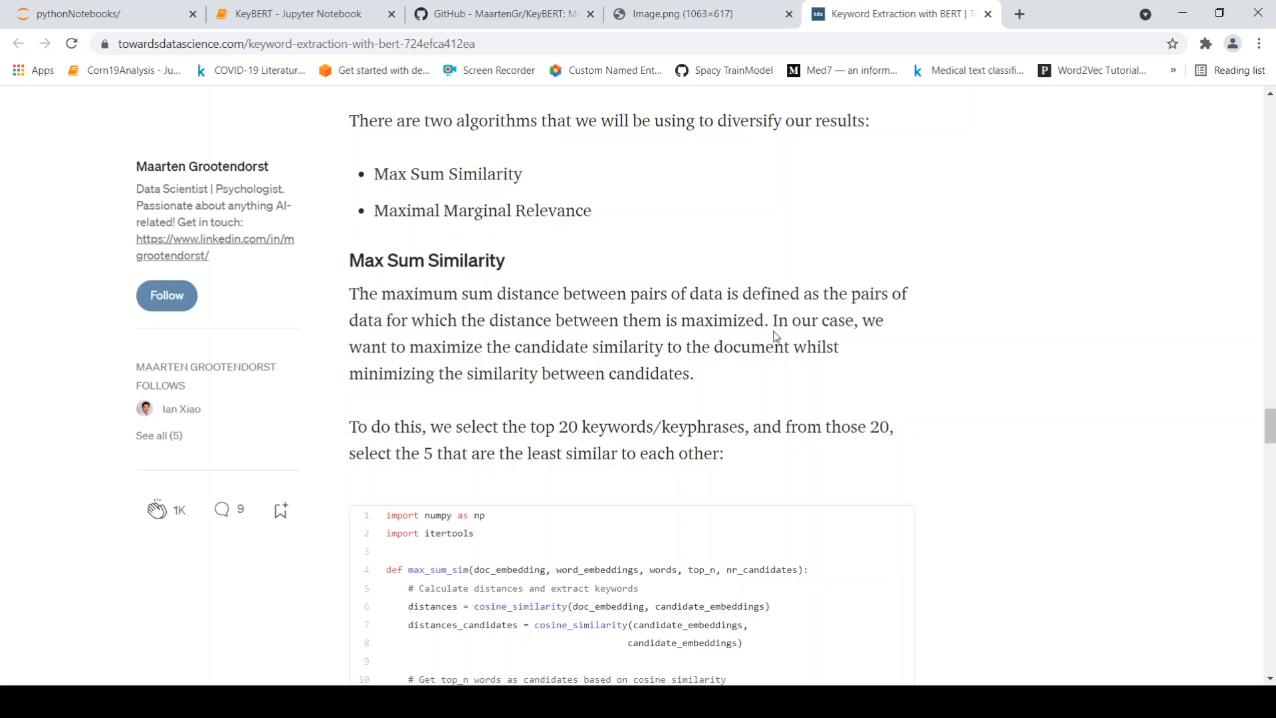
{"action": "mouse_move", "coordinate": [759, 339]}
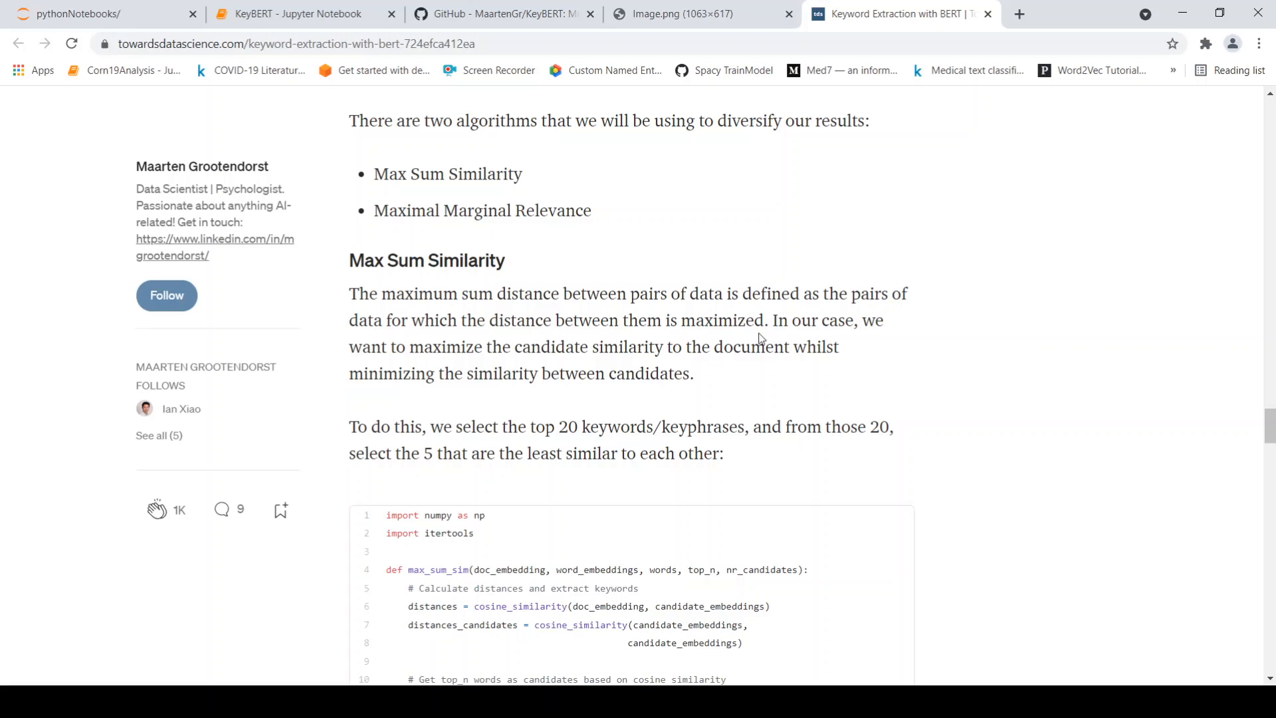
{"action": "mouse_move", "coordinate": [587, 372]}
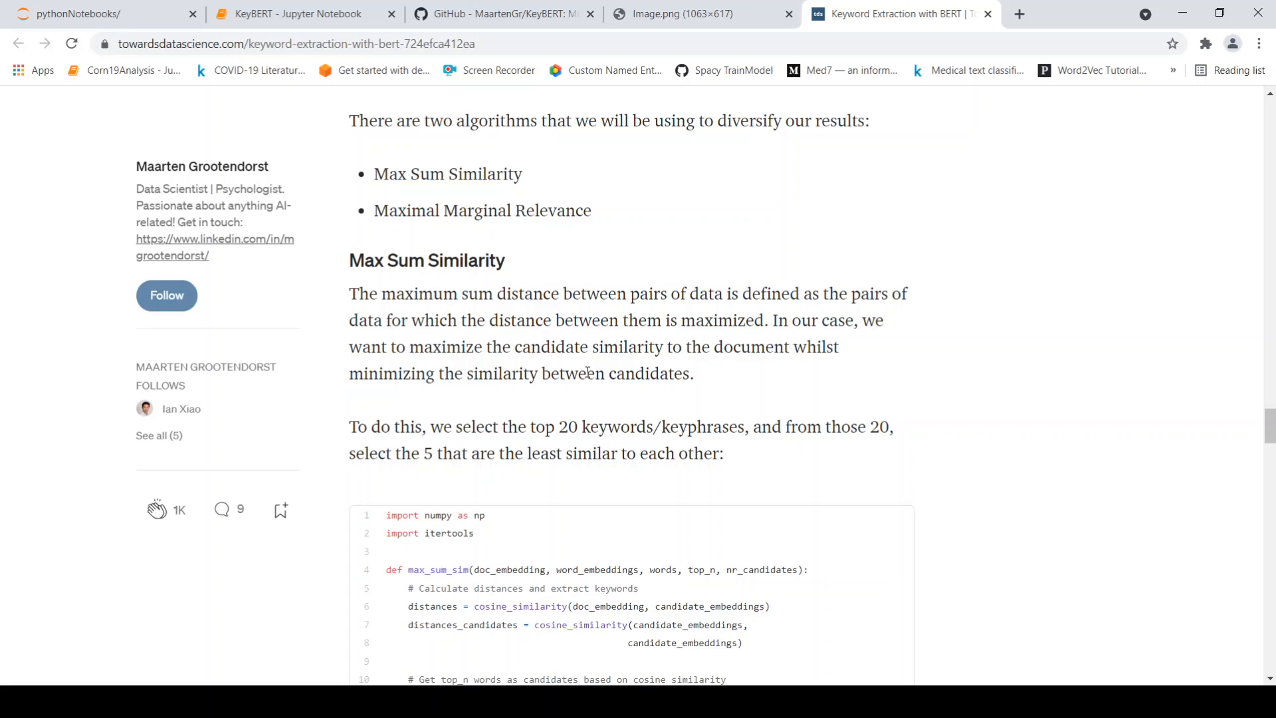
{"action": "mouse_move", "coordinate": [689, 349]}
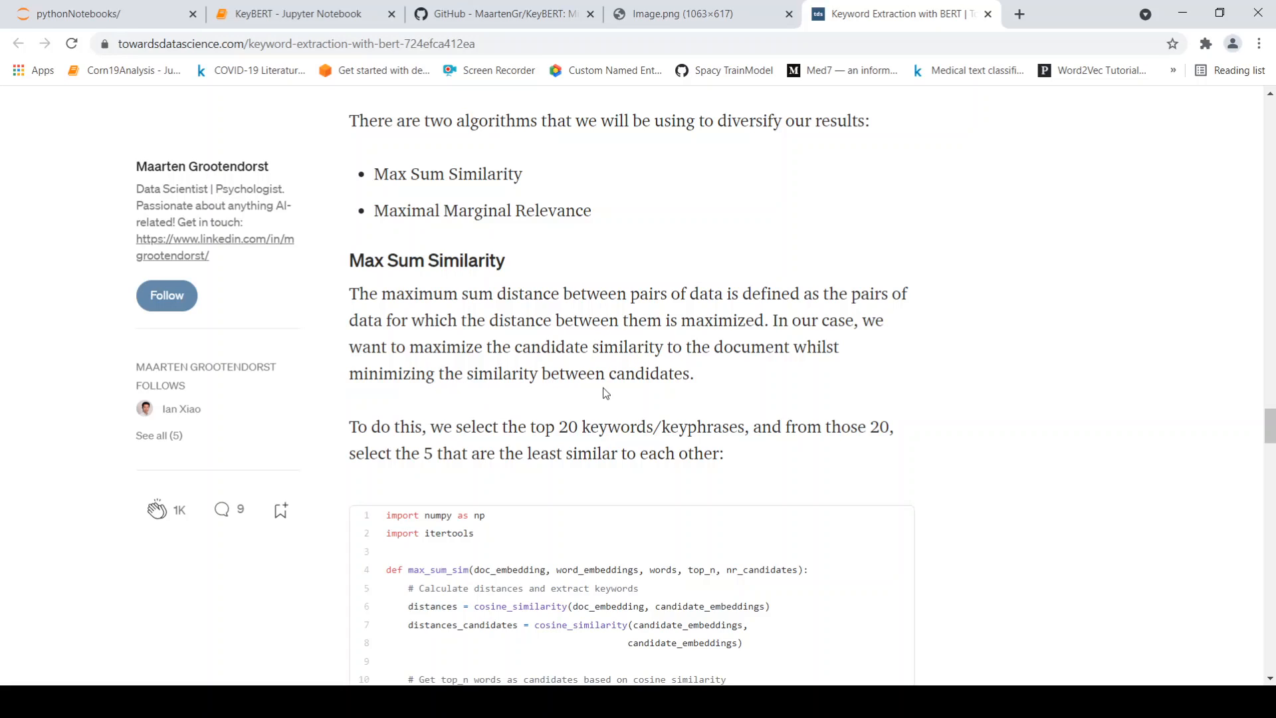
{"action": "left_click", "coordinate": [292, 13]}
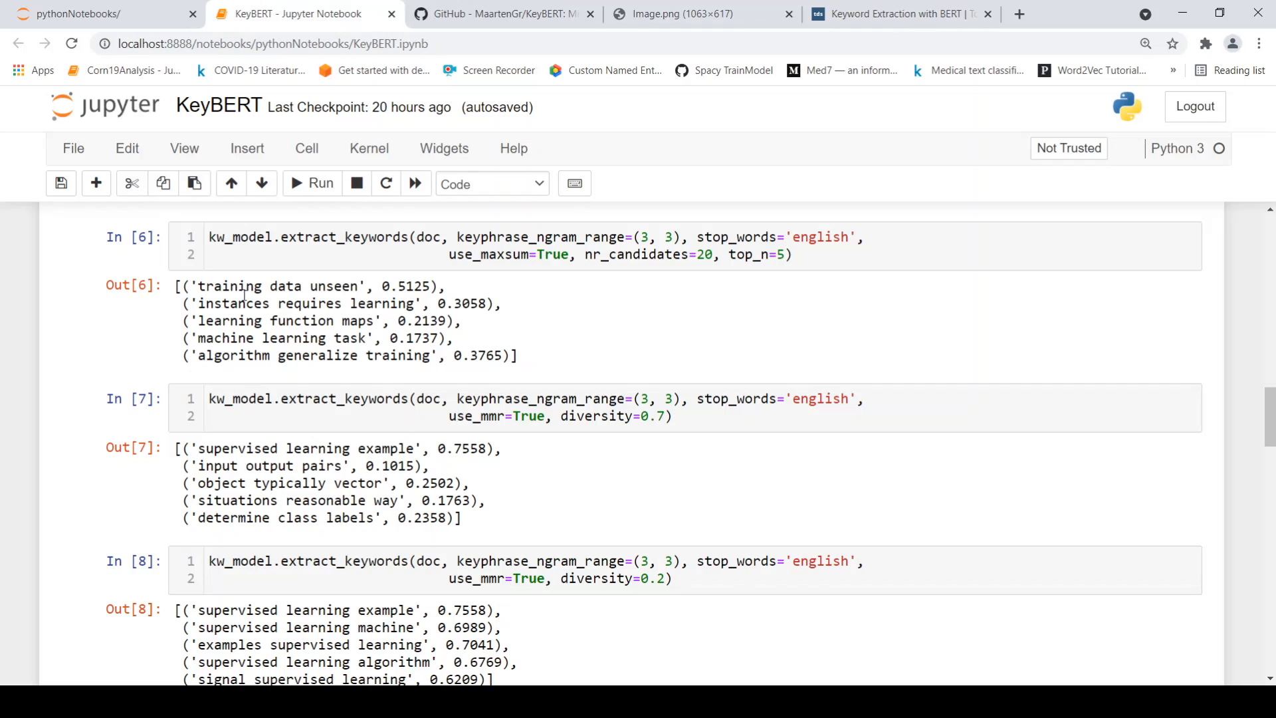
{"action": "mouse_move", "coordinate": [263, 302]}
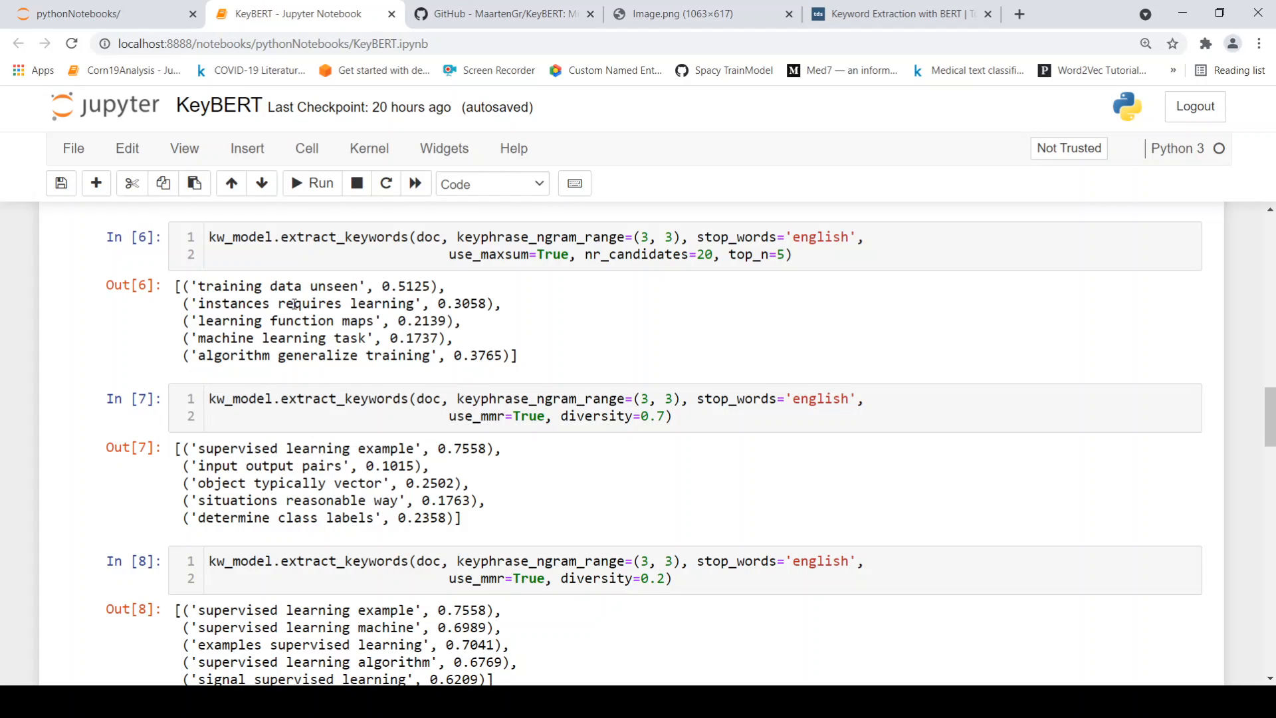
{"action": "mouse_move", "coordinate": [292, 309]}
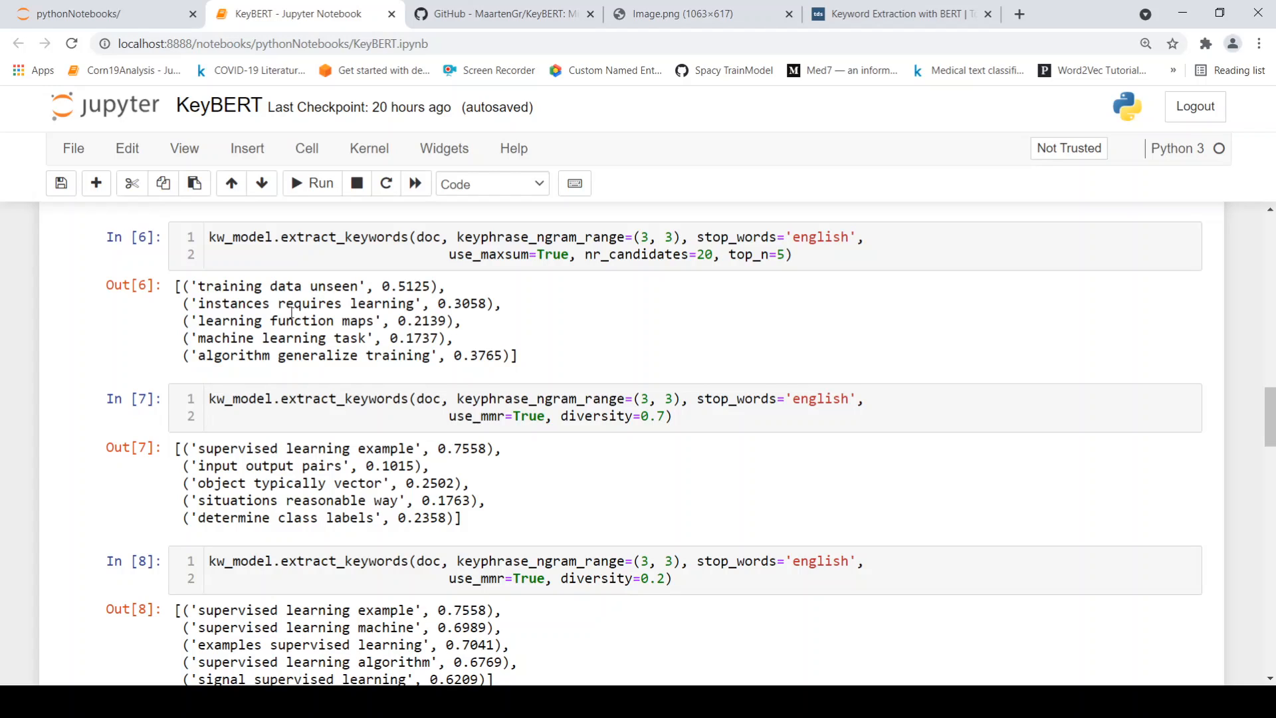
{"action": "mouse_move", "coordinate": [332, 303]}
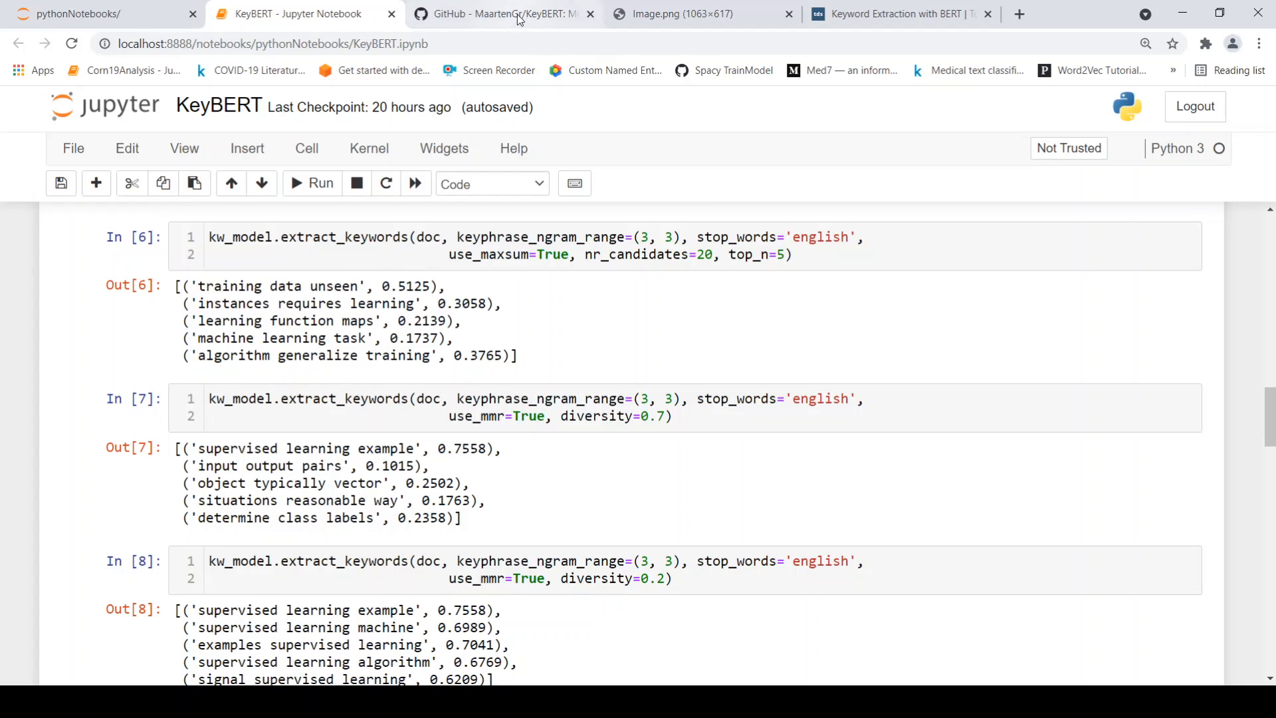
{"action": "left_click", "coordinate": [894, 13]}
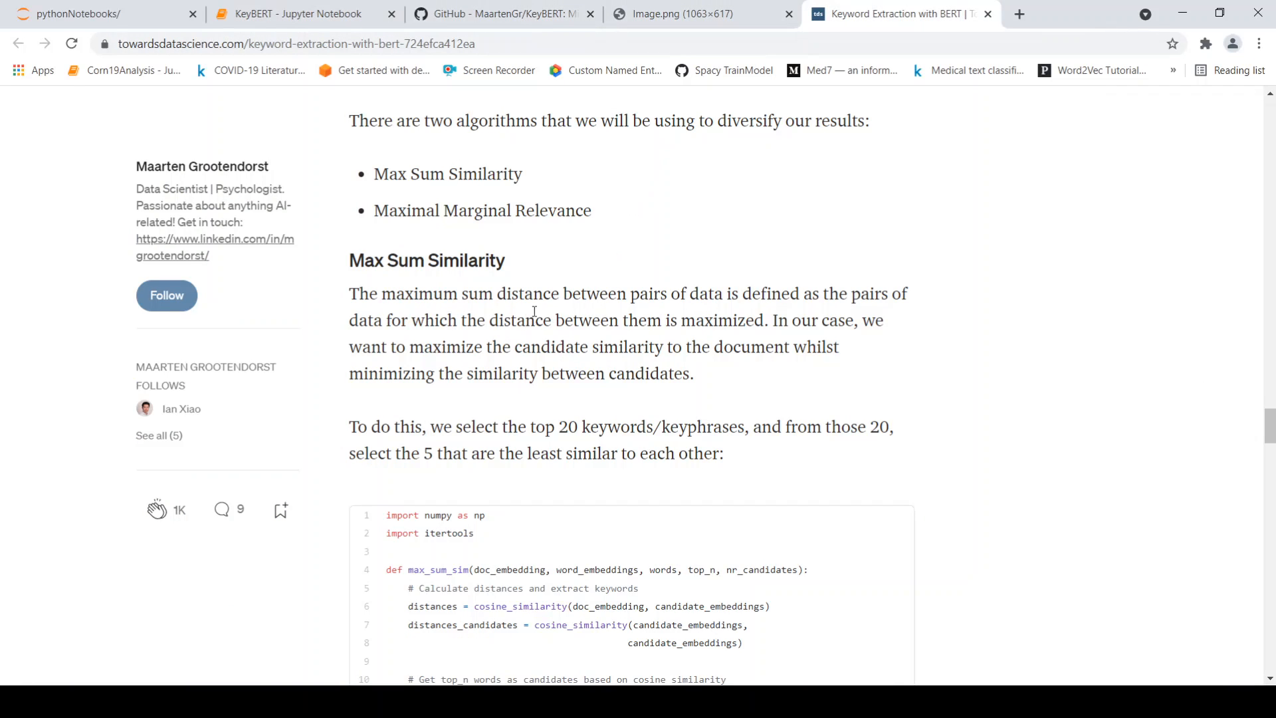
{"action": "mouse_move", "coordinate": [625, 383]}
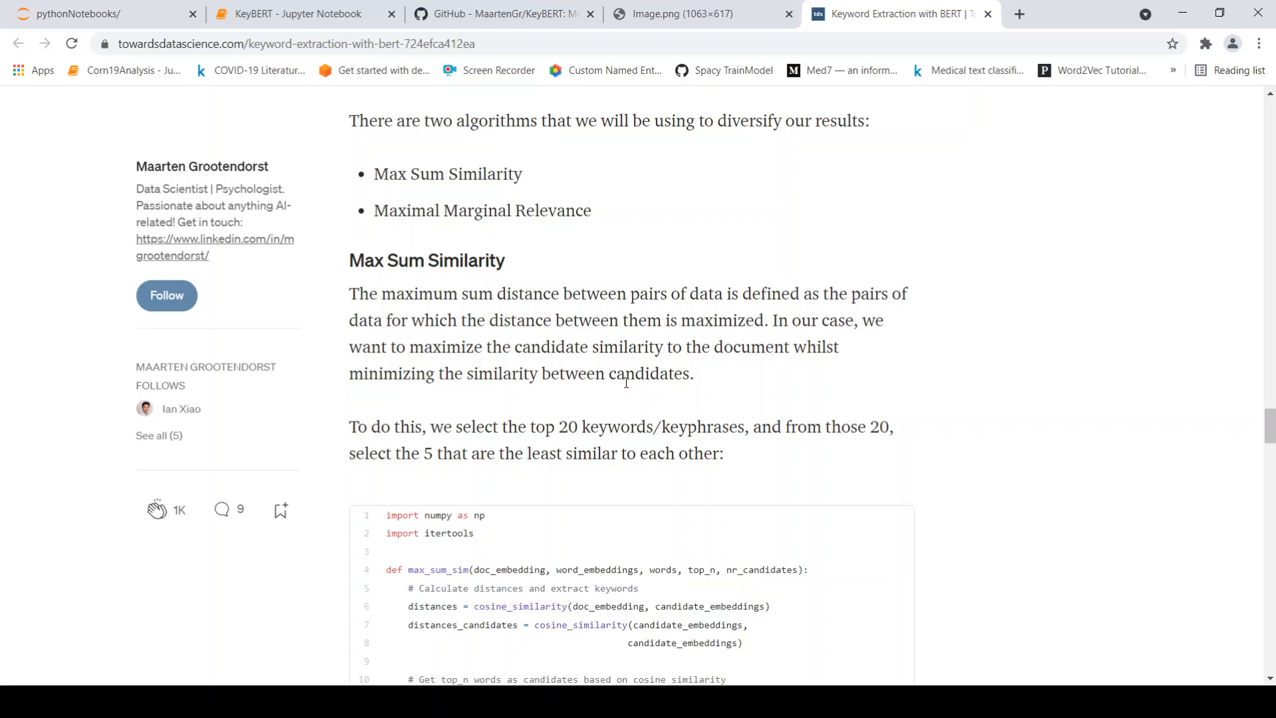
{"action": "scroll", "scroll_direction": "down", "scroll_amount": 3}
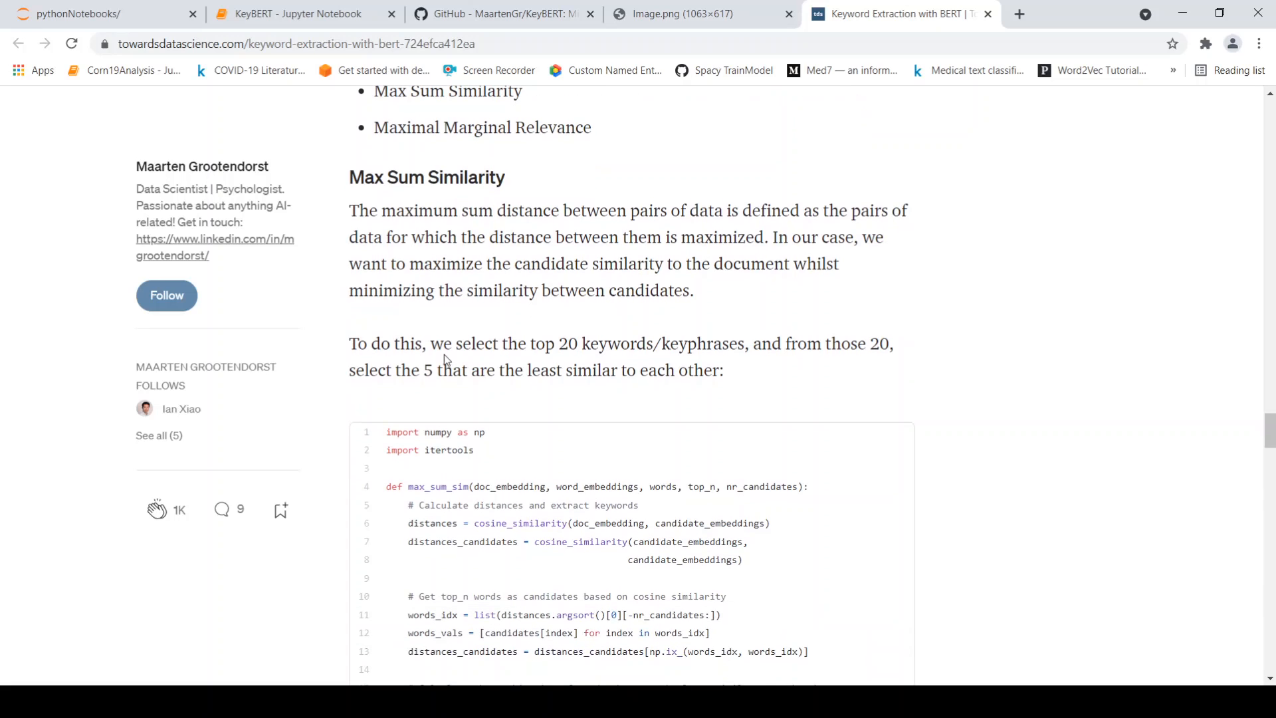
{"action": "mouse_move", "coordinate": [632, 345]}
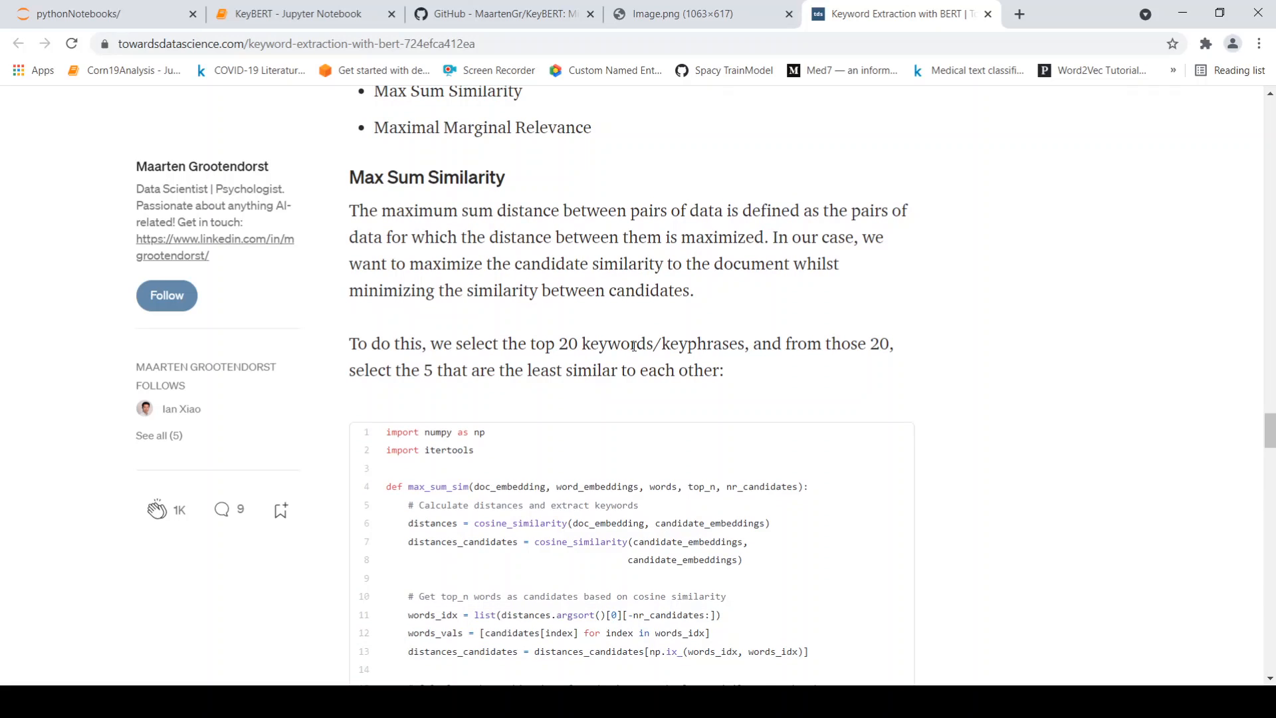
{"action": "mouse_move", "coordinate": [826, 320]}
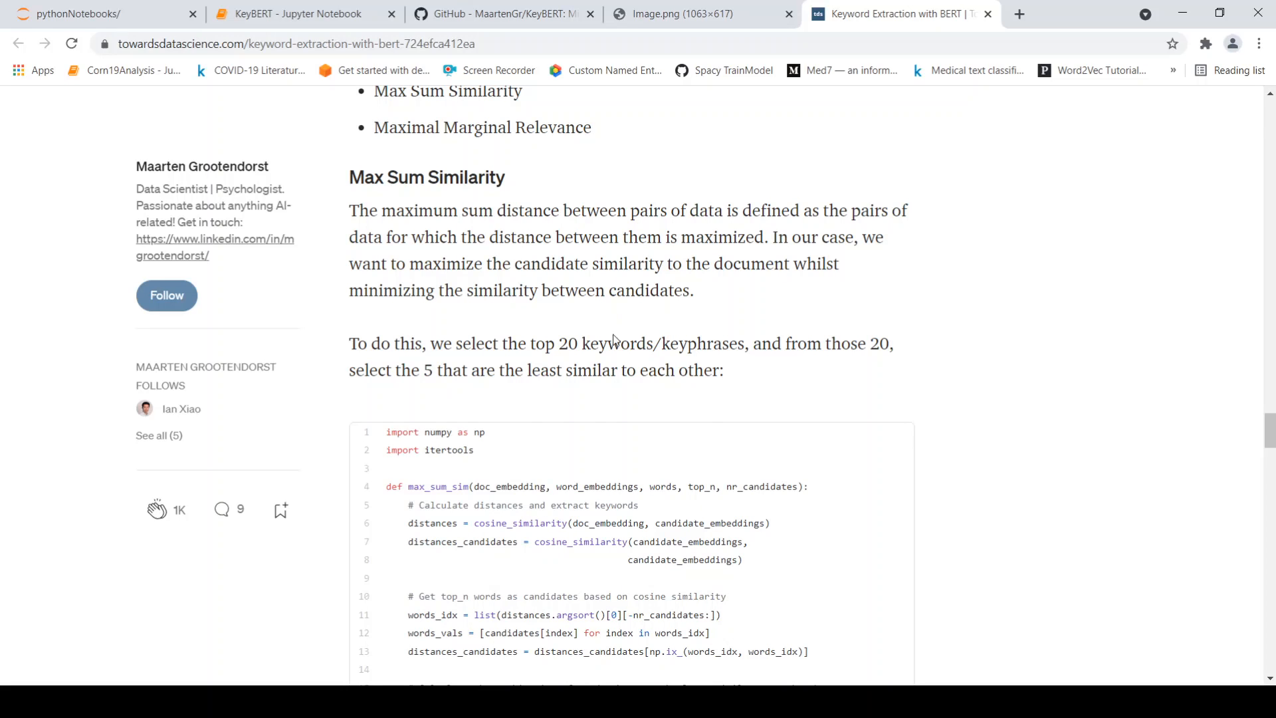
{"action": "mouse_move", "coordinate": [453, 391]}
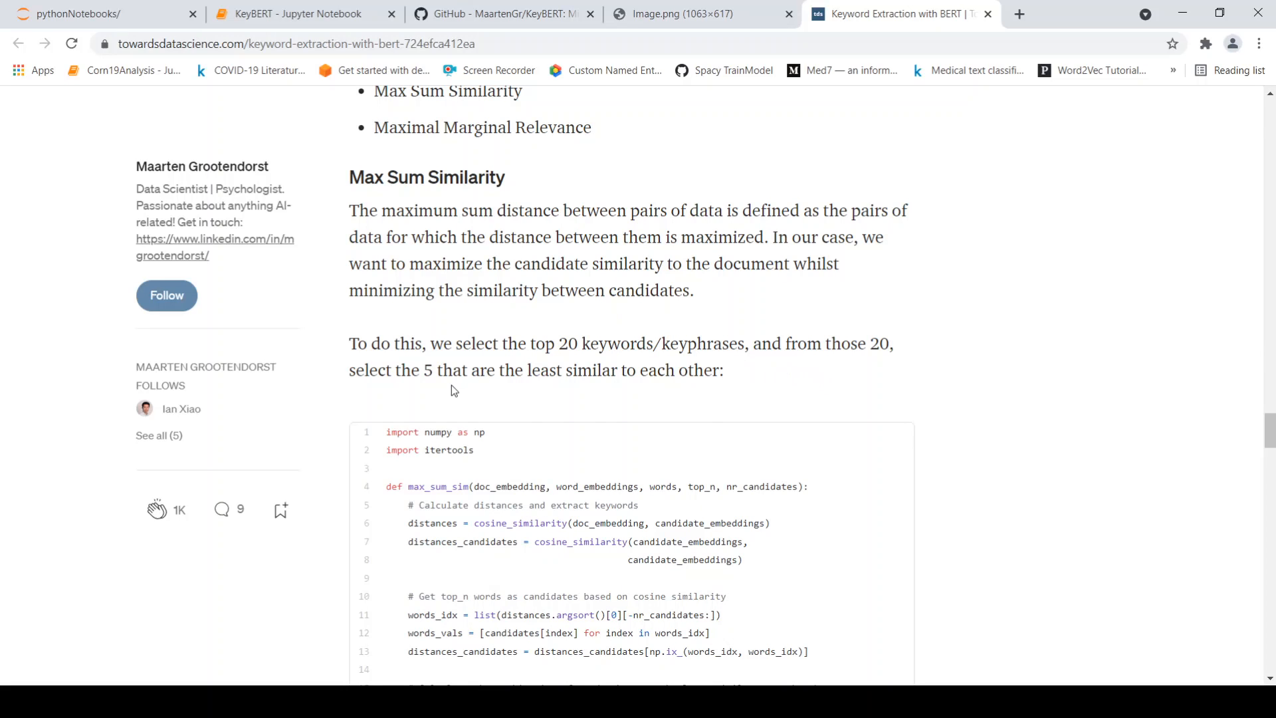
{"action": "mouse_move", "coordinate": [626, 391]}
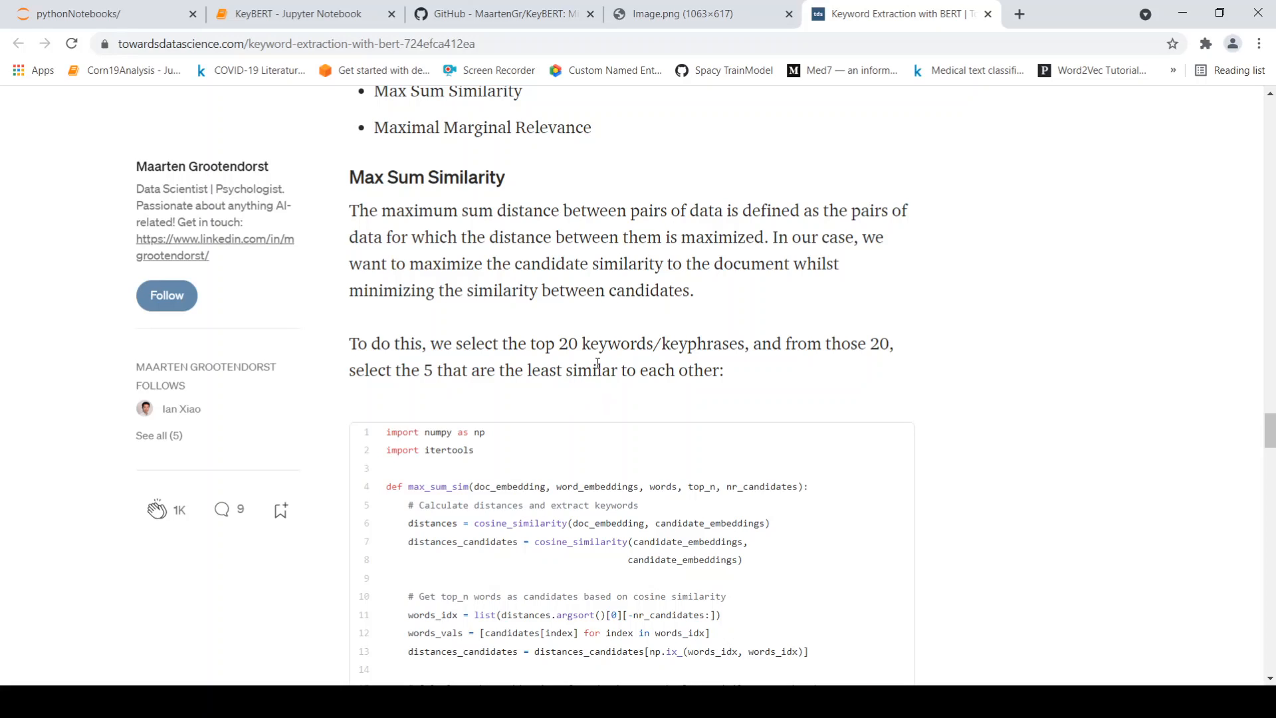
{"action": "mouse_move", "coordinate": [585, 371]}
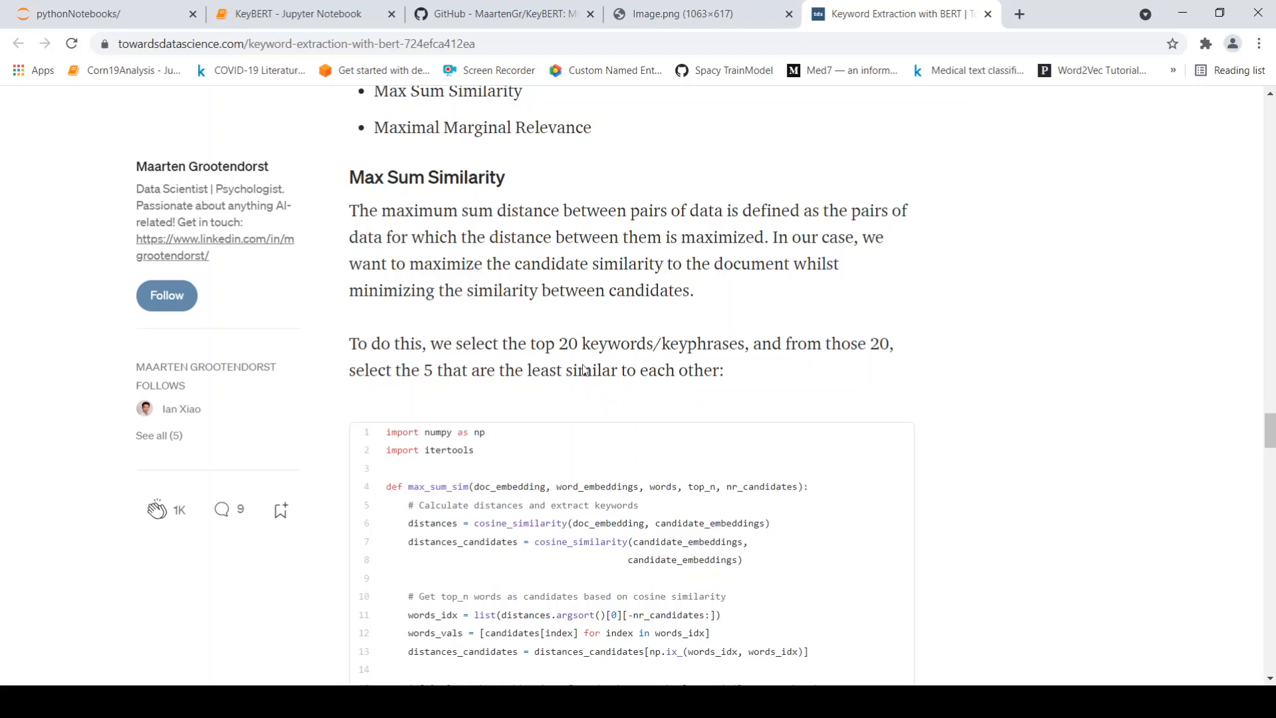
{"action": "mouse_move", "coordinate": [317, 13]}
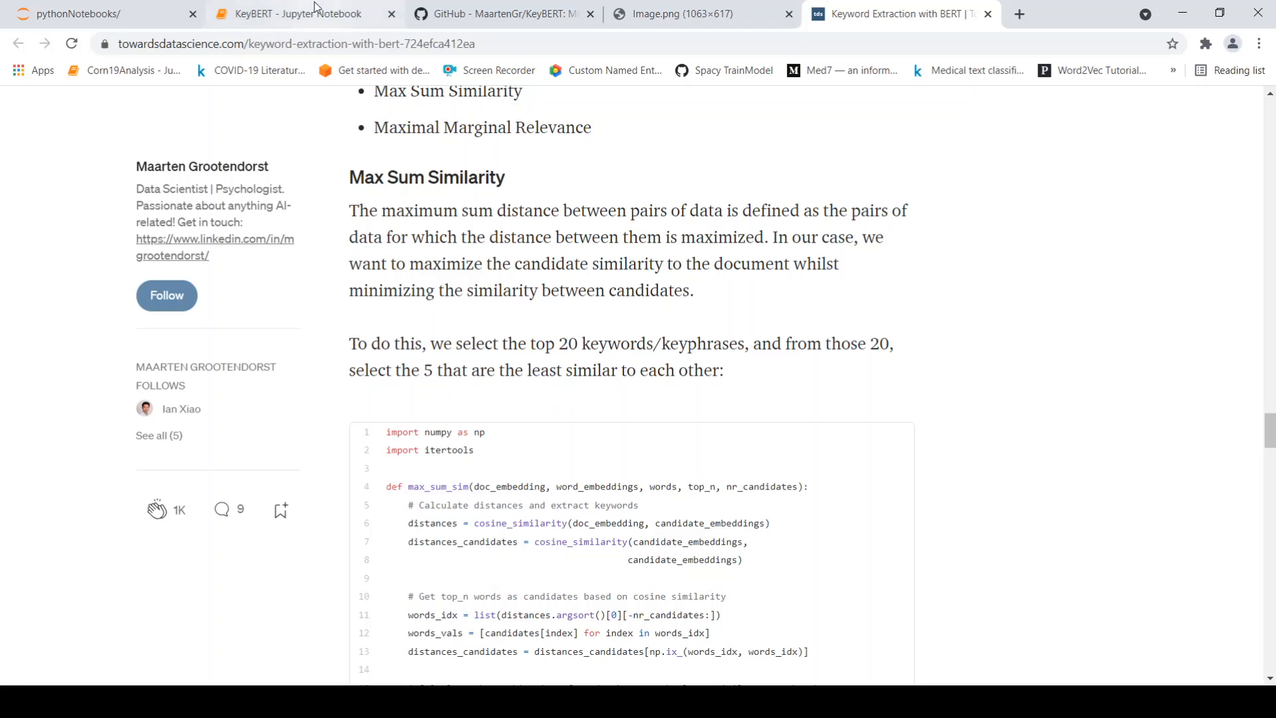
{"action": "left_click", "coordinate": [292, 13]}
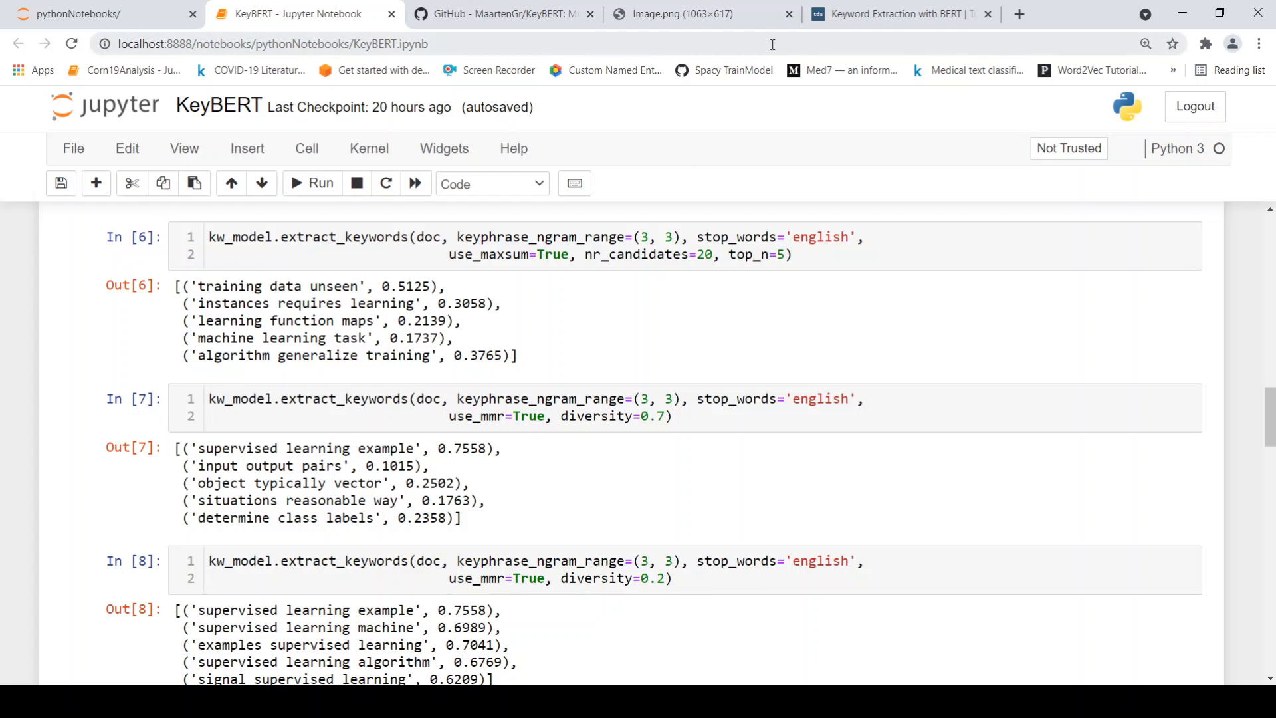
{"action": "left_click", "coordinate": [895, 13]}
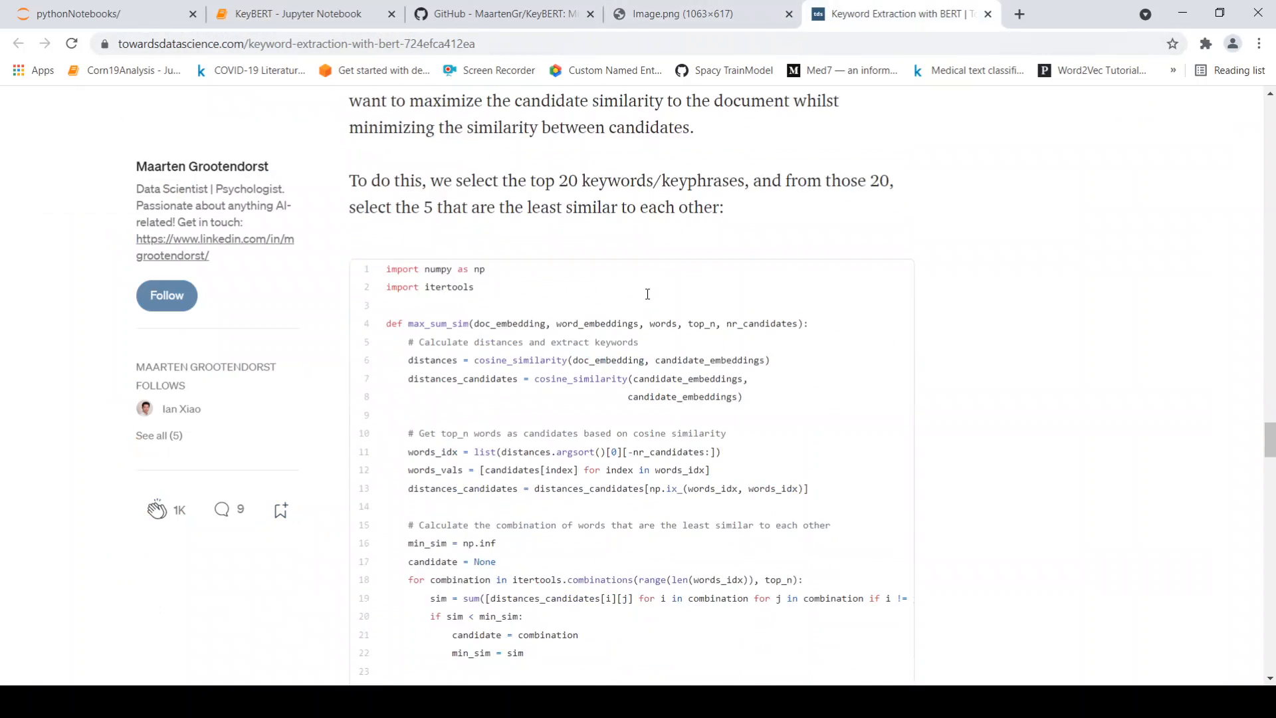
{"action": "scroll", "scroll_direction": "down", "scroll_amount": 3}
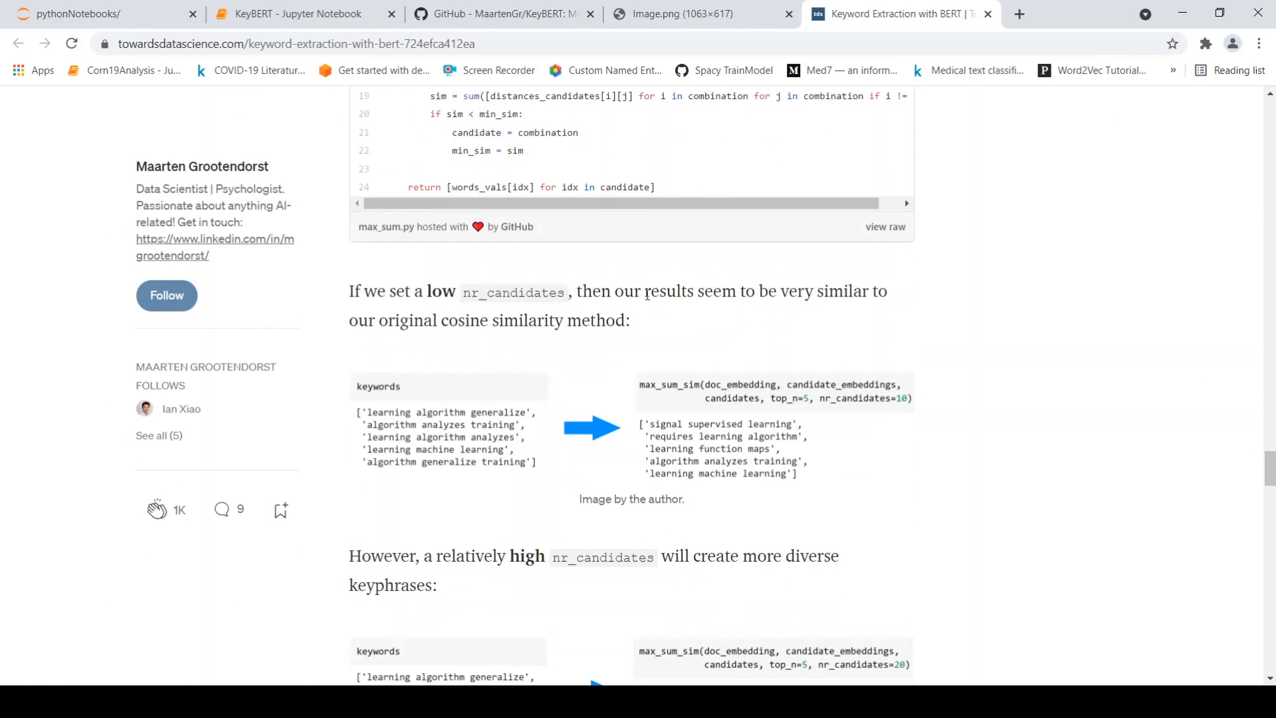
{"action": "scroll", "scroll_direction": "up", "scroll_amount": 3}
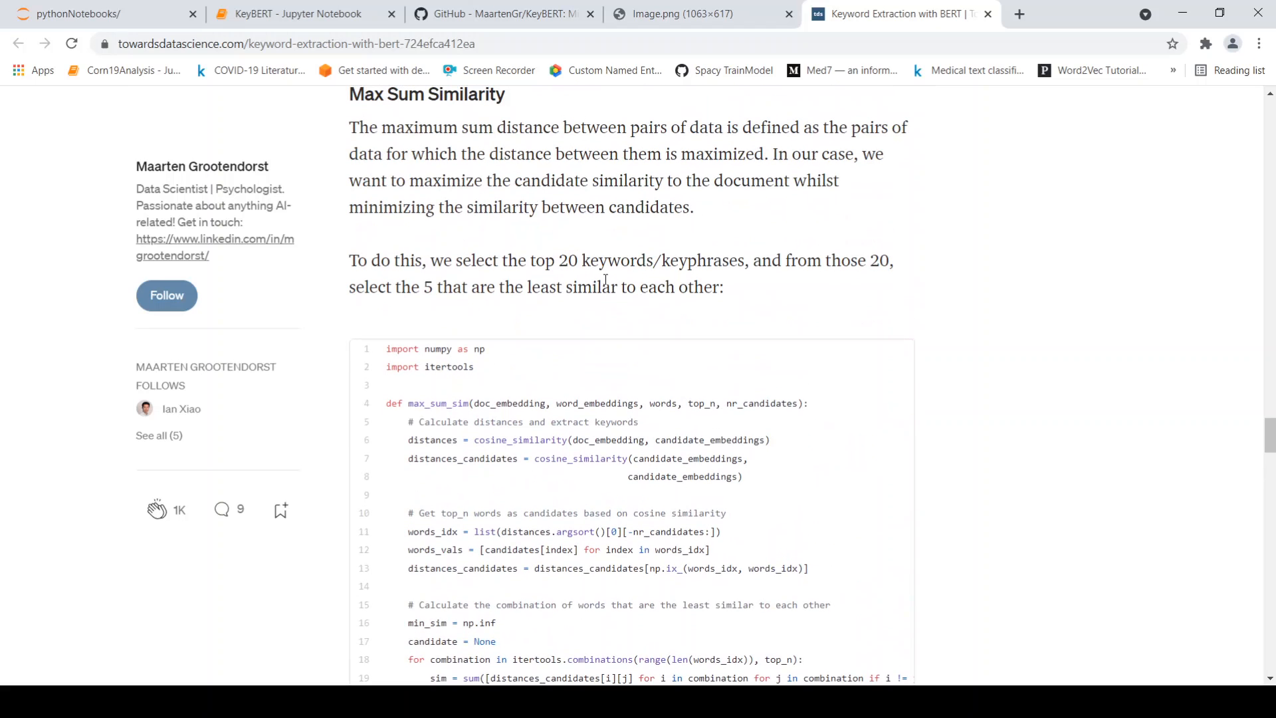
{"action": "scroll", "scroll_direction": "down", "scroll_amount": 3}
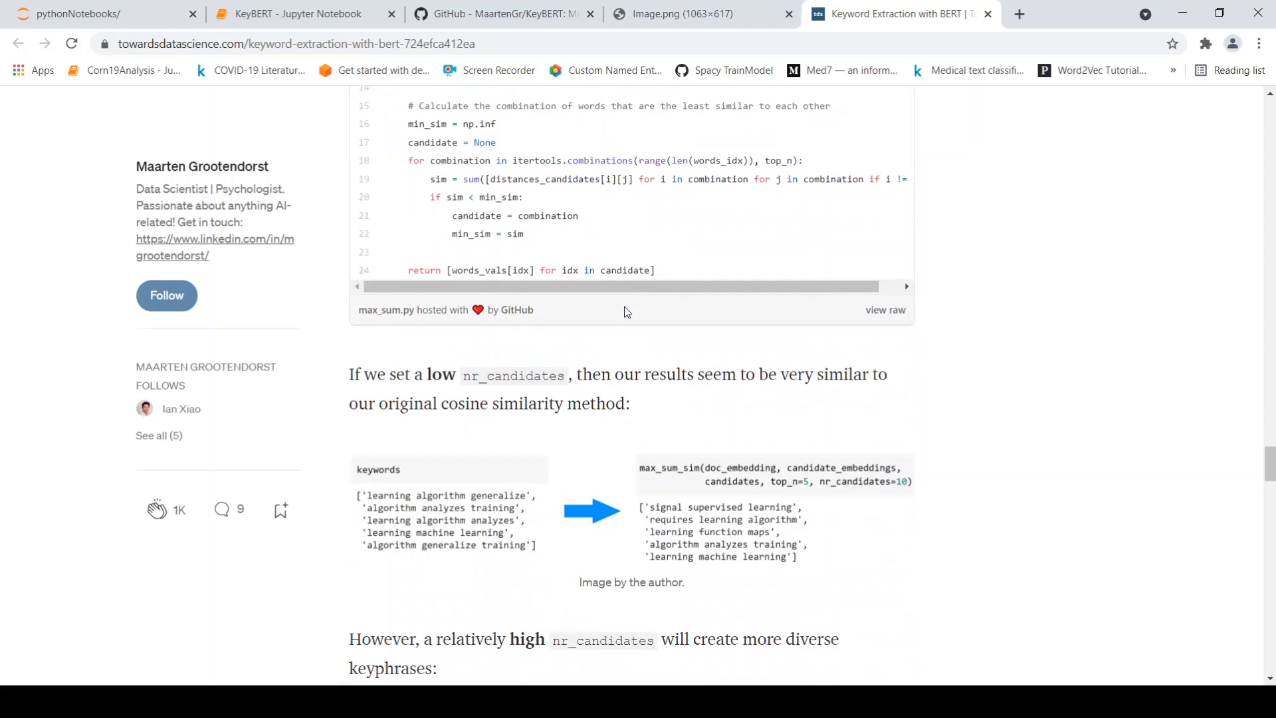
{"action": "scroll", "scroll_direction": "down", "scroll_amount": 3}
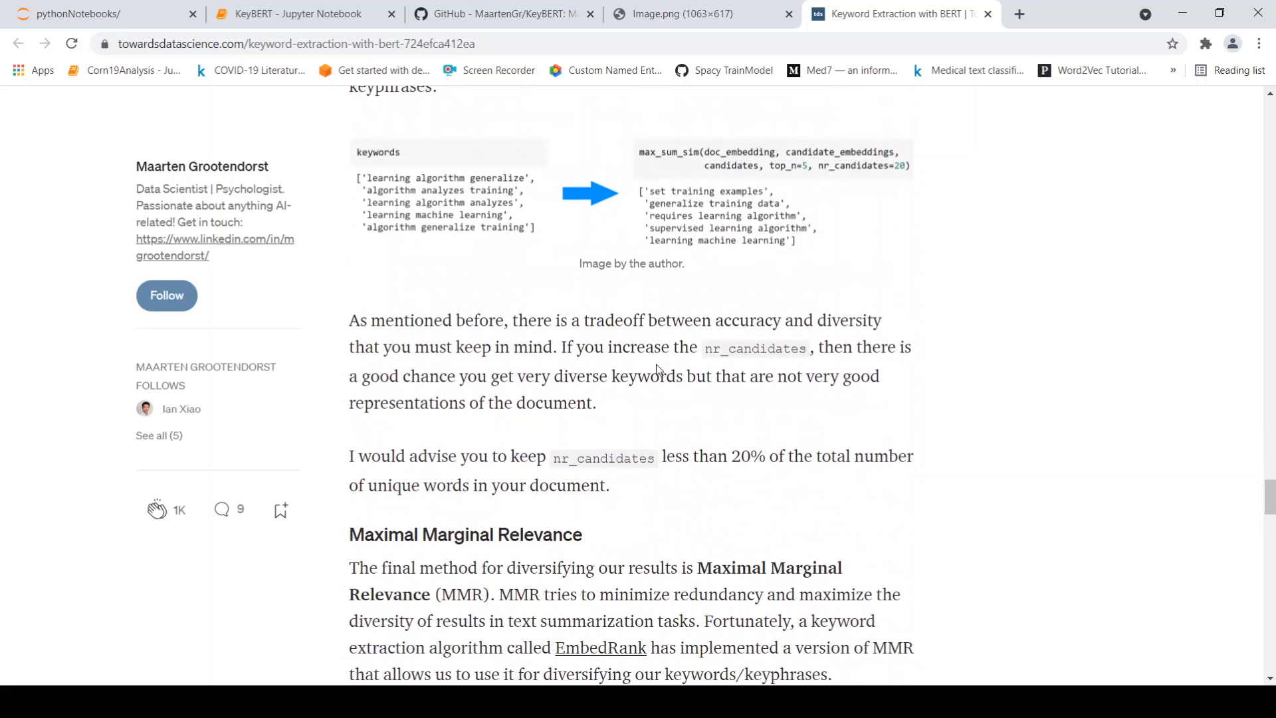
{"action": "scroll", "scroll_direction": "down", "scroll_amount": 3}
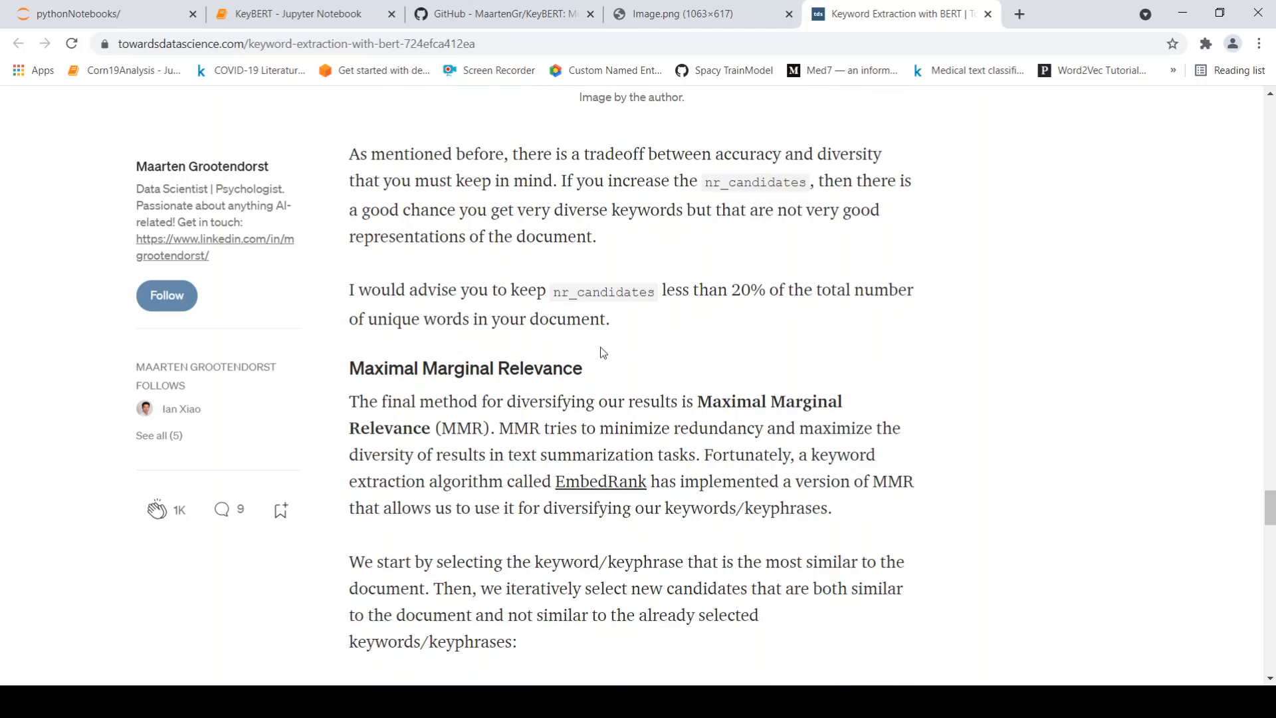
{"action": "mouse_move", "coordinate": [476, 395]}
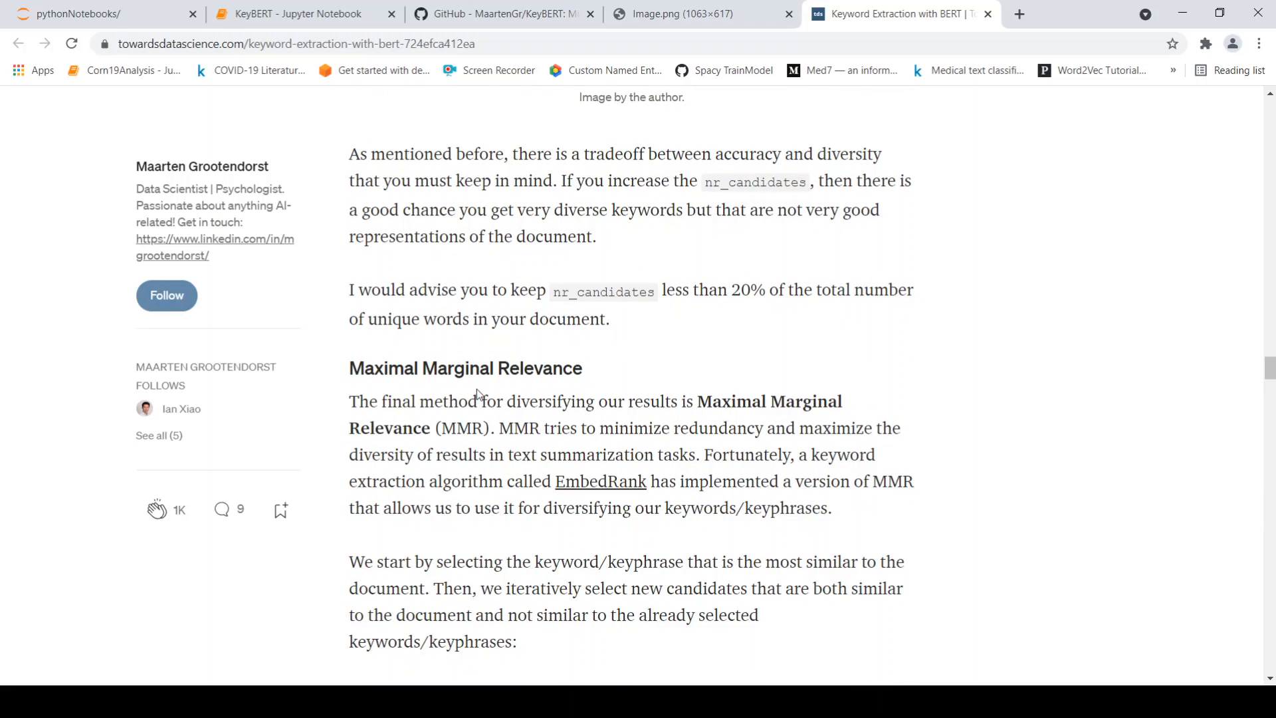
{"action": "mouse_move", "coordinate": [662, 440]}
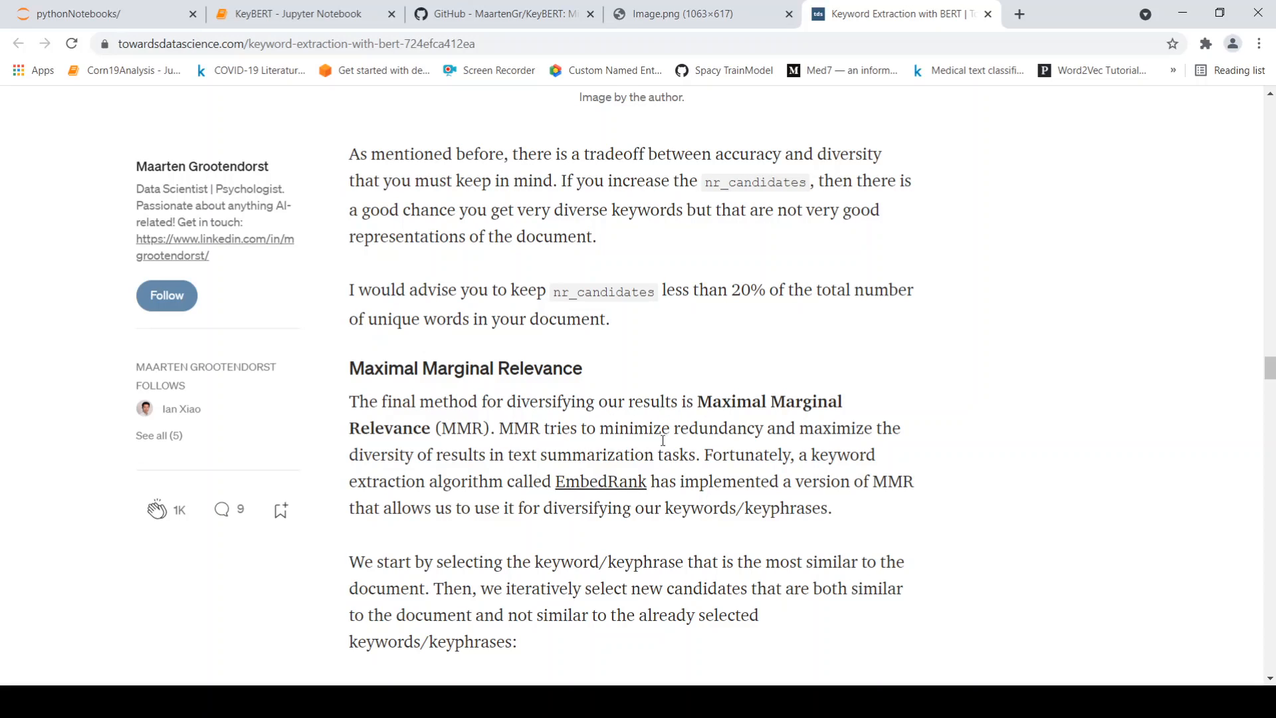
{"action": "mouse_move", "coordinate": [753, 447]}
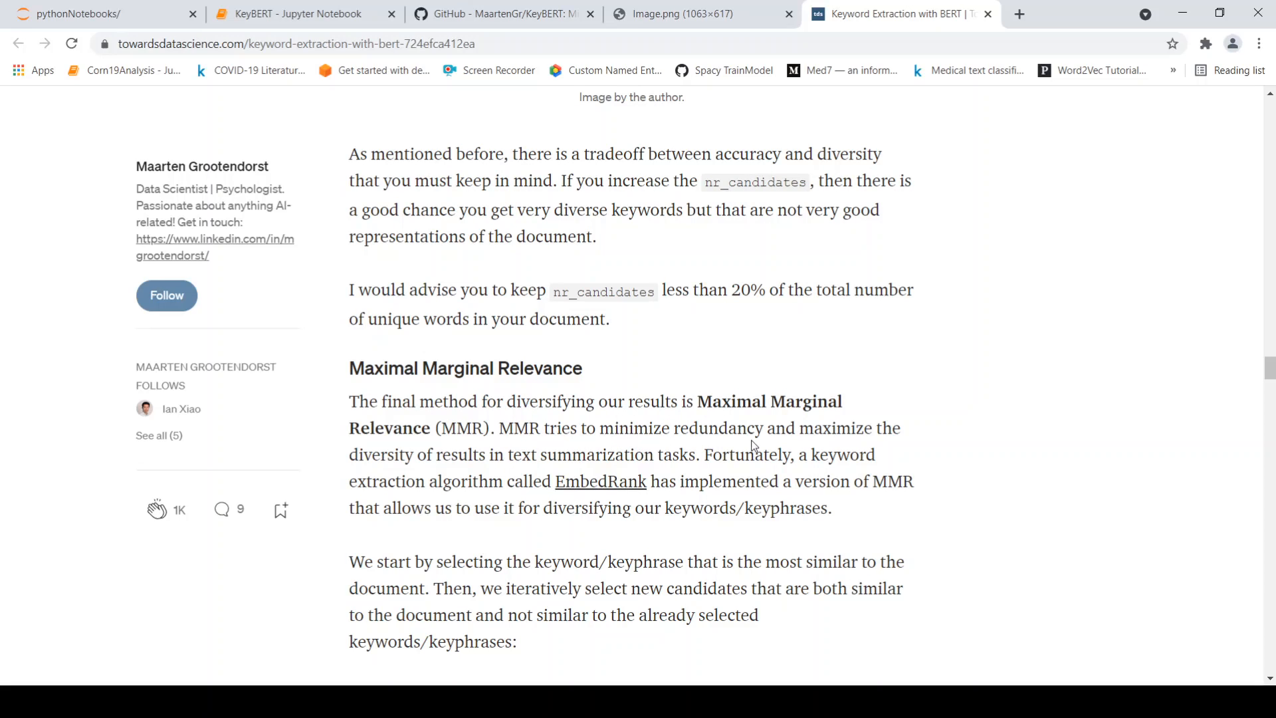
{"action": "mouse_move", "coordinate": [501, 474]}
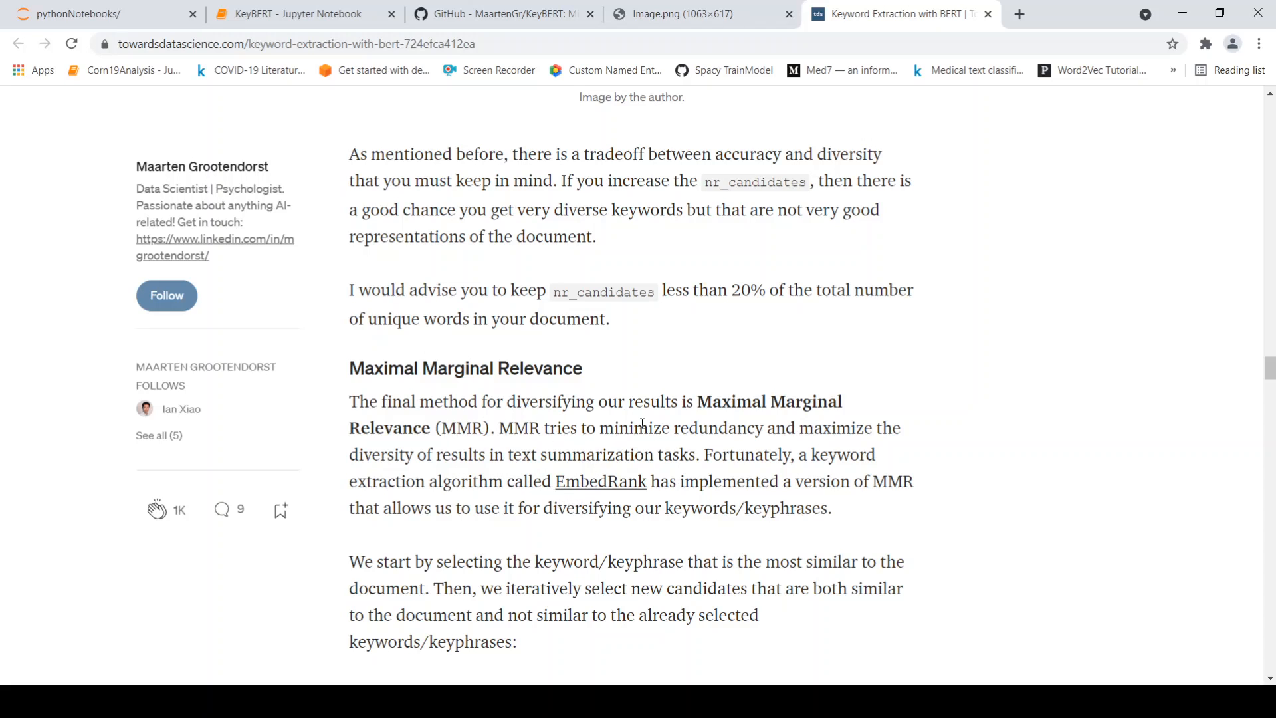
{"action": "scroll", "scroll_direction": "down", "scroll_amount": 3}
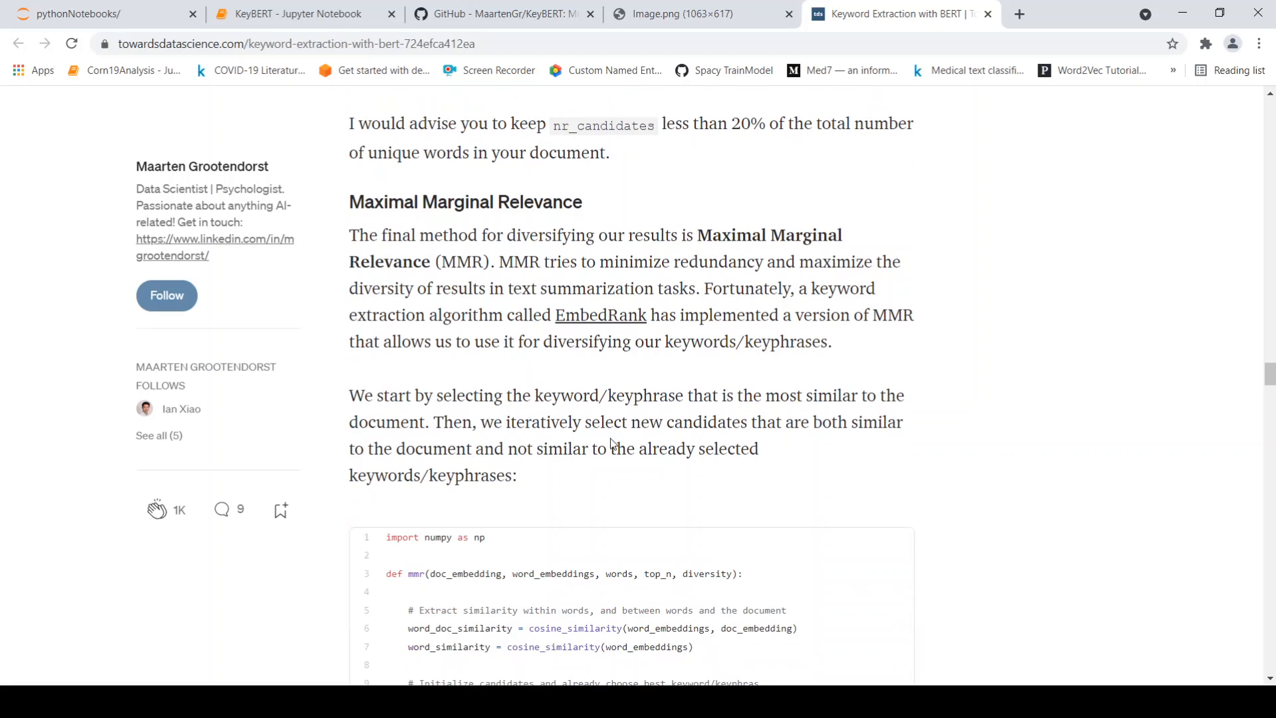
{"action": "mouse_move", "coordinate": [571, 400]}
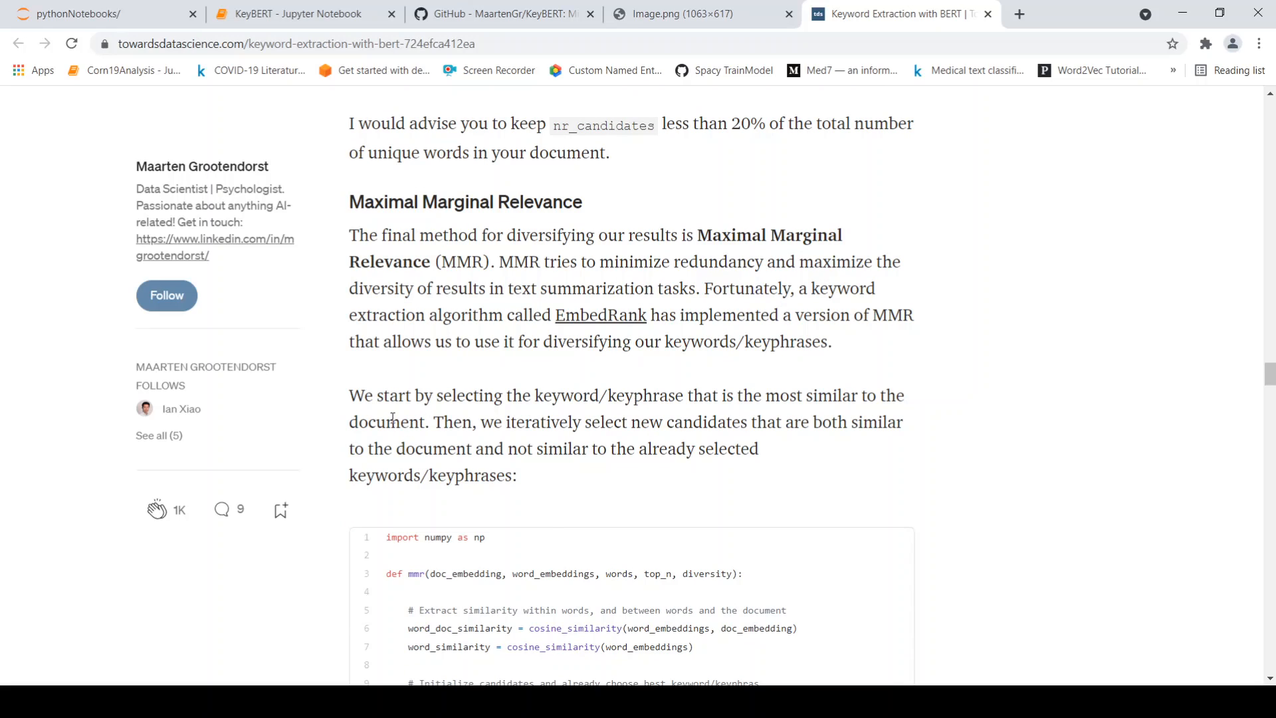
{"action": "mouse_move", "coordinate": [576, 430]}
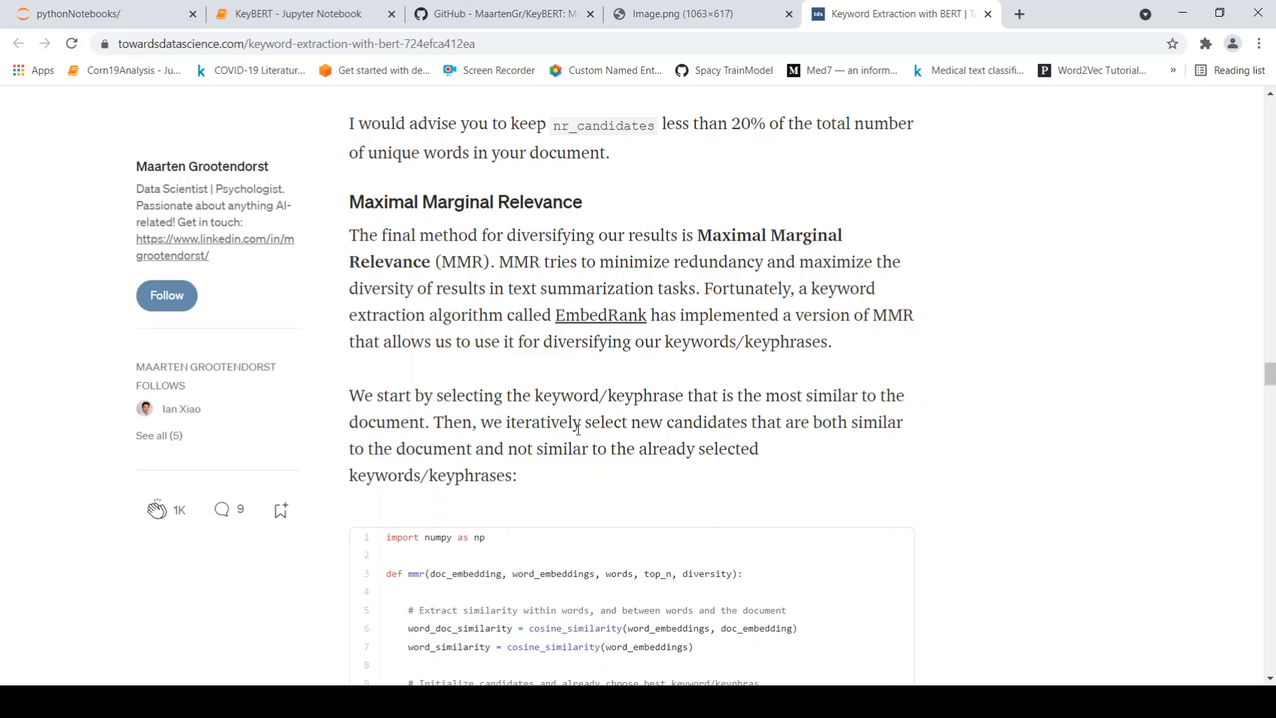
{"action": "mouse_move", "coordinate": [549, 460]}
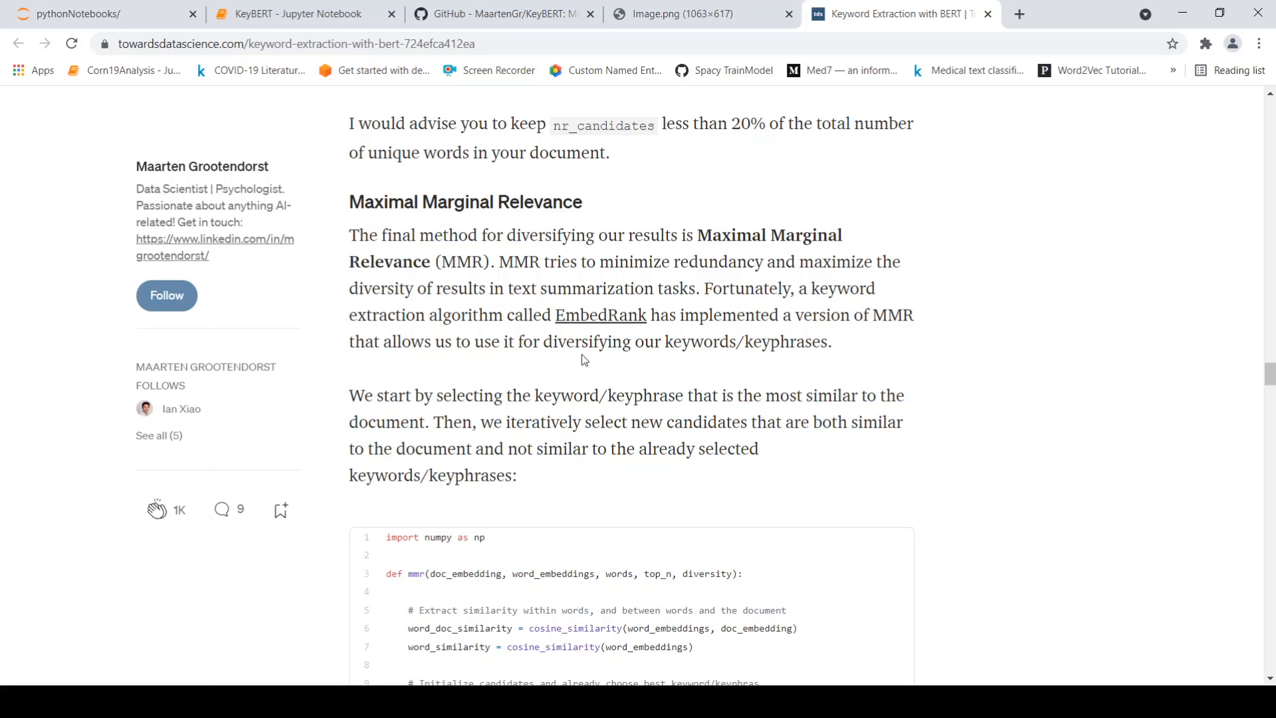
{"action": "scroll", "scroll_direction": "down", "scroll_amount": 3}
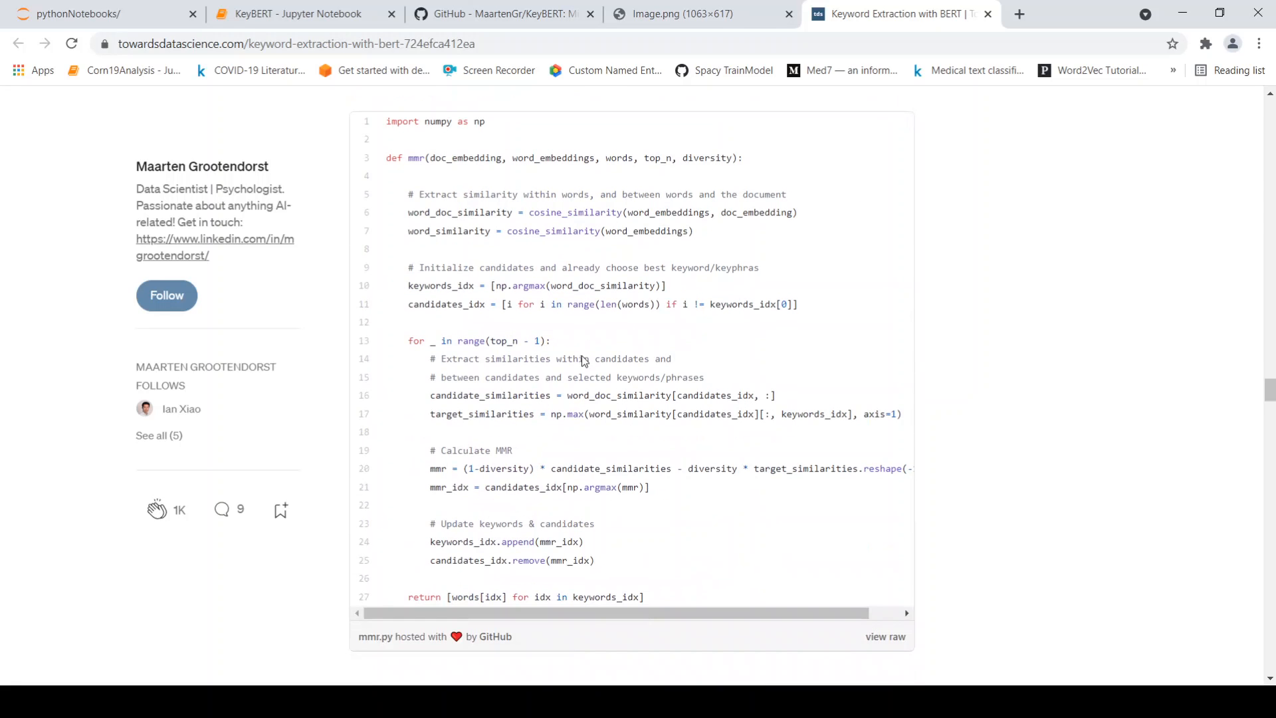
{"action": "mouse_move", "coordinate": [582, 358]}
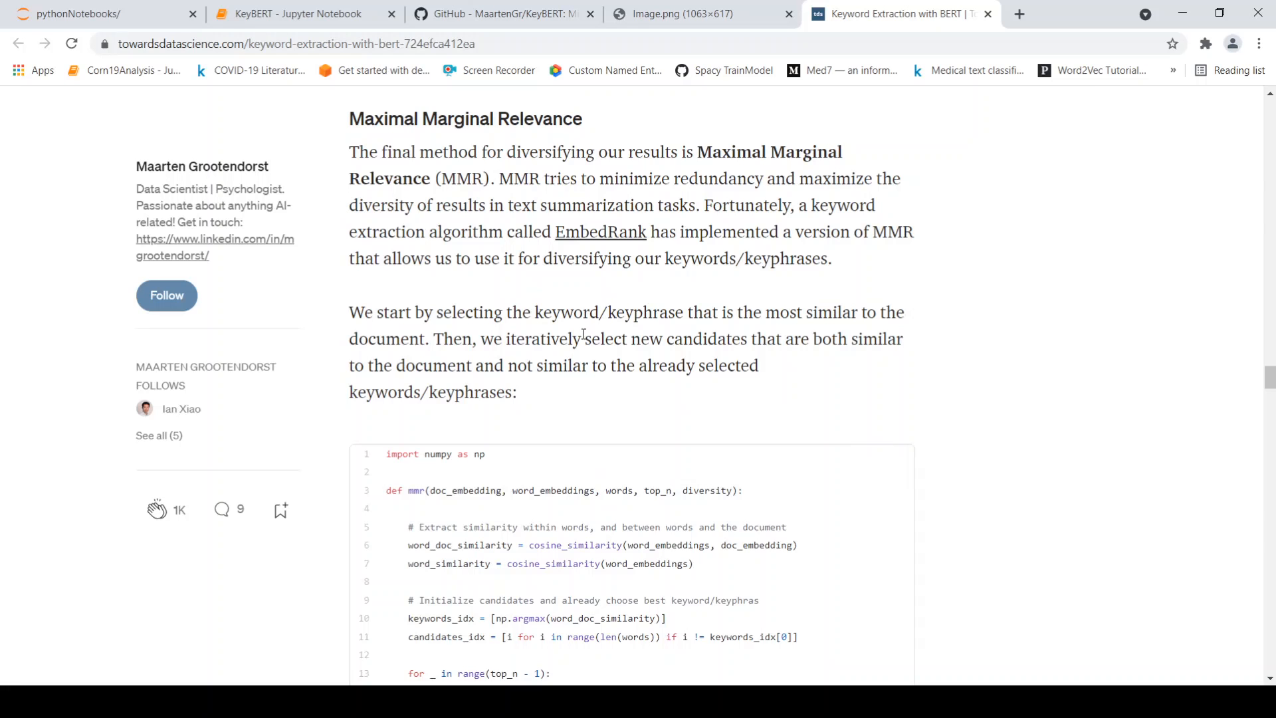
{"action": "scroll", "scroll_direction": "down", "scroll_amount": 3}
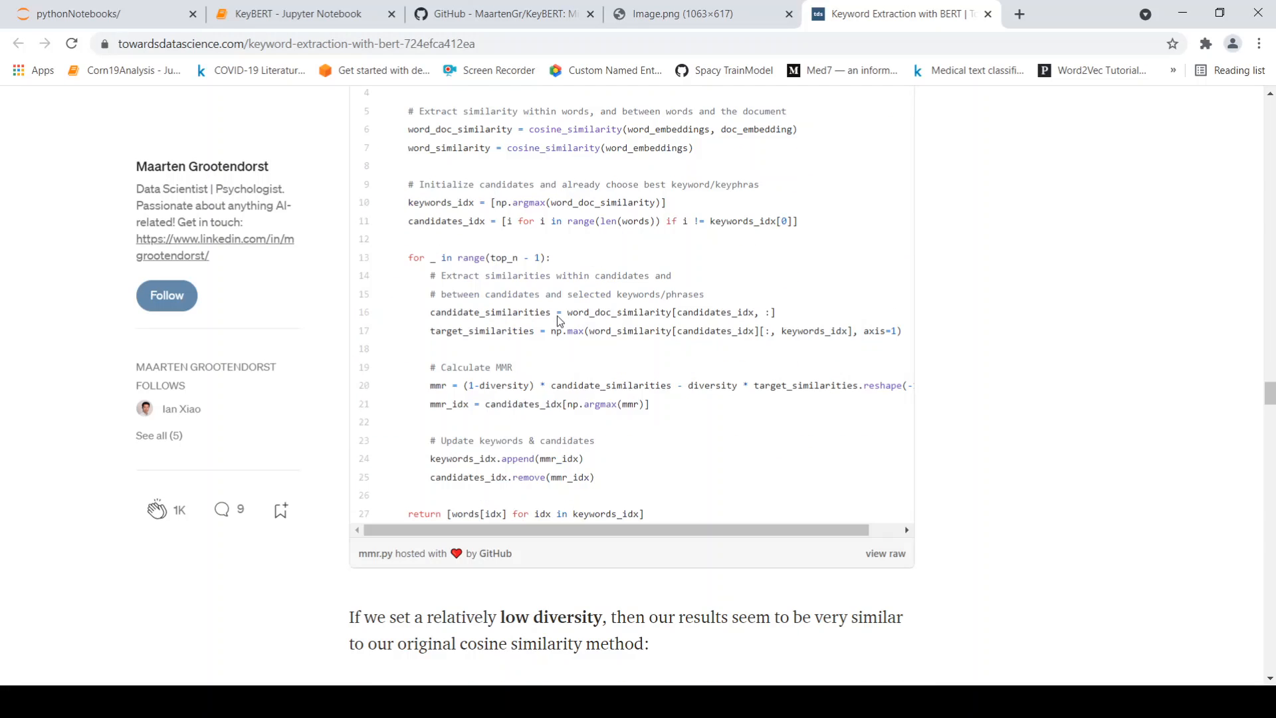
{"action": "scroll", "scroll_direction": "down", "scroll_amount": 3}
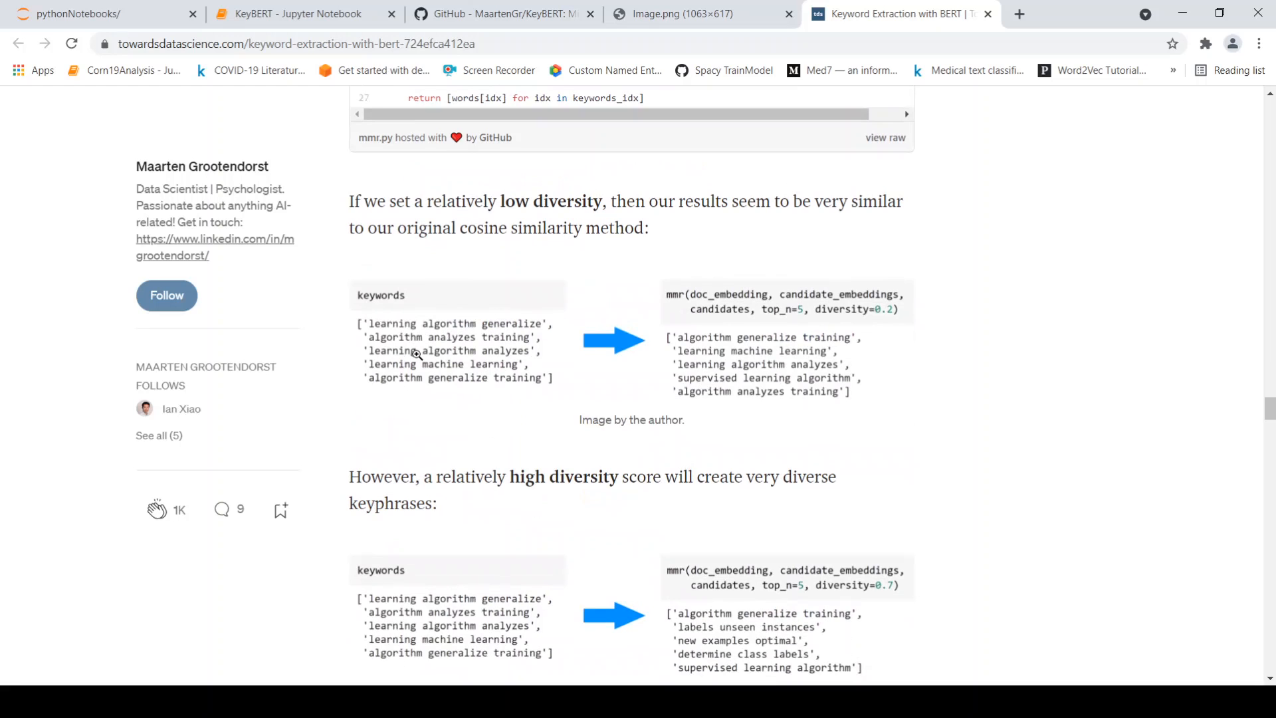
Return to the KeyBERT notebook and review the supervised-learning text through unigram, bigram and trigram outputs
{"action": "left_click", "coordinate": [293, 14]}
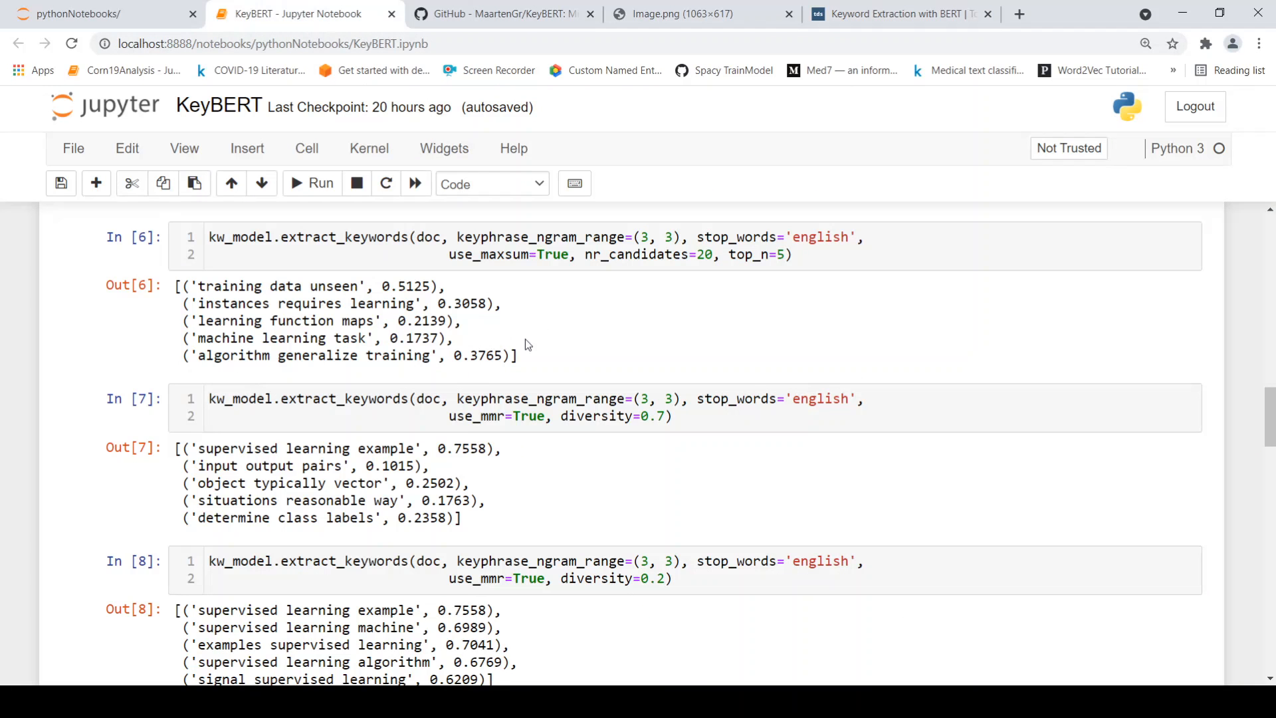
{"action": "scroll", "scroll_direction": "down", "scroll_amount": 3}
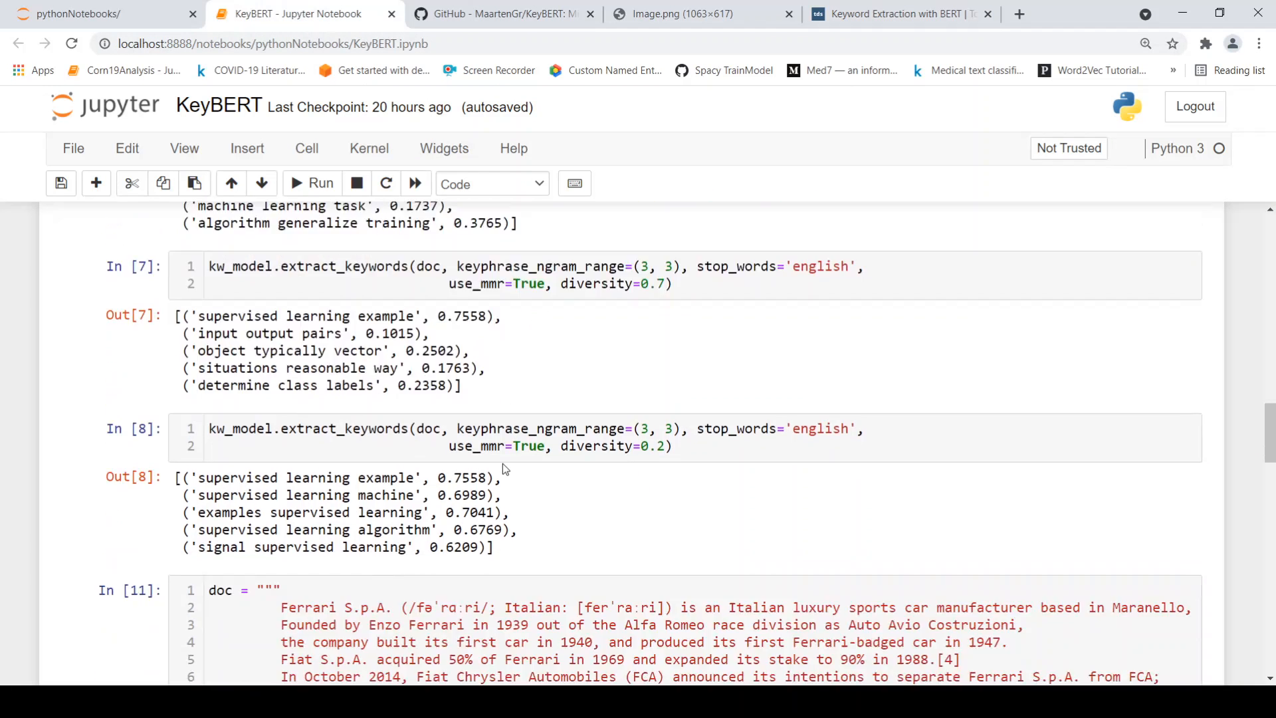
{"action": "scroll", "scroll_direction": "down", "scroll_amount": 3}
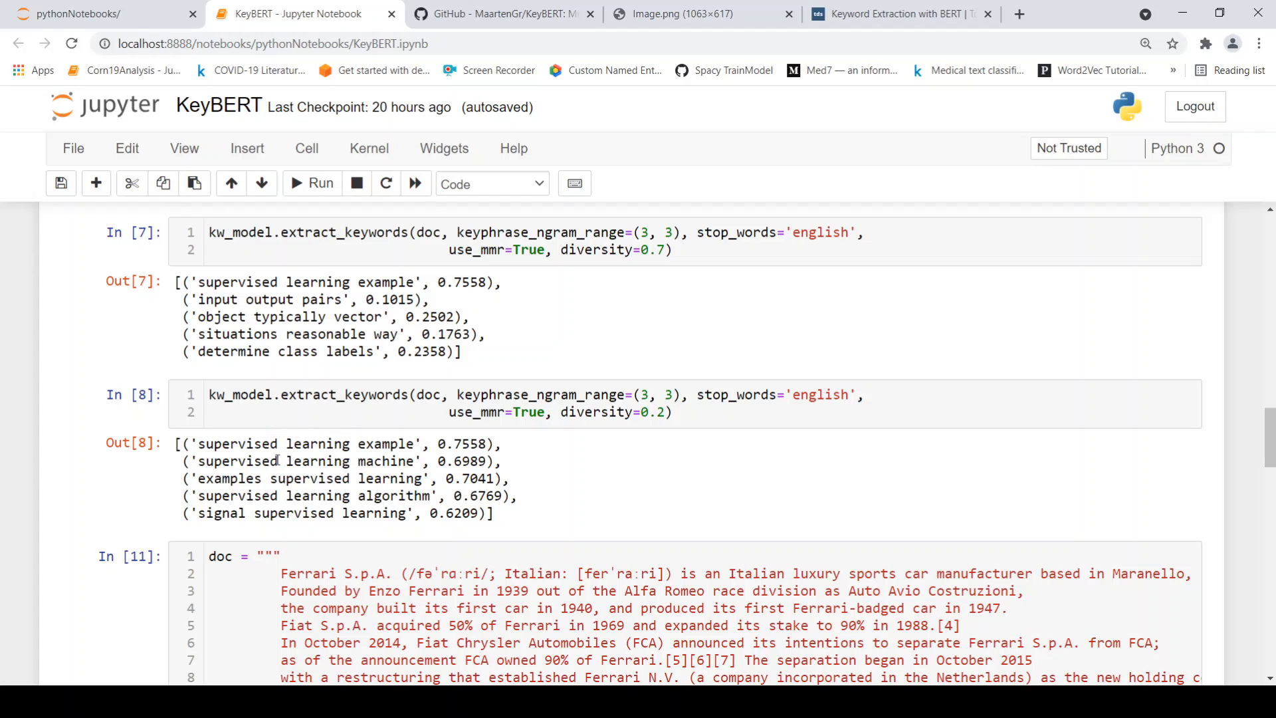
{"action": "scroll", "scroll_direction": "down", "scroll_amount": 3}
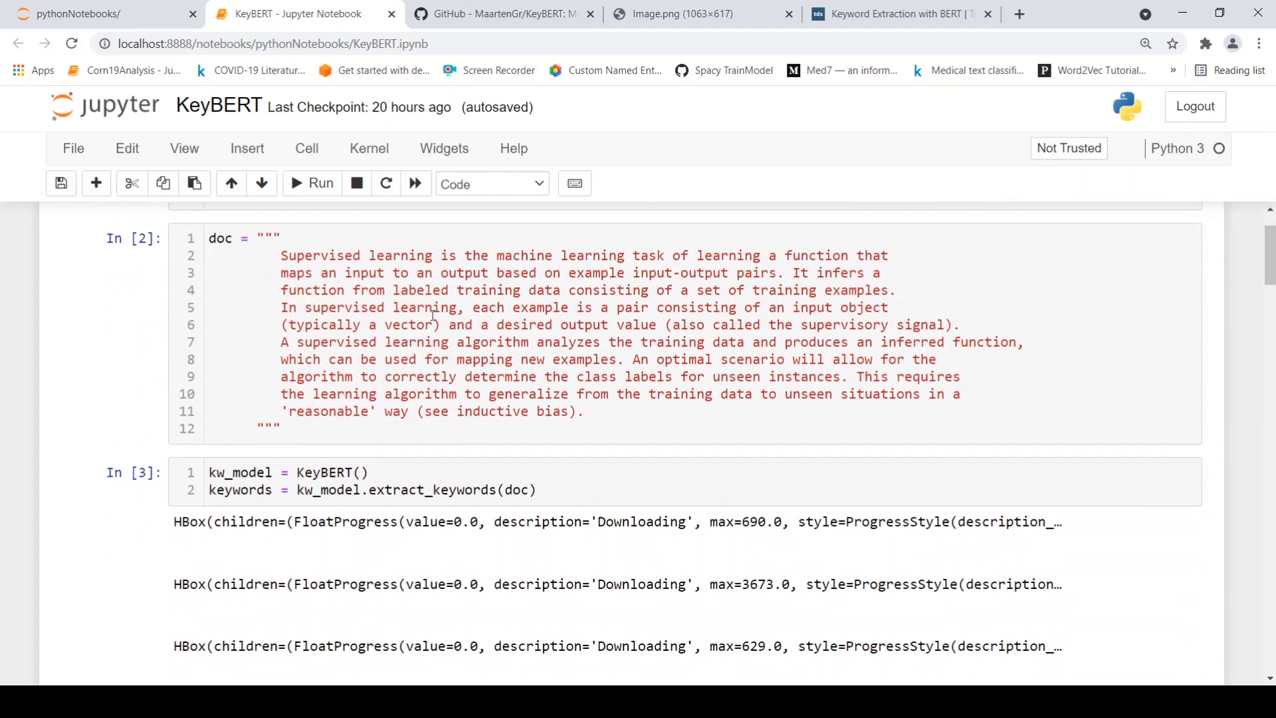
{"action": "scroll", "scroll_direction": "down", "scroll_amount": 3}
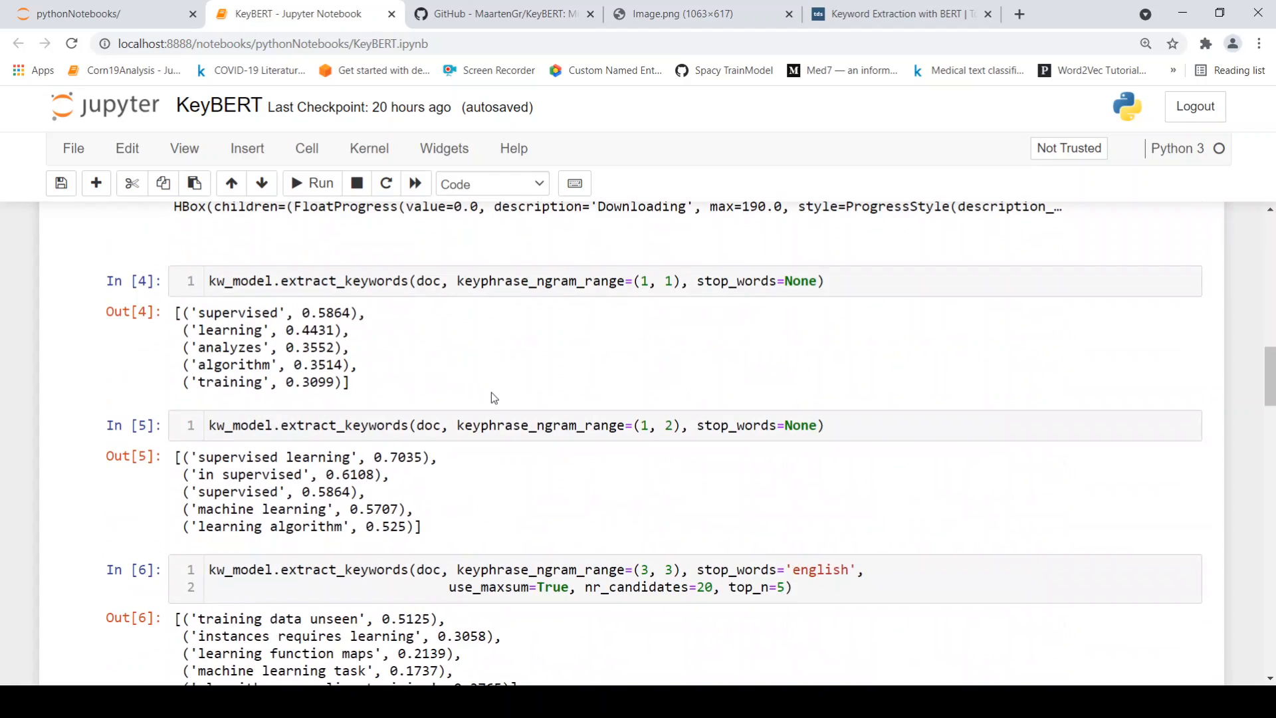
{"action": "scroll", "scroll_direction": "down", "scroll_amount": 3}
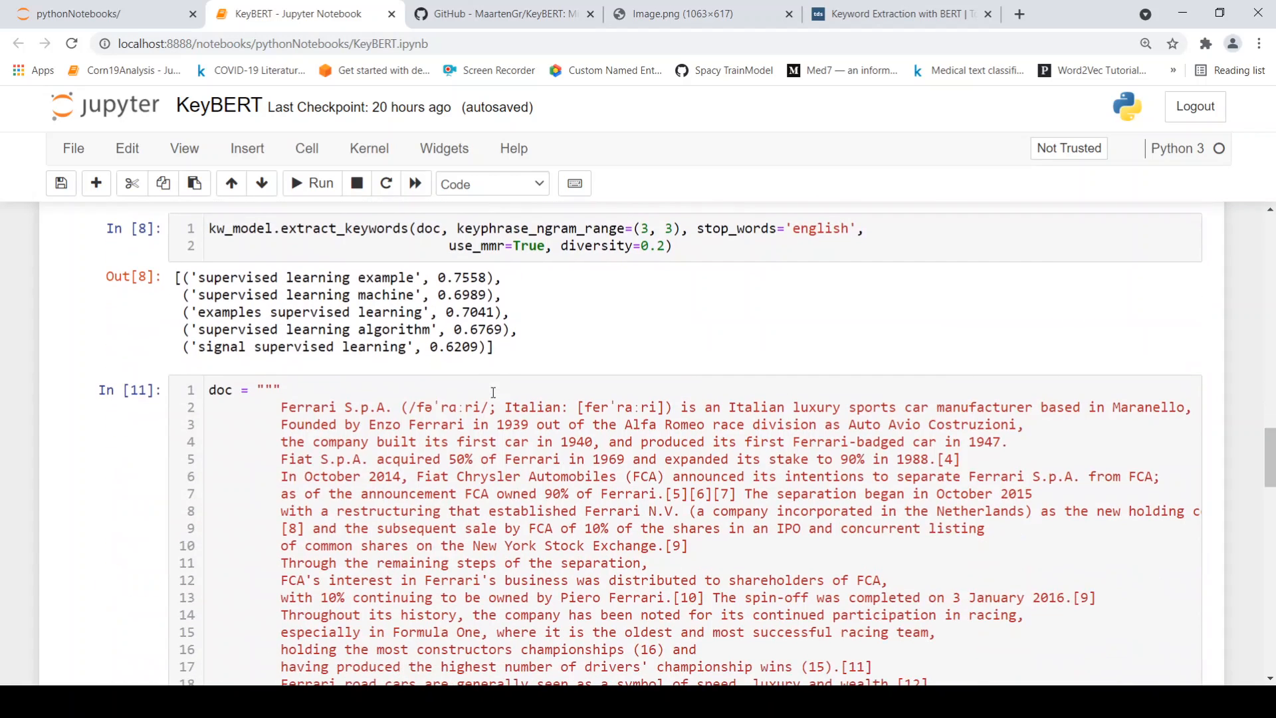
{"action": "scroll", "scroll_direction": "down", "scroll_amount": 3}
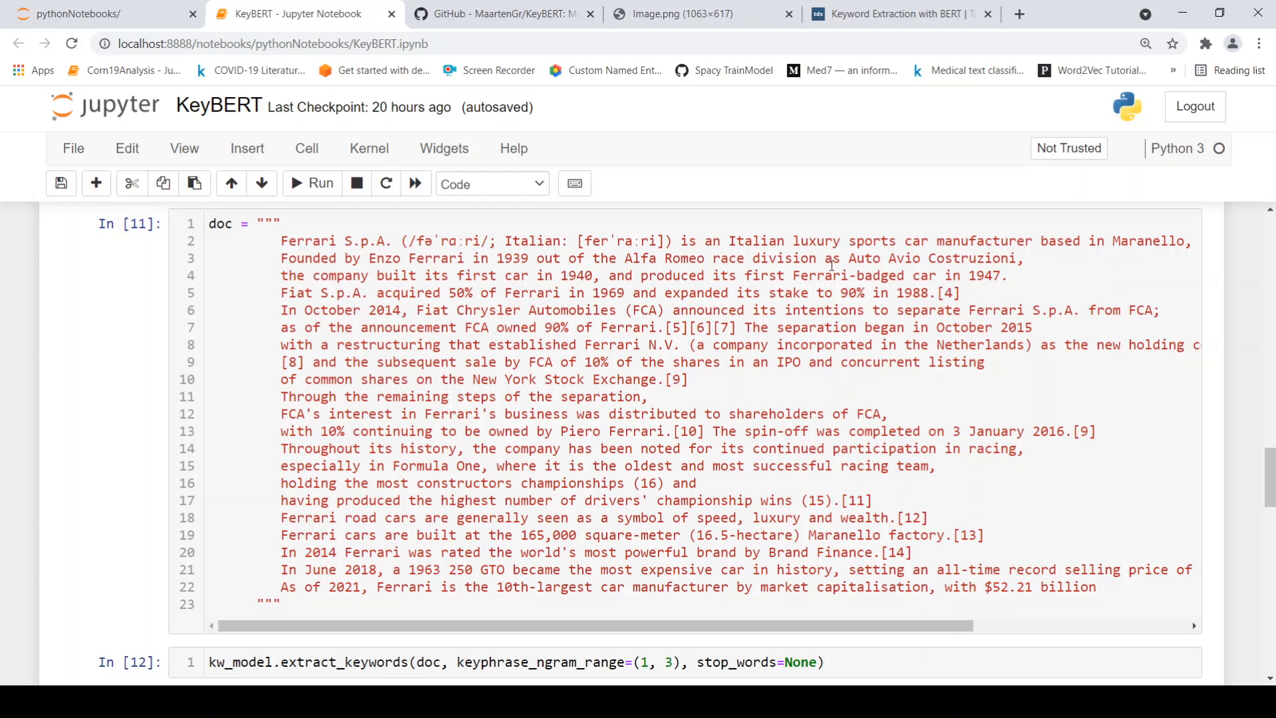
{"action": "mouse_move", "coordinate": [606, 322]}
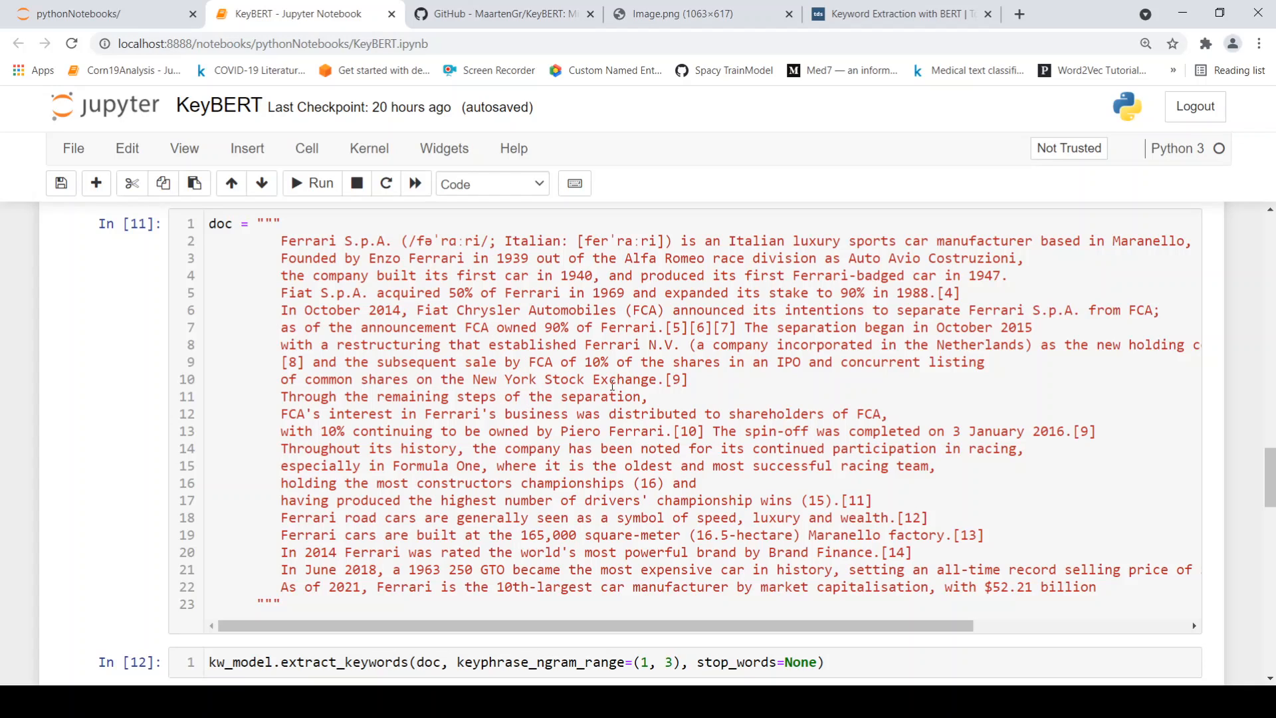
{"action": "mouse_move", "coordinate": [630, 409]}
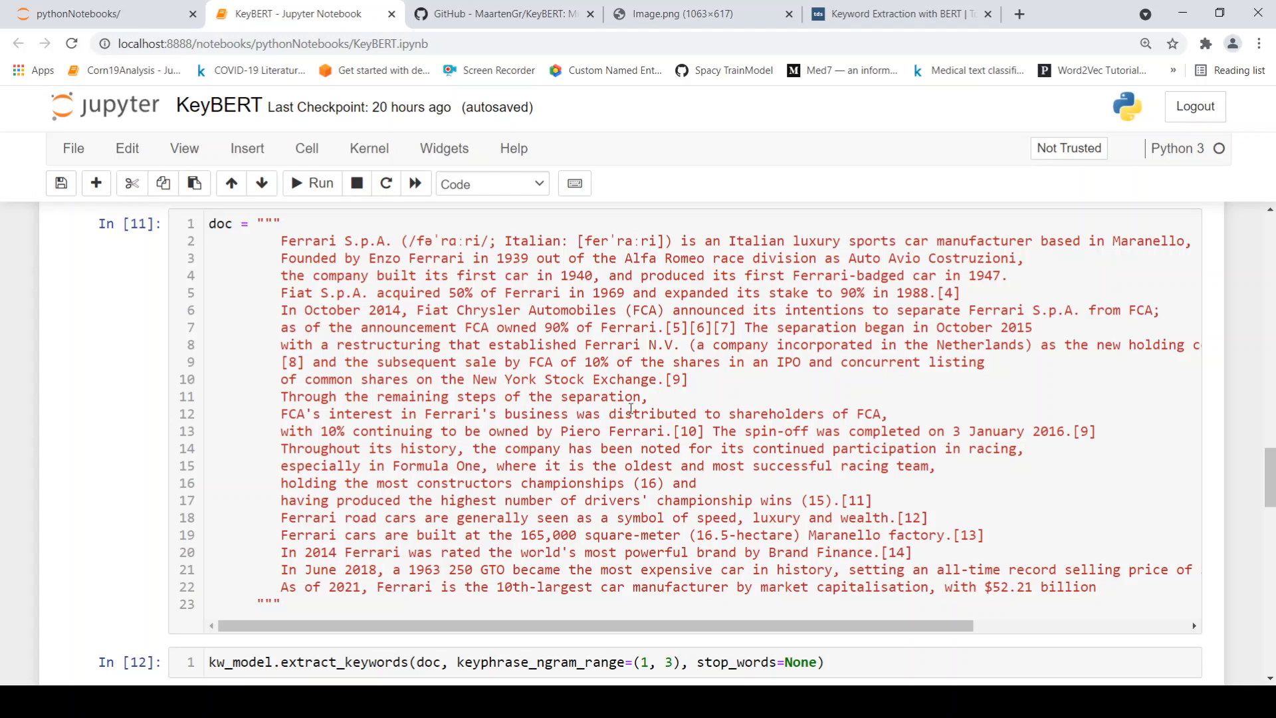
{"action": "mouse_move", "coordinate": [543, 498]}
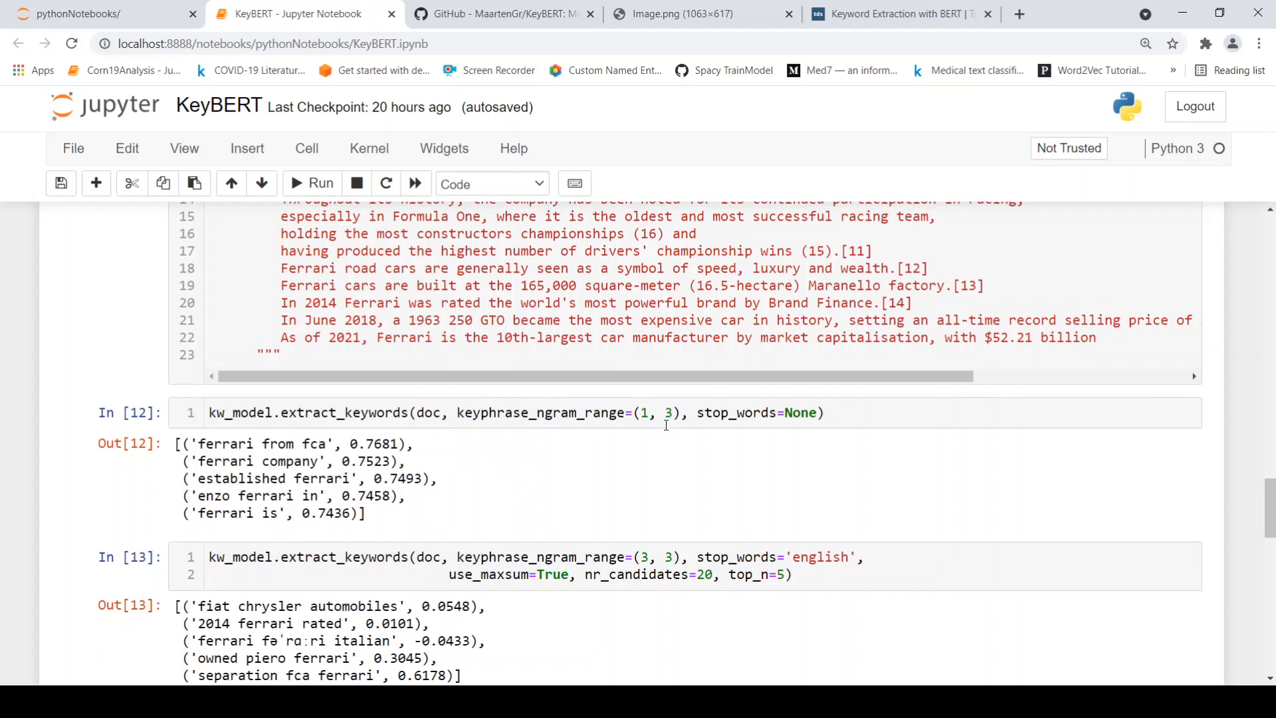
{"action": "mouse_move", "coordinate": [646, 431]}
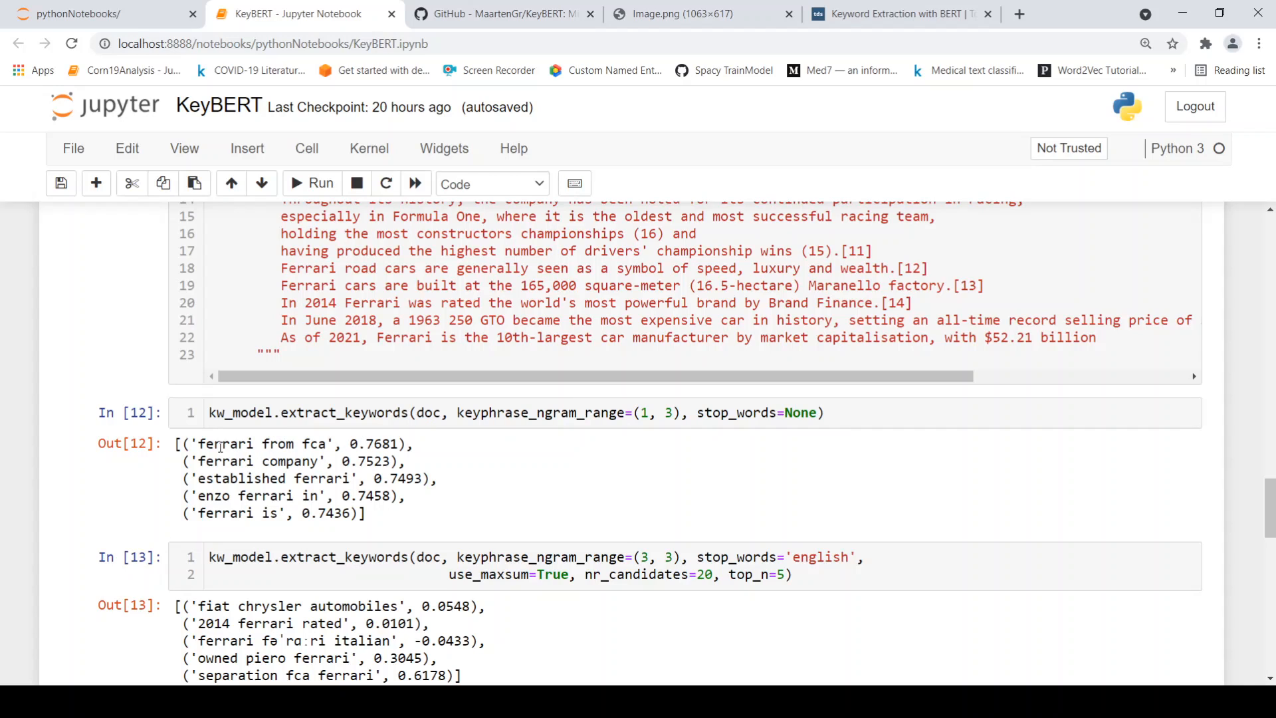
{"action": "mouse_move", "coordinate": [352, 475]}
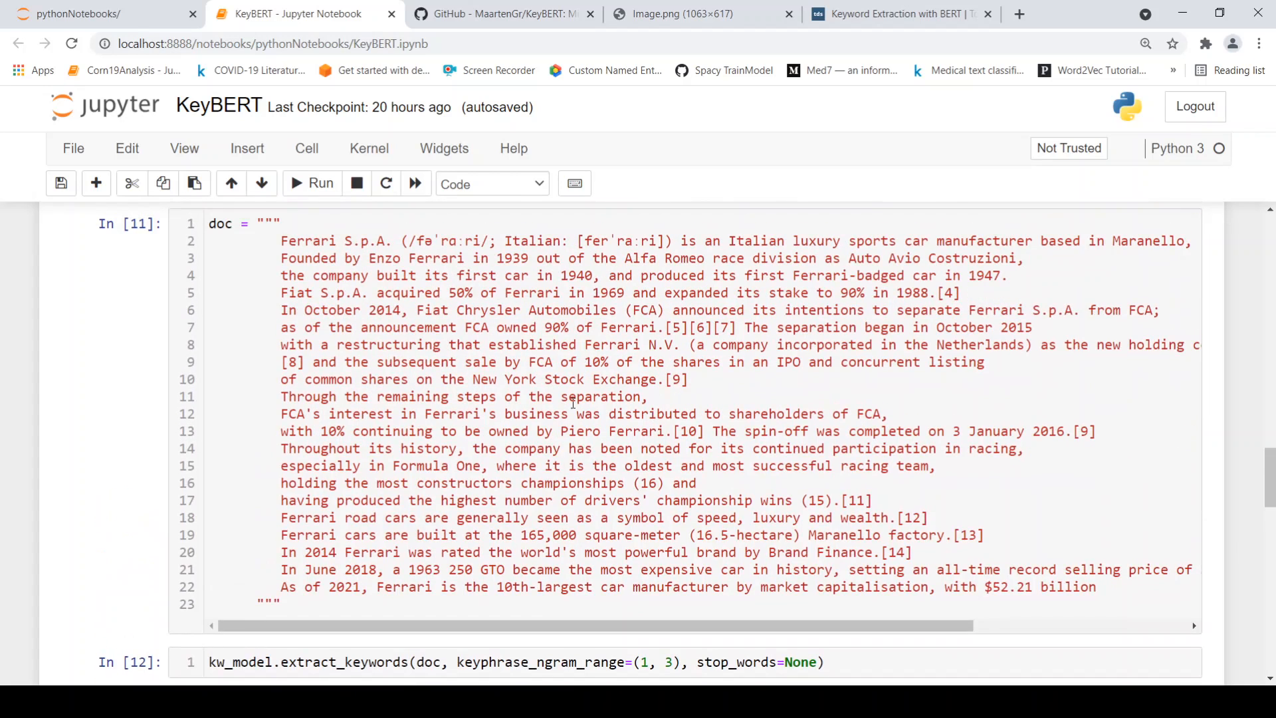
{"action": "scroll", "scroll_direction": "down", "scroll_amount": 3}
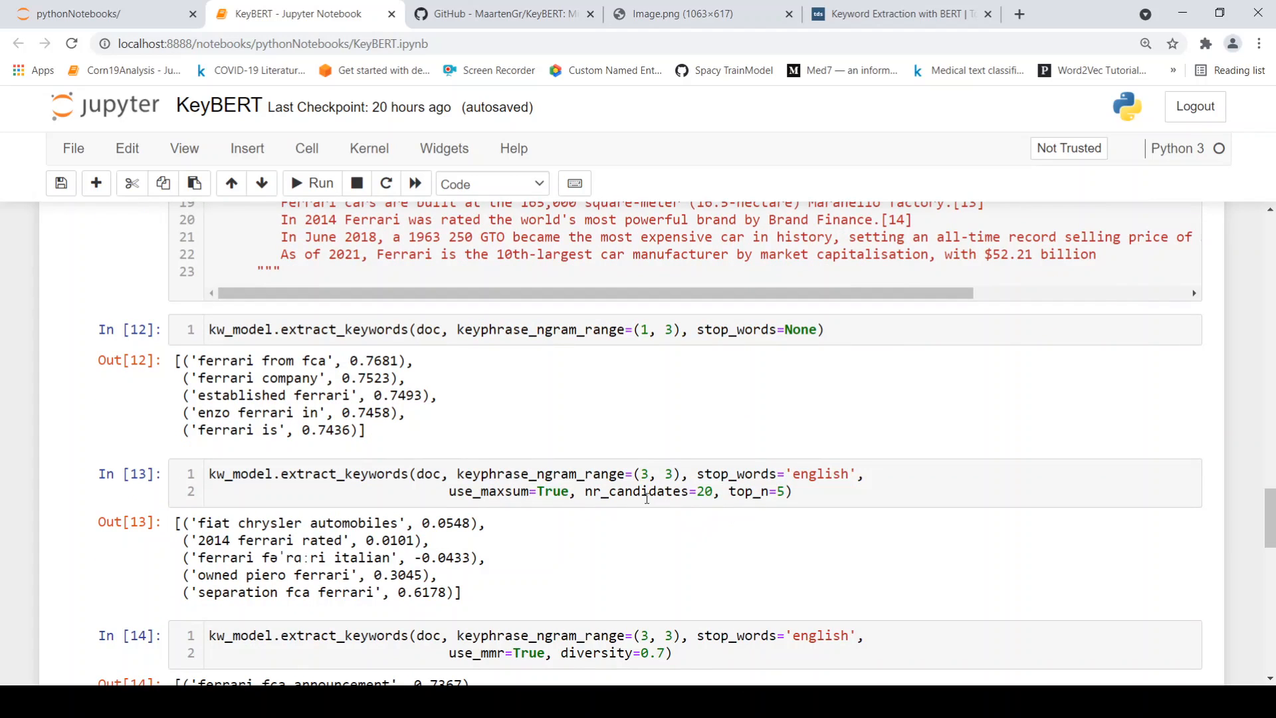
{"action": "mouse_move", "coordinate": [507, 496]}
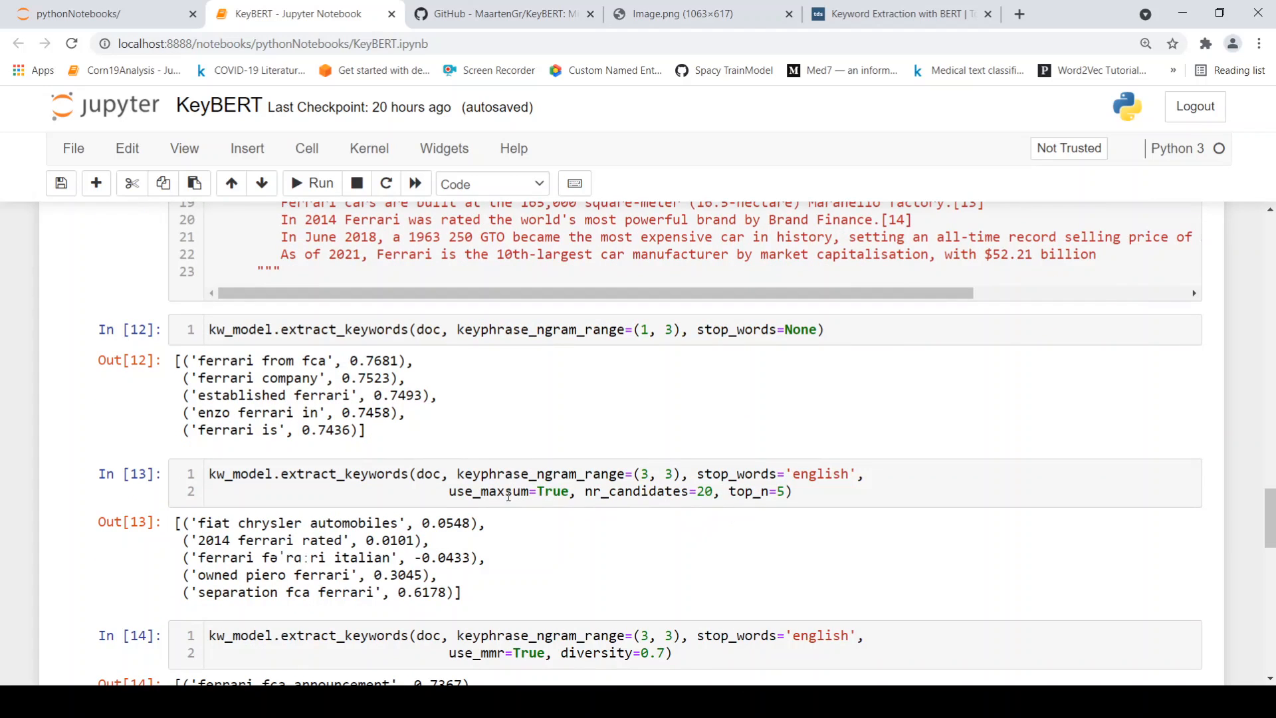
{"action": "mouse_move", "coordinate": [394, 548]}
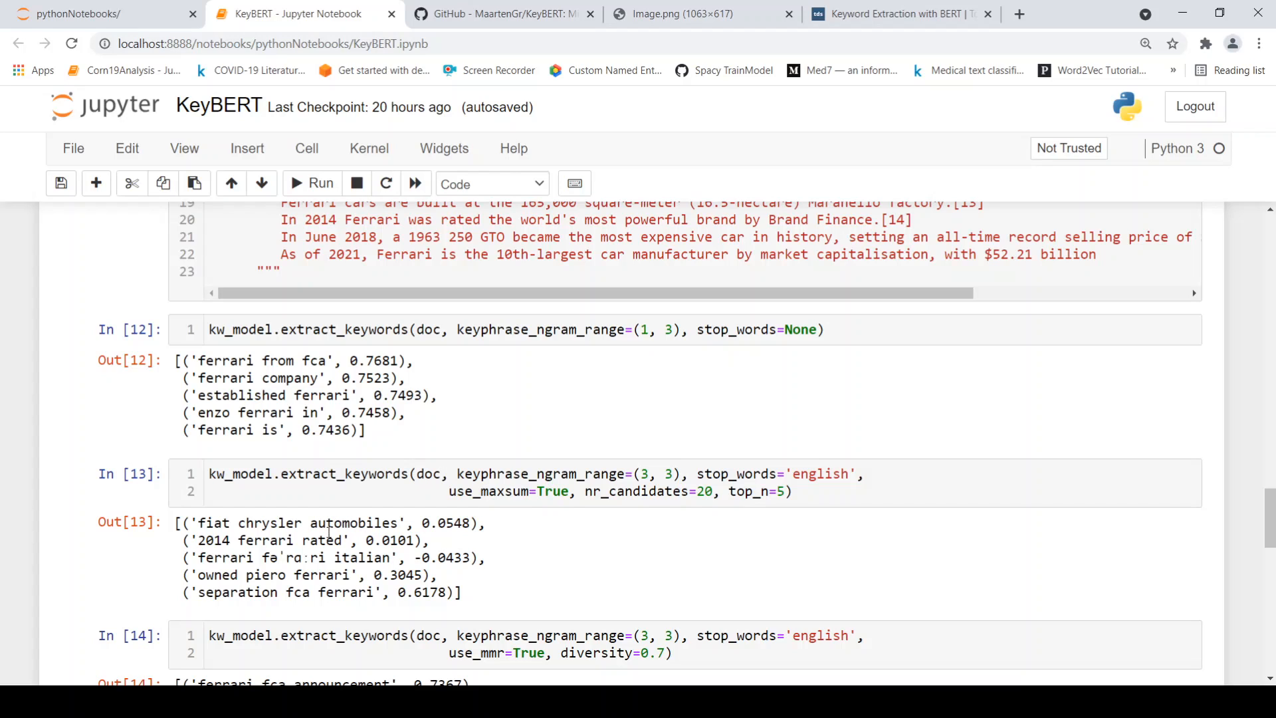
{"action": "scroll", "scroll_direction": "down", "scroll_amount": 3}
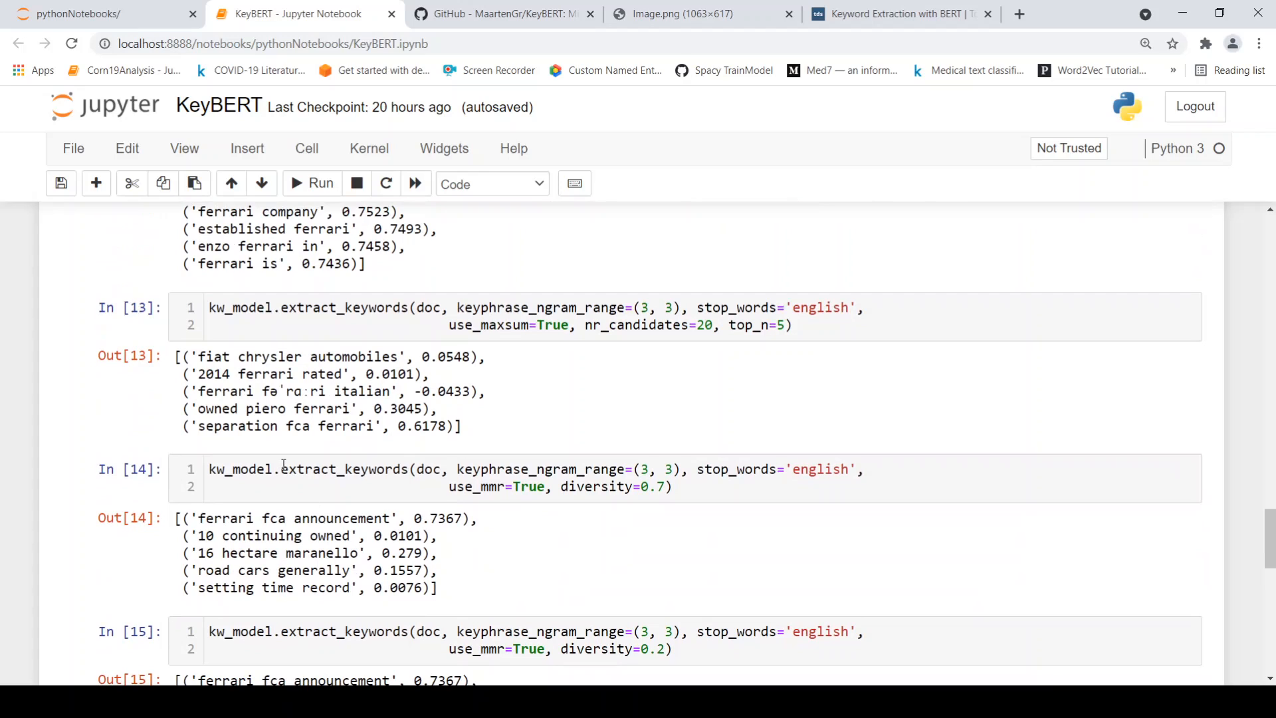
{"action": "mouse_move", "coordinate": [333, 448]}
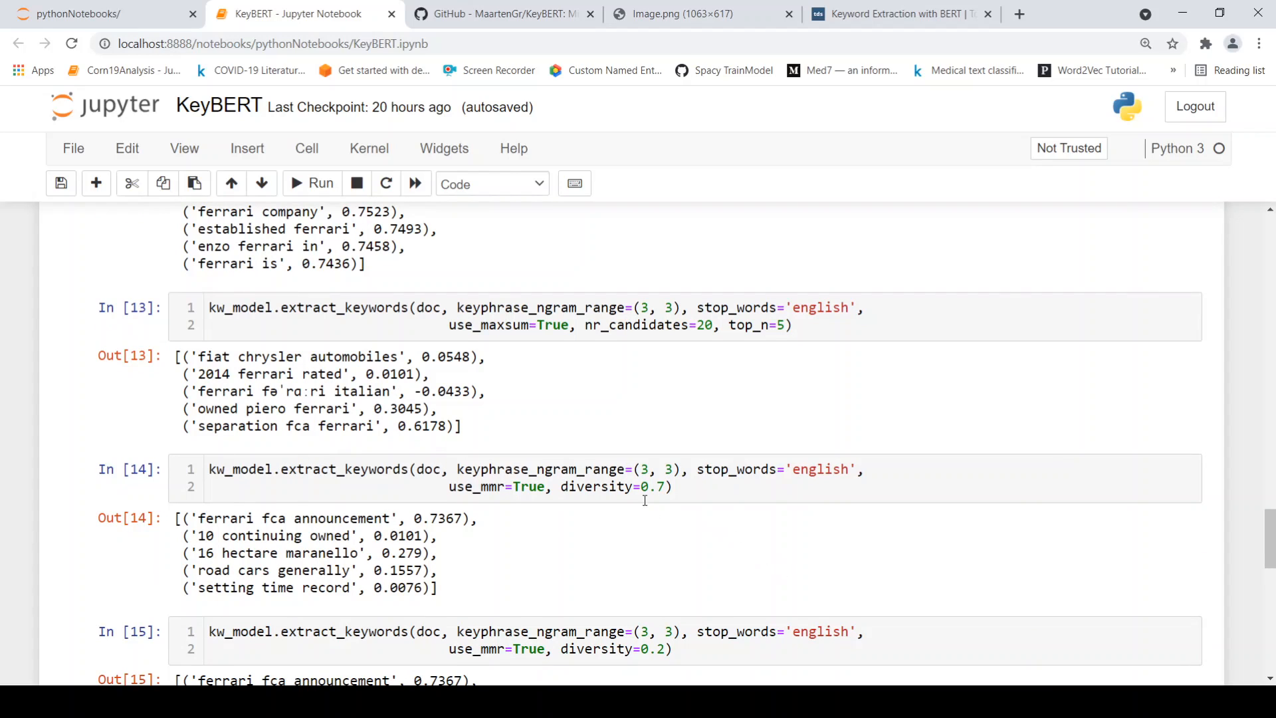
{"action": "scroll", "scroll_direction": "down", "scroll_amount": 3}
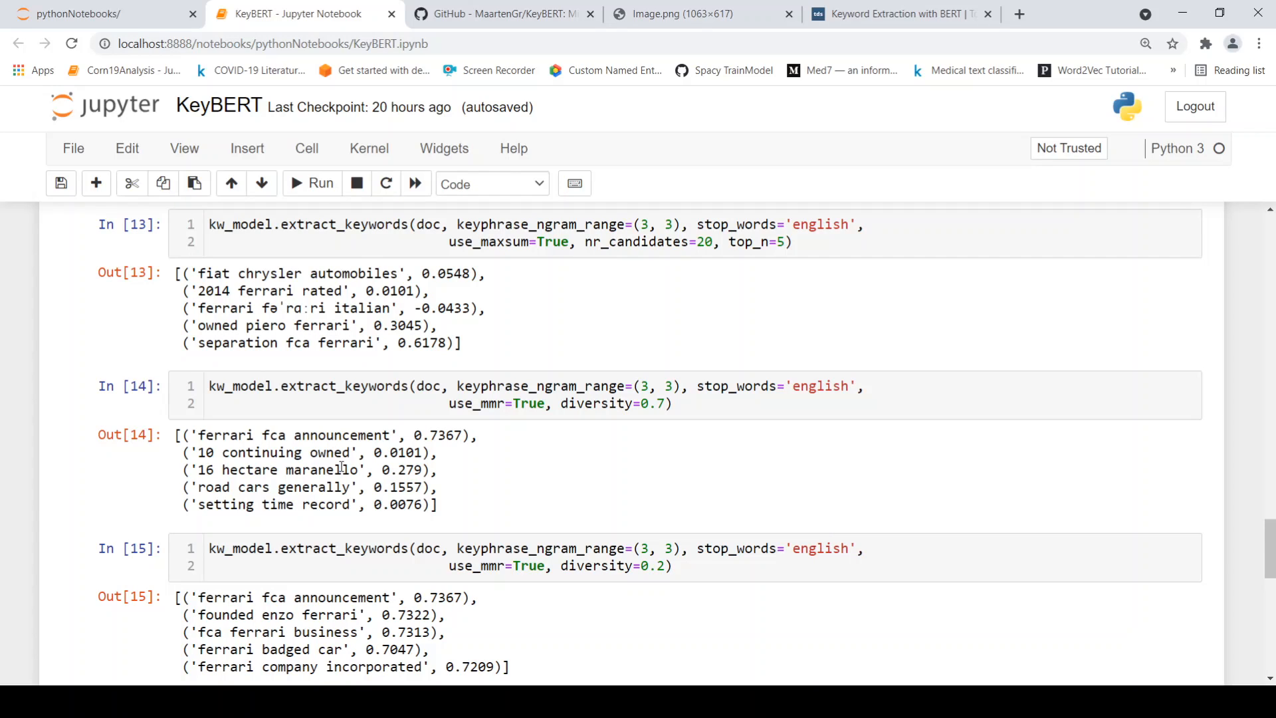
{"action": "scroll", "scroll_direction": "down", "scroll_amount": 3}
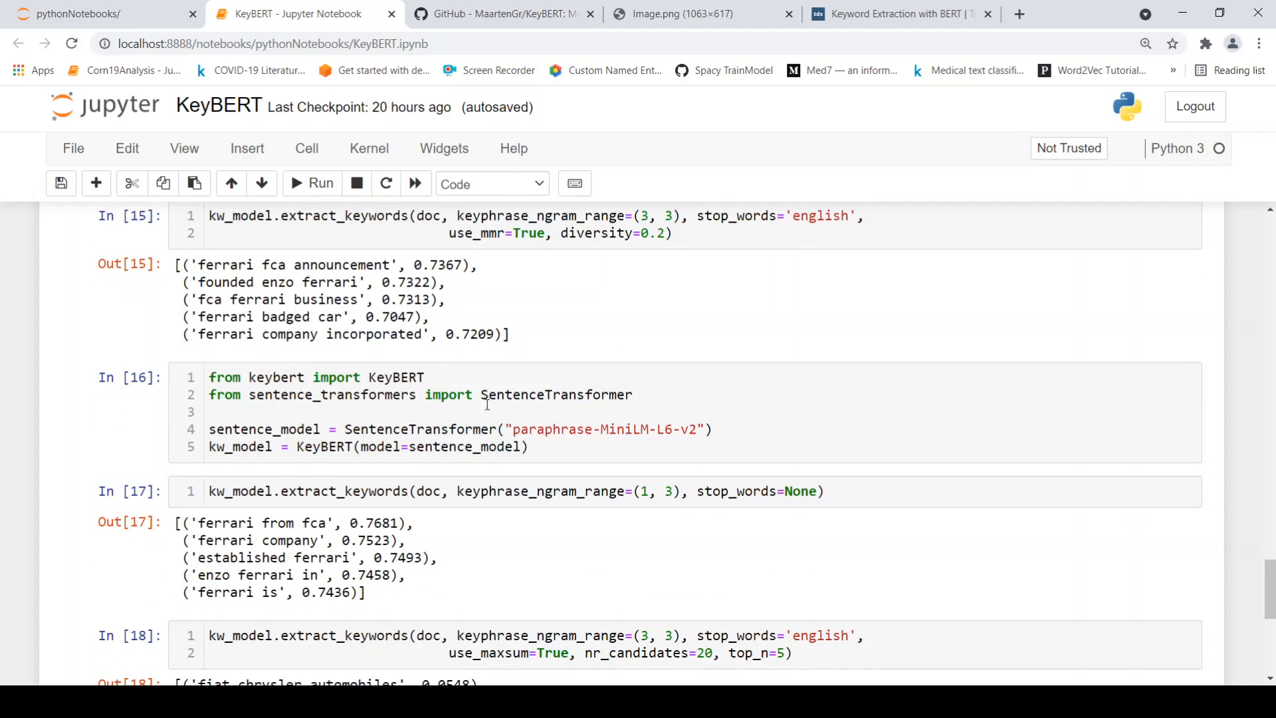
{"action": "mouse_move", "coordinate": [432, 440]}
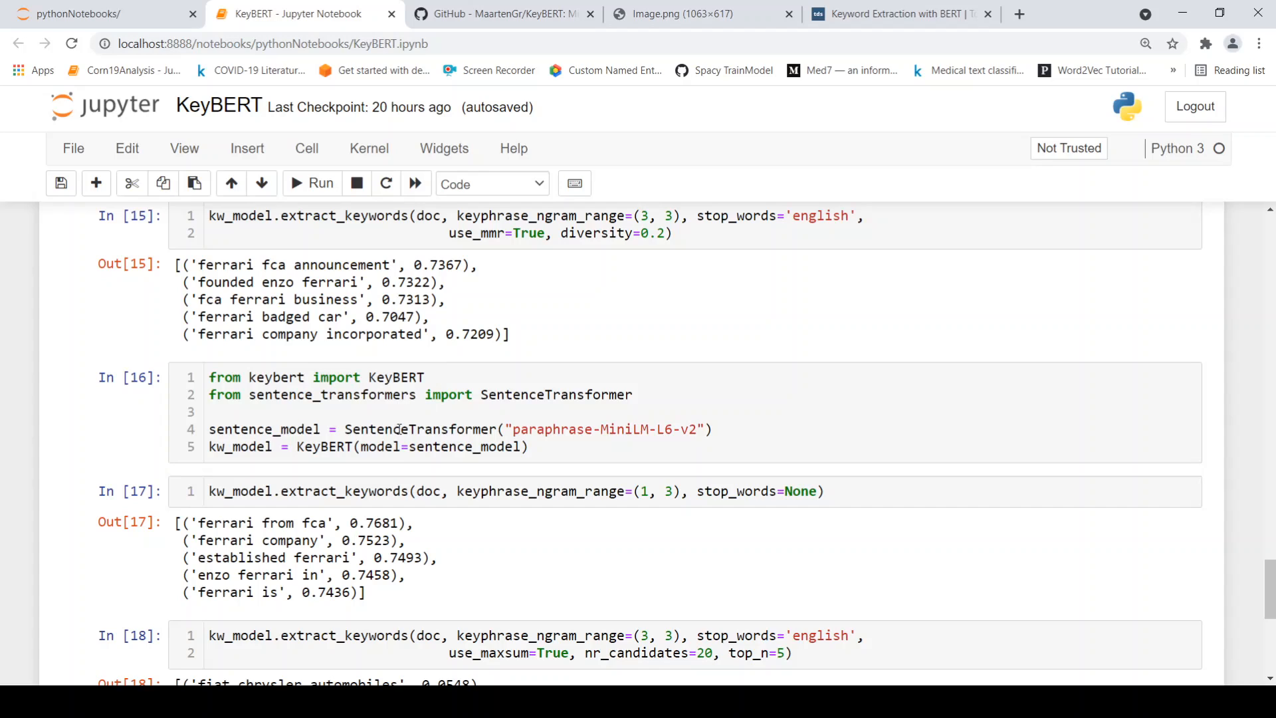
{"action": "mouse_move", "coordinate": [278, 429]}
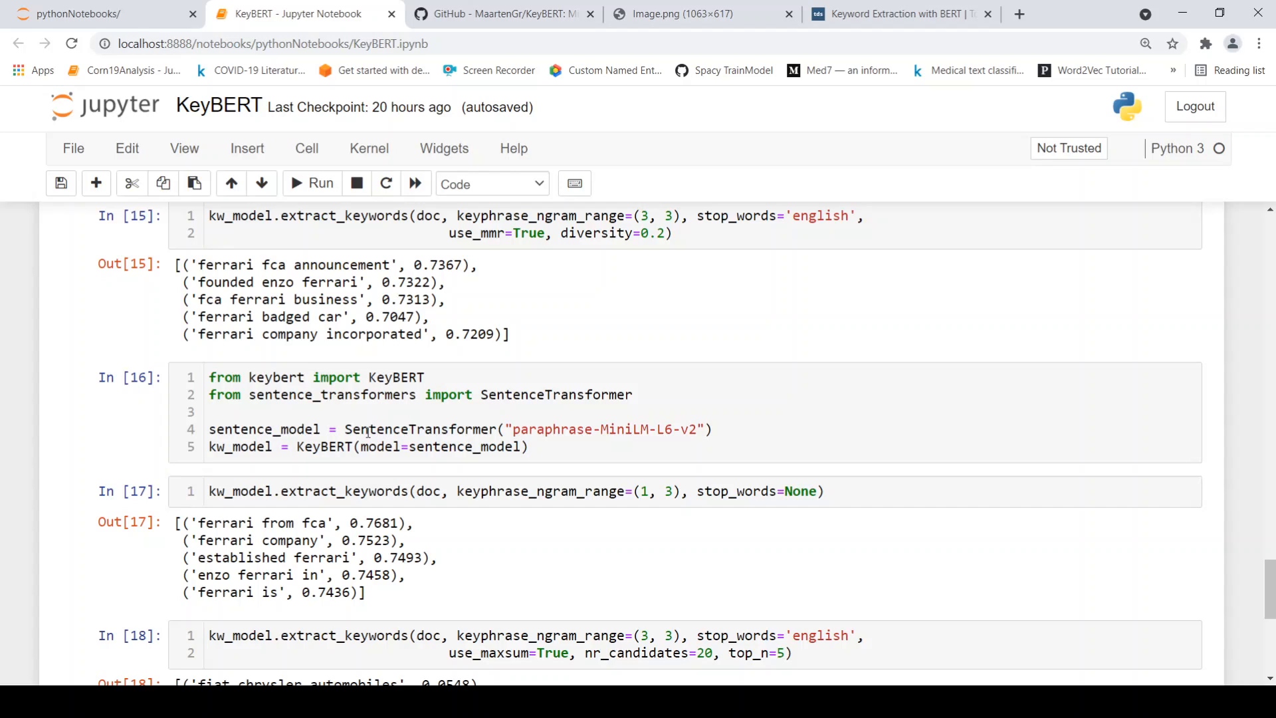
{"action": "mouse_move", "coordinate": [542, 430]}
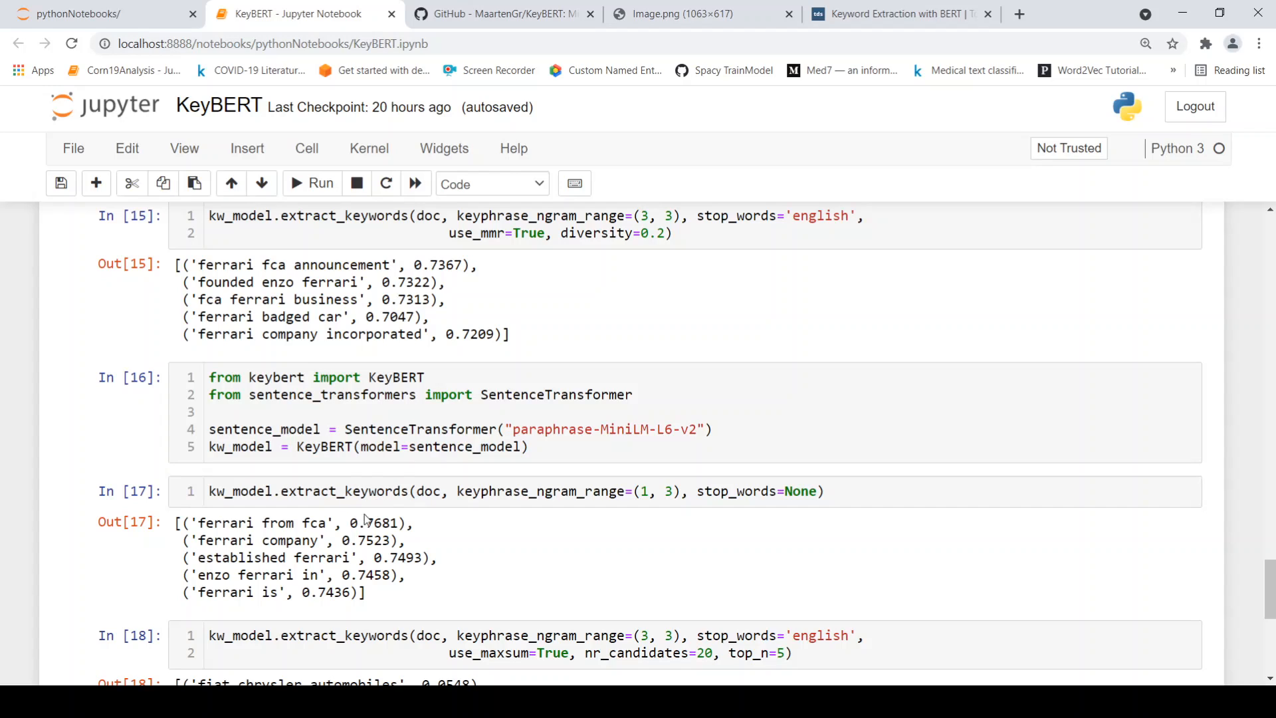
{"action": "mouse_move", "coordinate": [570, 462]}
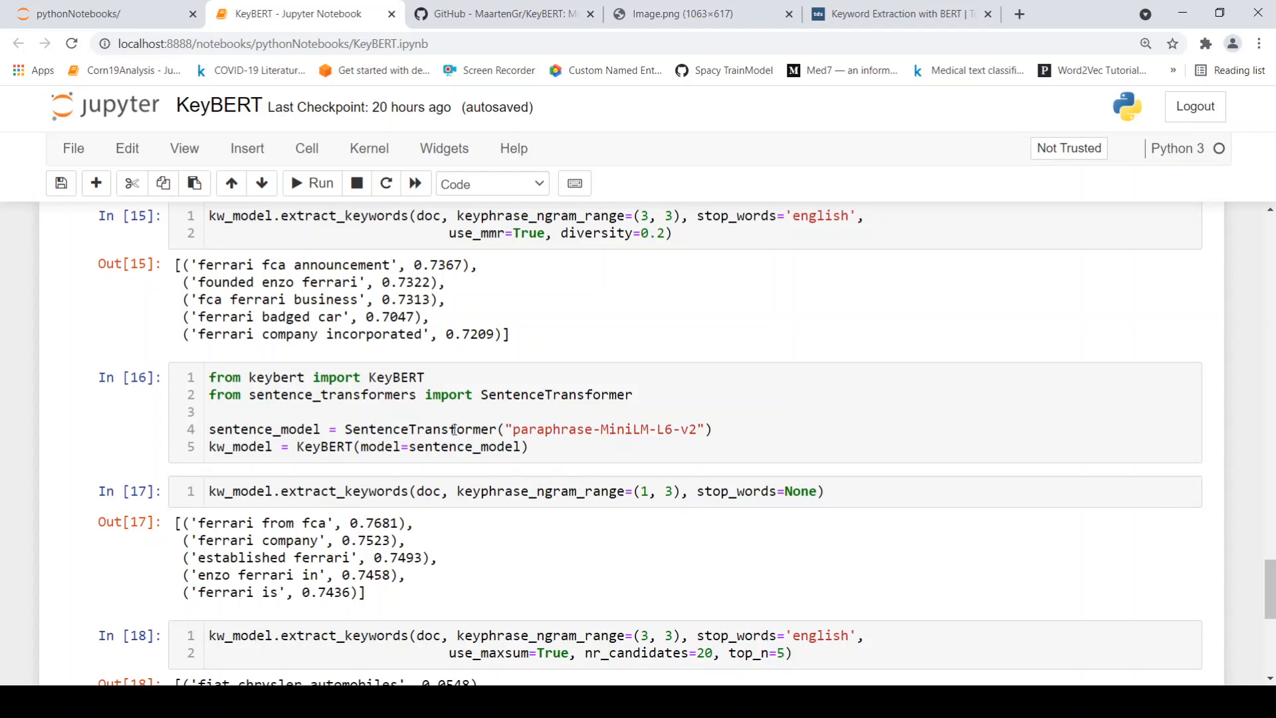
{"action": "mouse_move", "coordinate": [450, 437]}
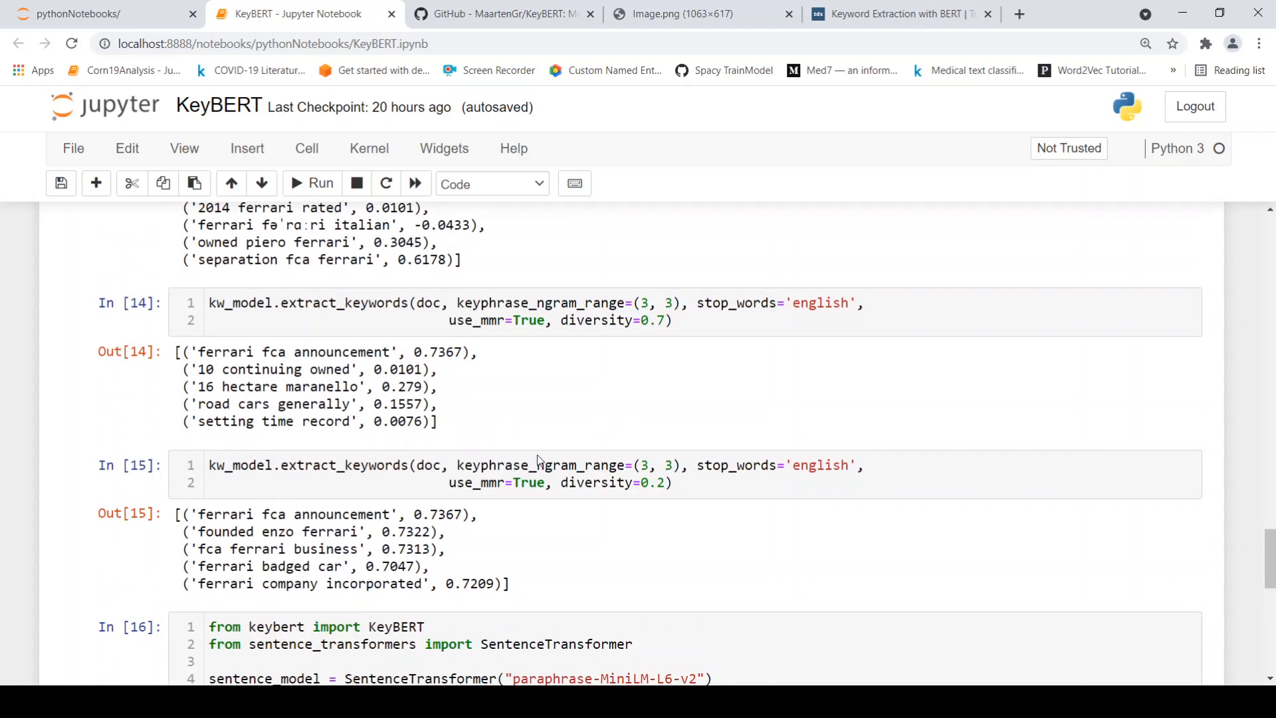
{"action": "scroll", "scroll_direction": "down", "scroll_amount": 3}
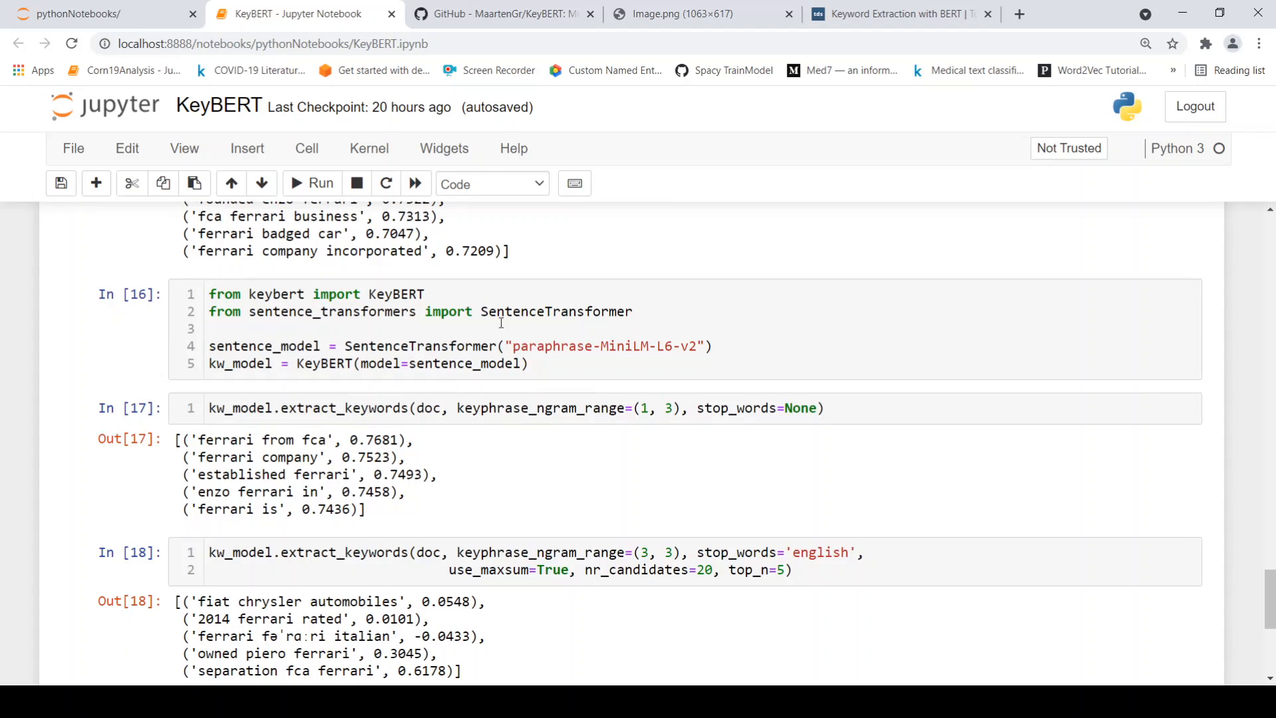
{"action": "mouse_move", "coordinate": [385, 474]}
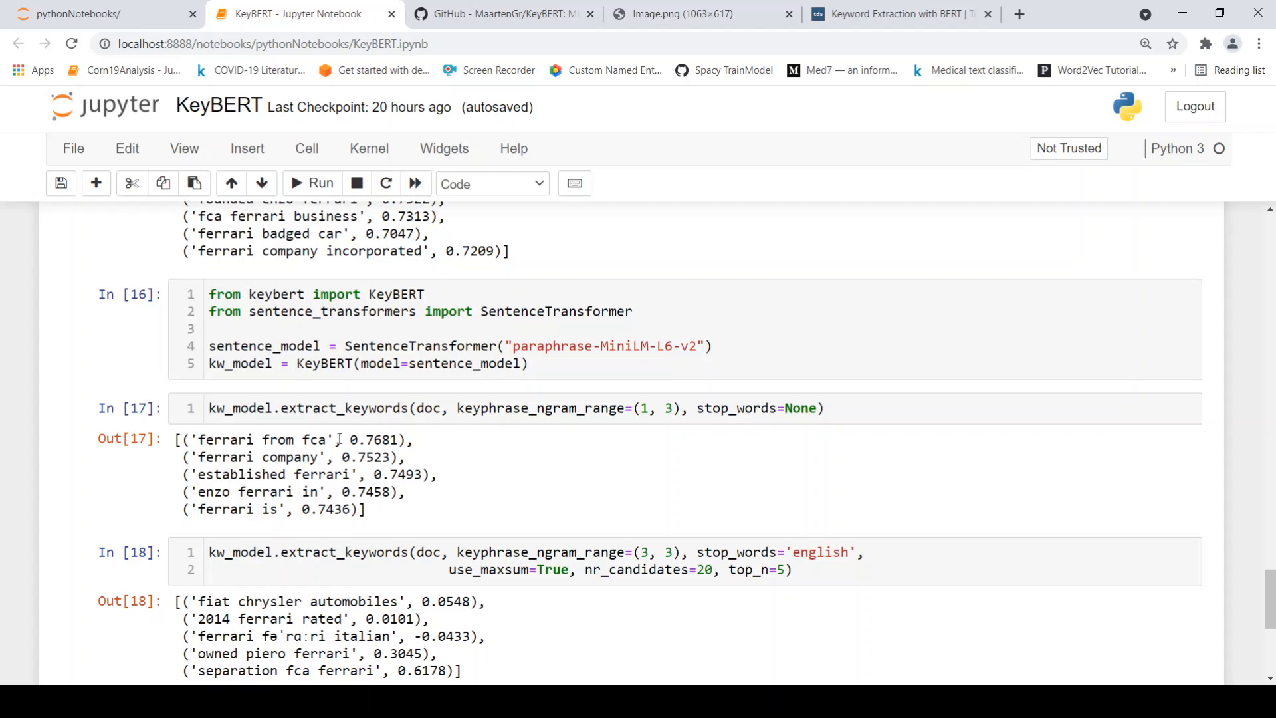
{"action": "mouse_move", "coordinate": [502, 509]}
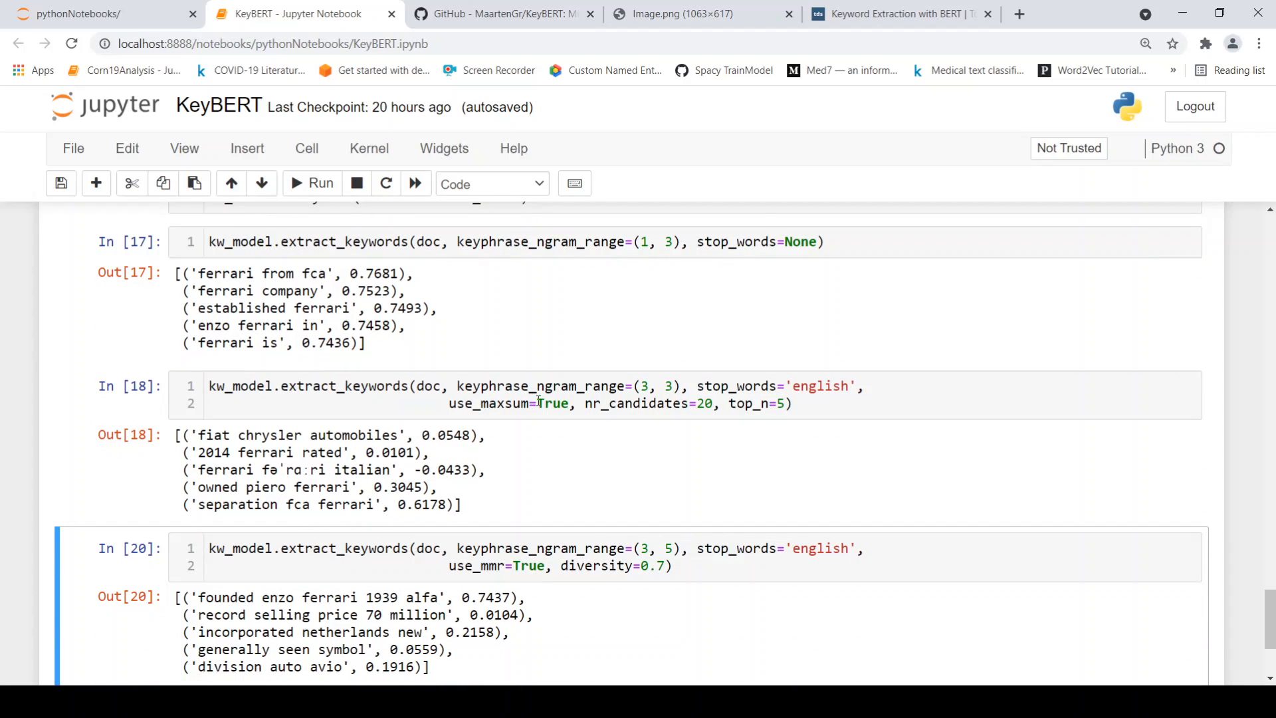
{"action": "scroll", "scroll_direction": "down", "scroll_amount": 3}
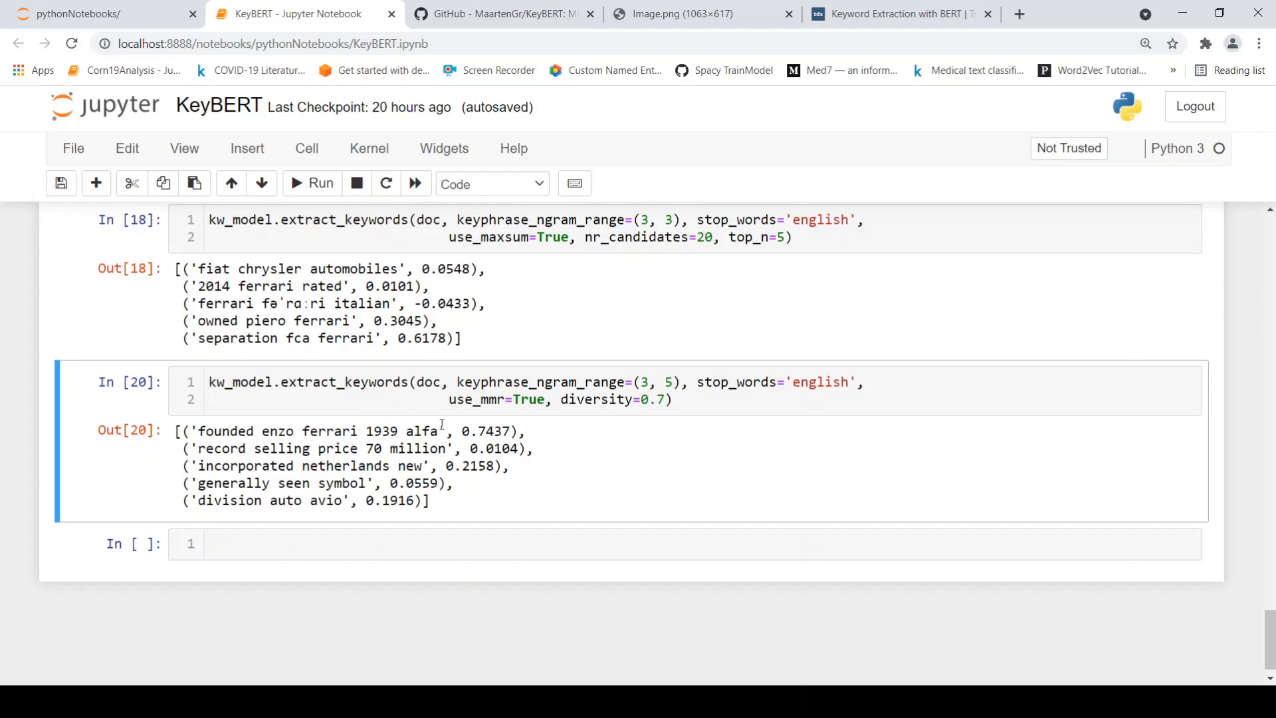
{"action": "mouse_move", "coordinate": [349, 426]}
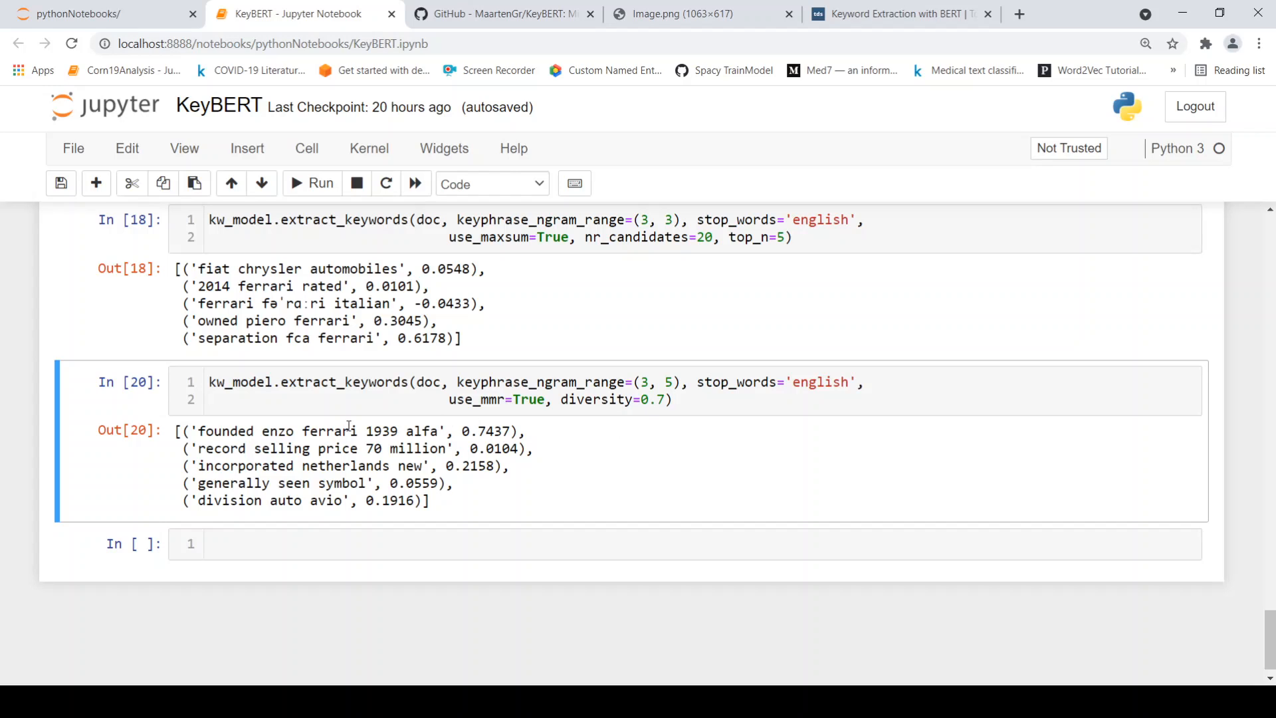
{"action": "mouse_move", "coordinate": [219, 456]}
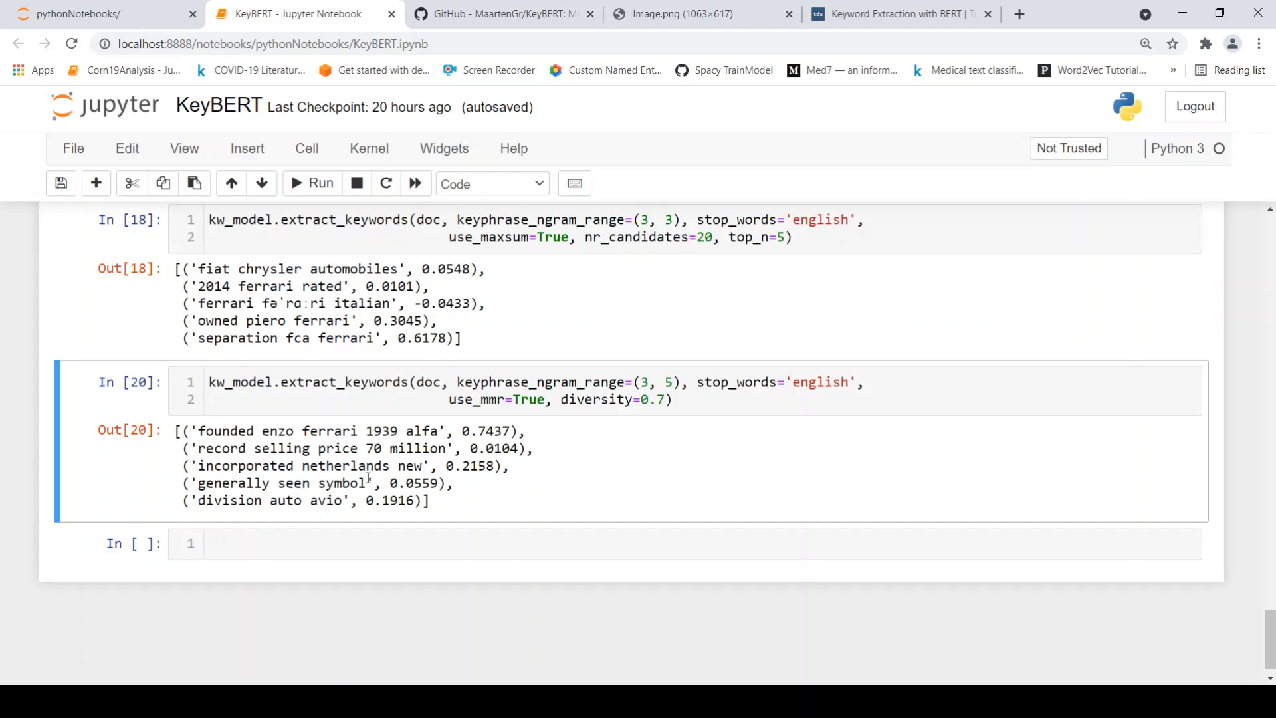
{"action": "mouse_move", "coordinate": [343, 502]}
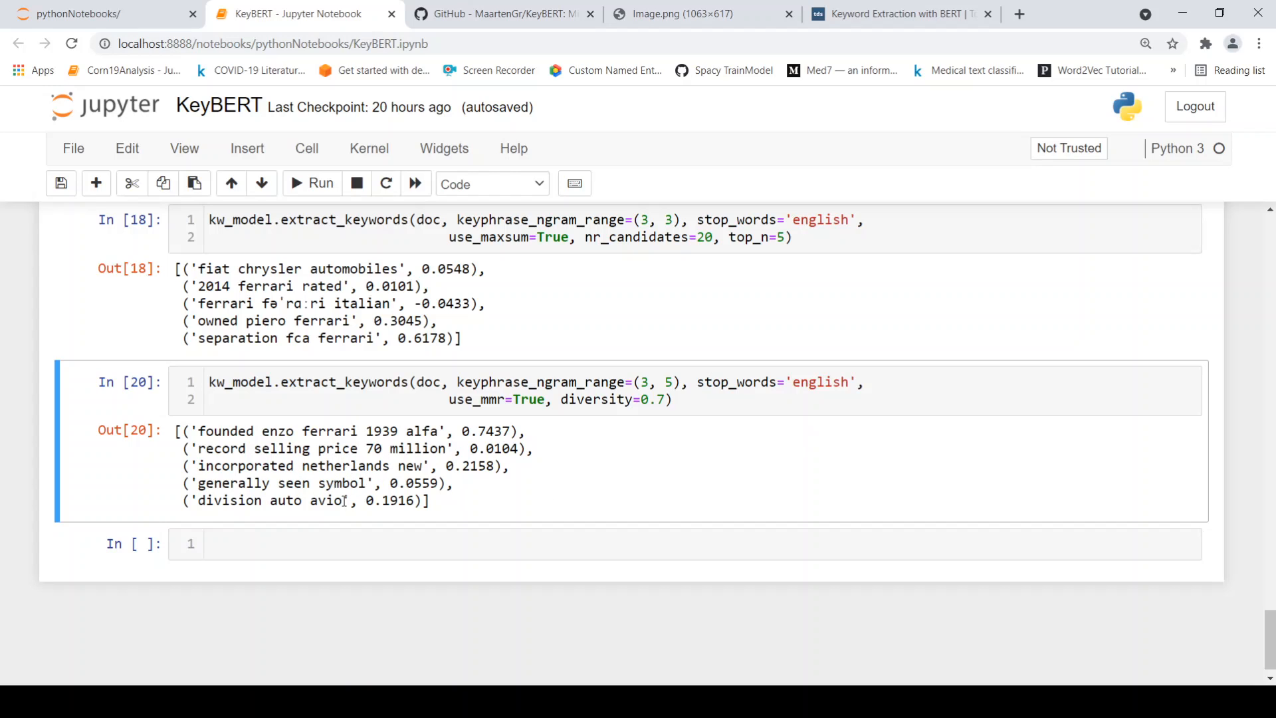
{"action": "mouse_move", "coordinate": [651, 482]}
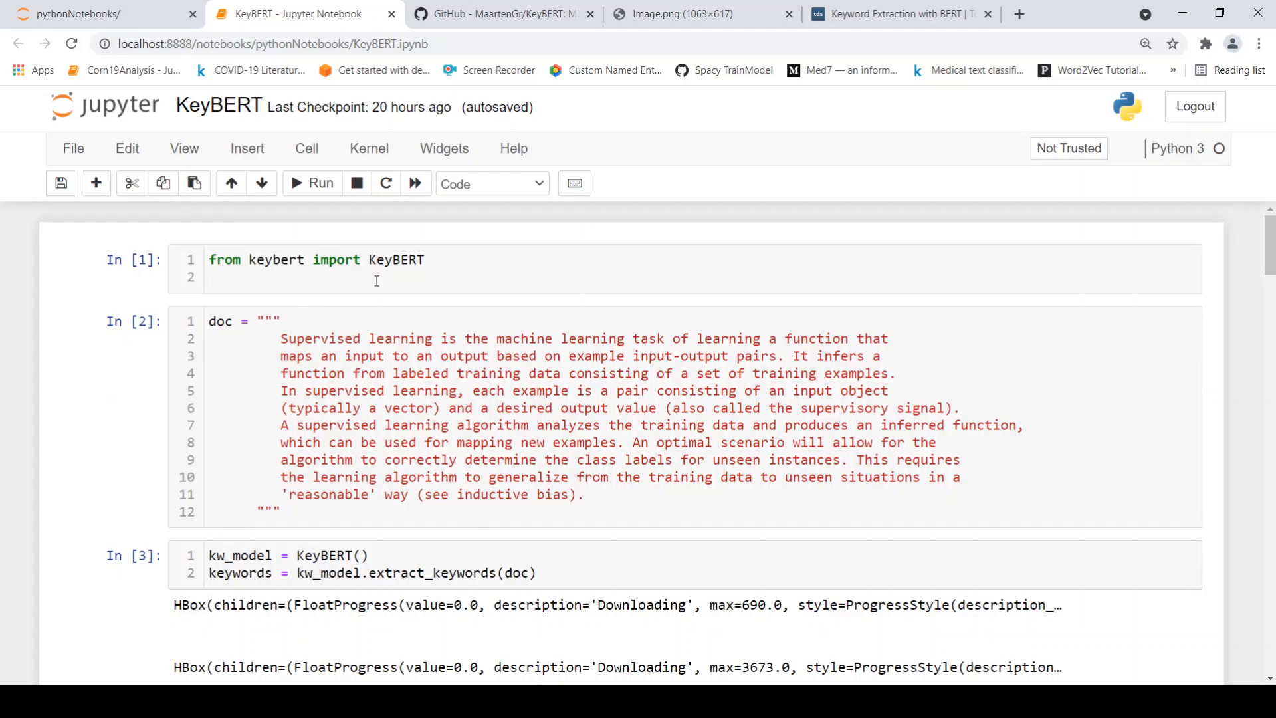
{"action": "mouse_move", "coordinate": [365, 303]}
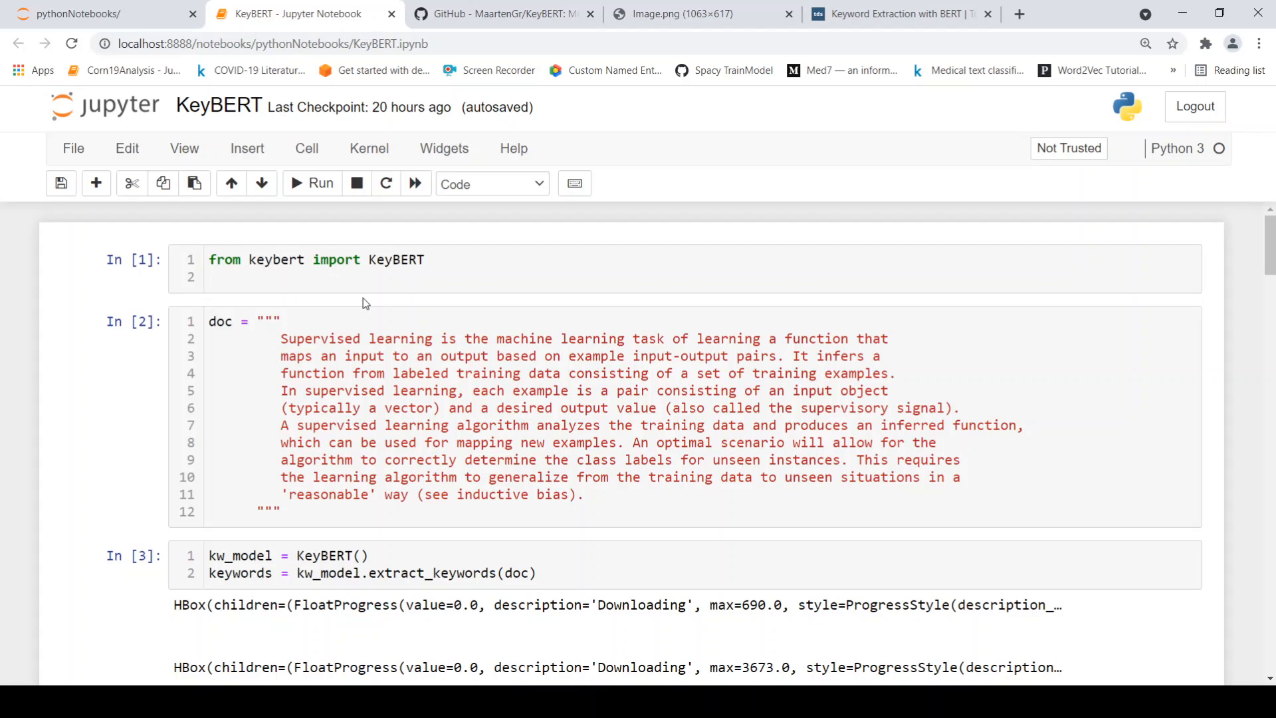
{"action": "mouse_move", "coordinate": [873, 37]}
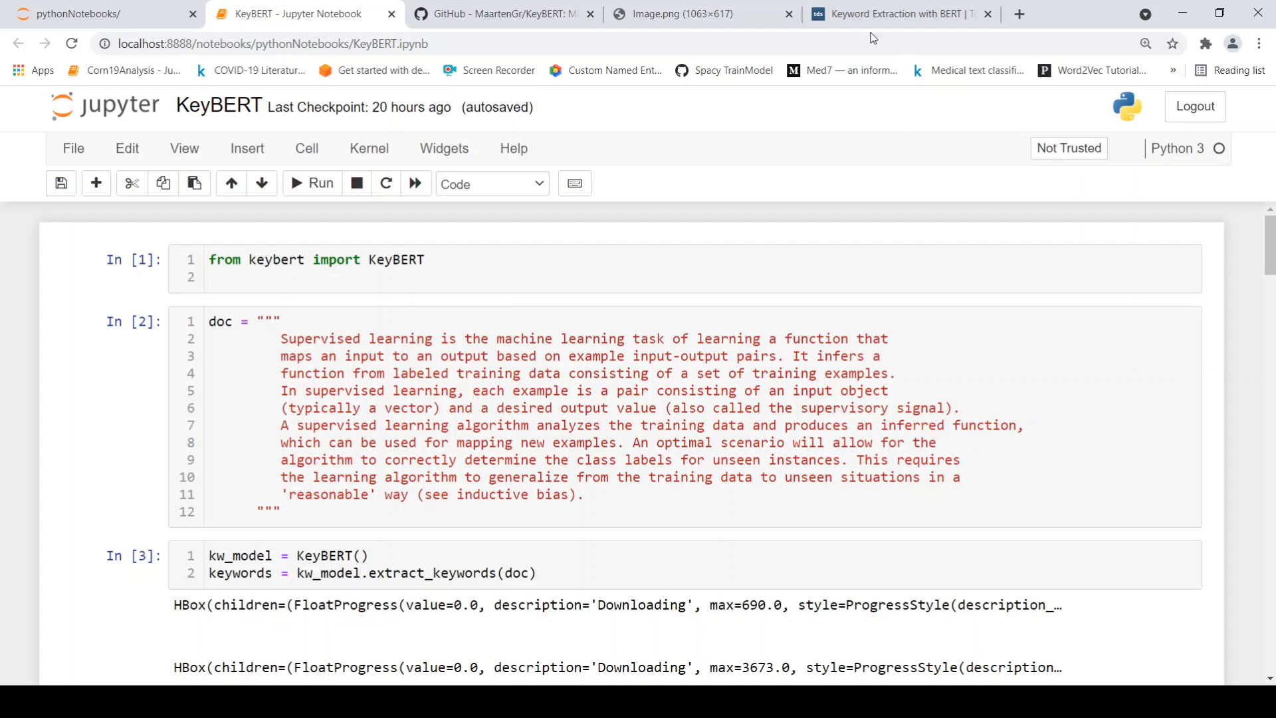
{"action": "left_click", "coordinate": [894, 13]}
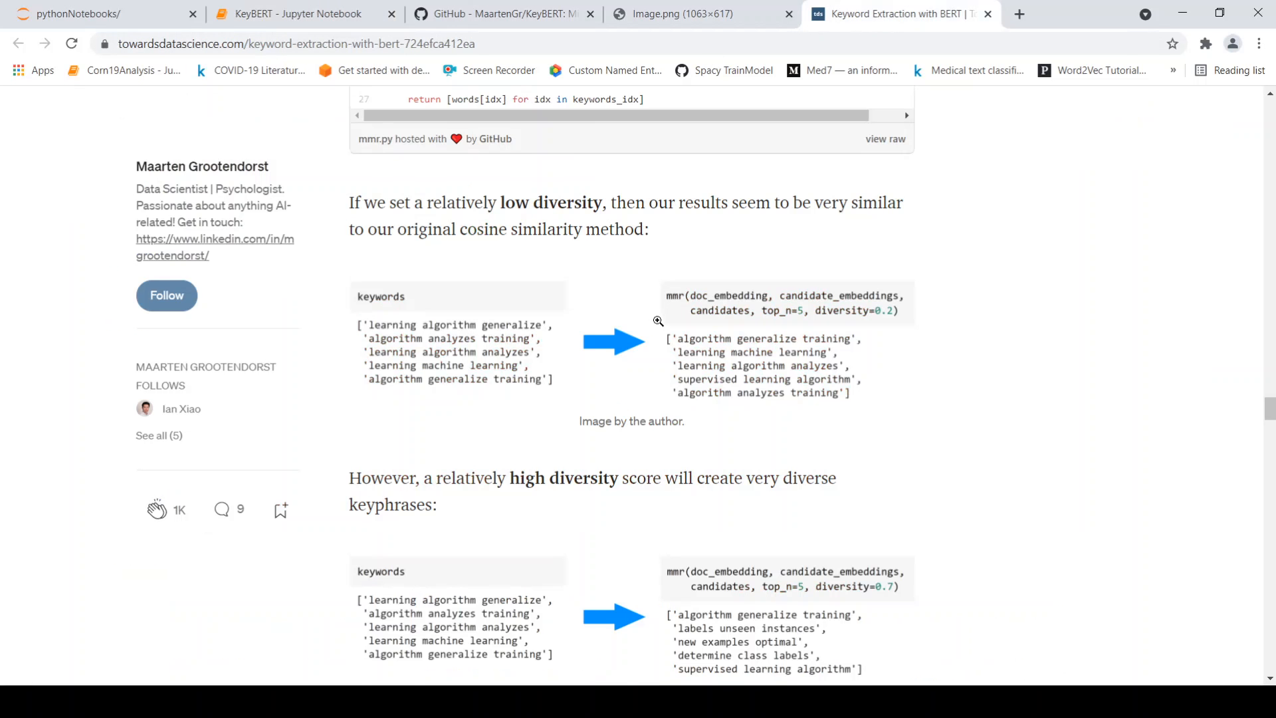
{"action": "scroll", "scroll_direction": "down", "scroll_amount": 3}
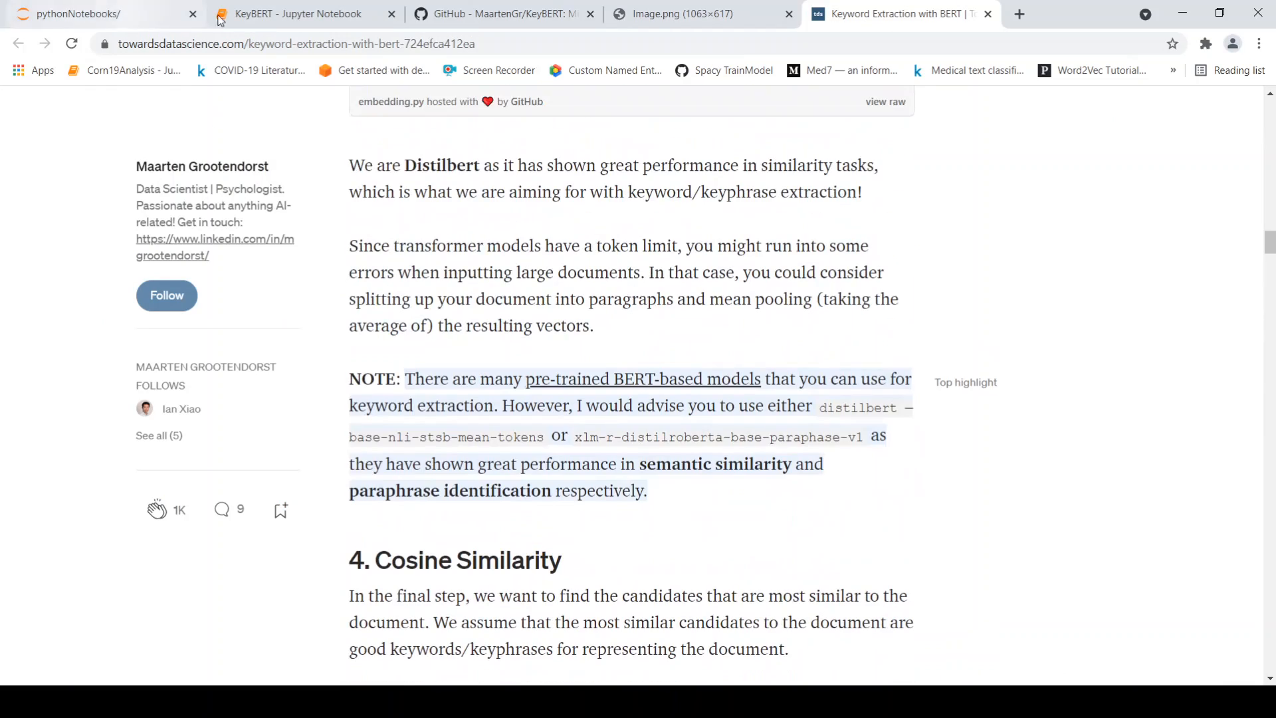
{"action": "left_click", "coordinate": [296, 13]}
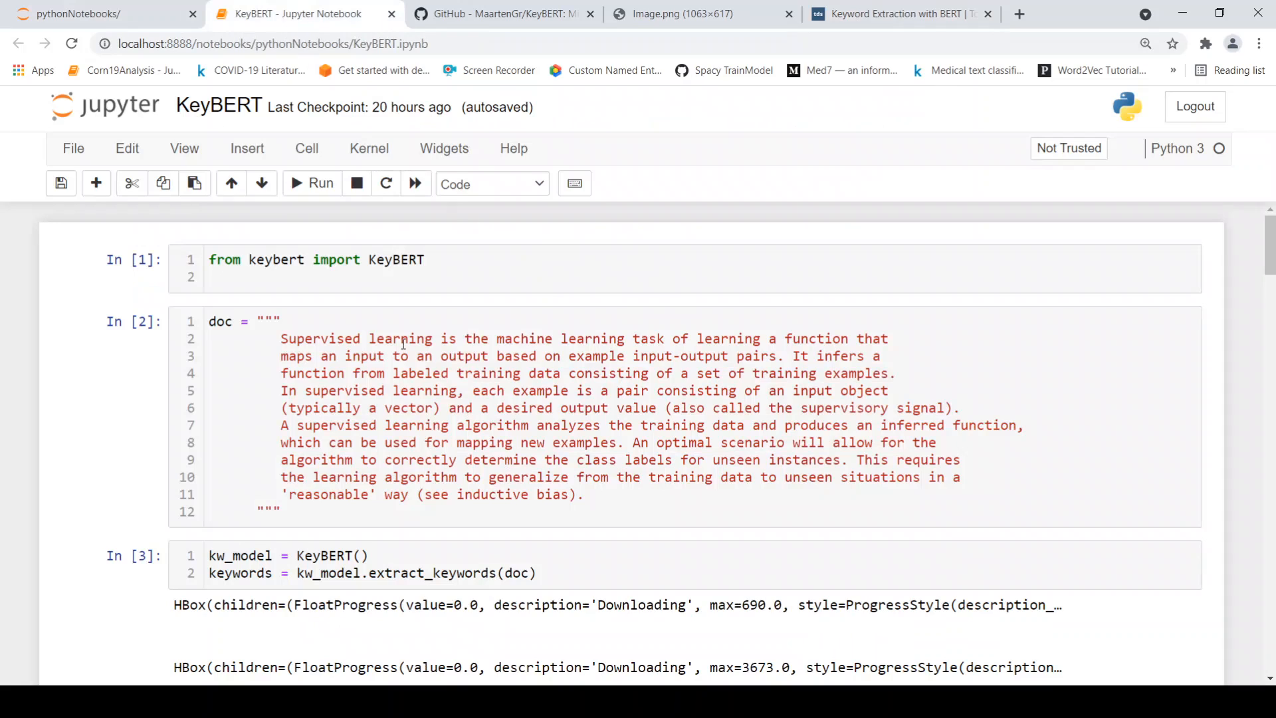
{"action": "mouse_move", "coordinate": [382, 412]}
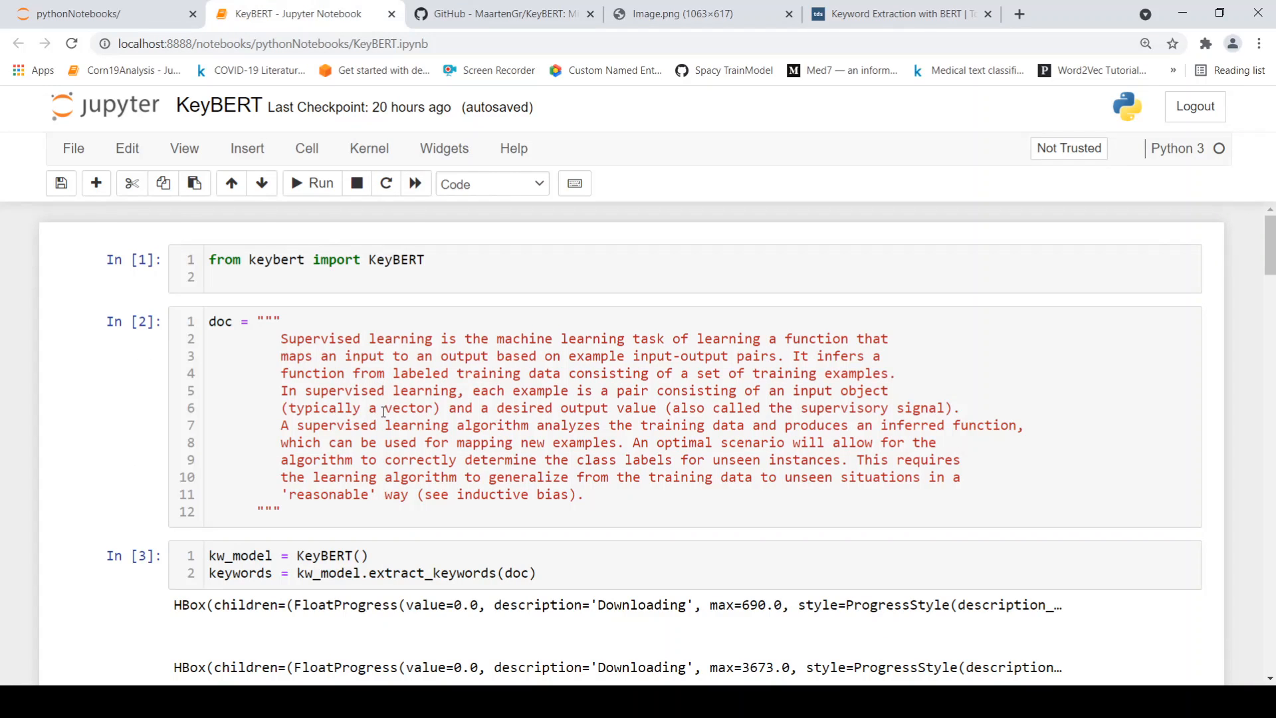
{"action": "mouse_move", "coordinate": [381, 417]}
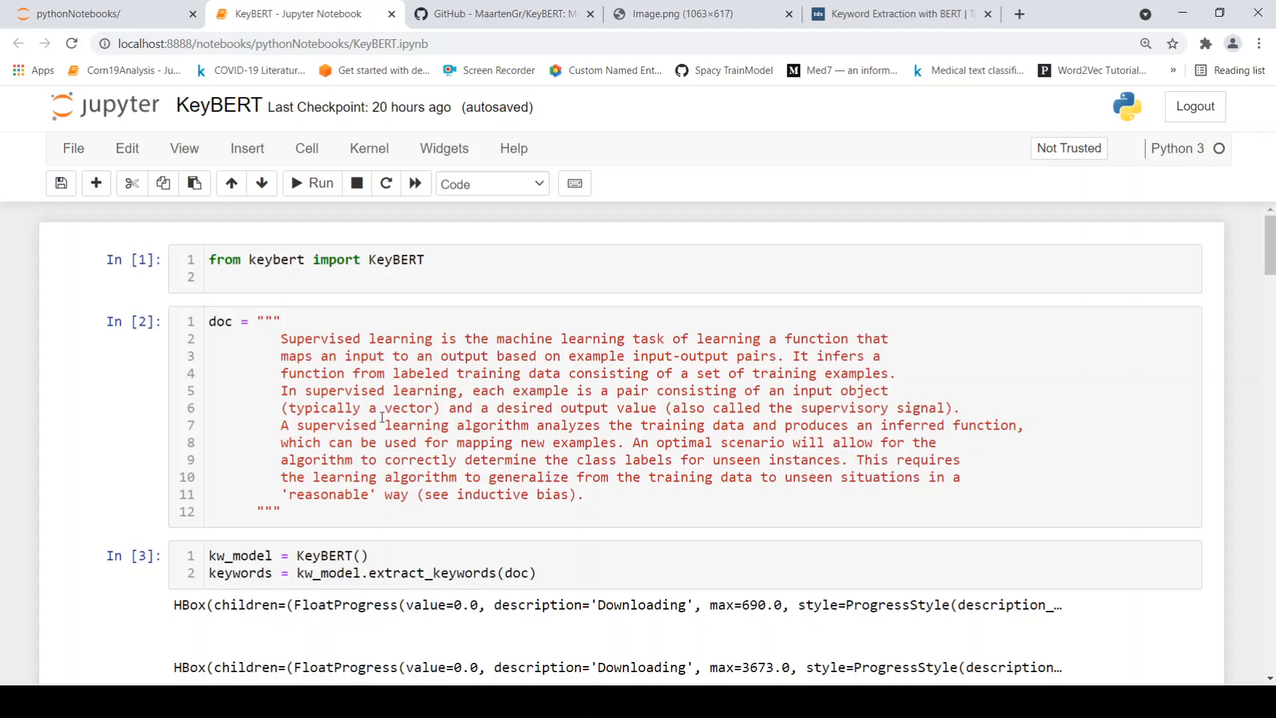